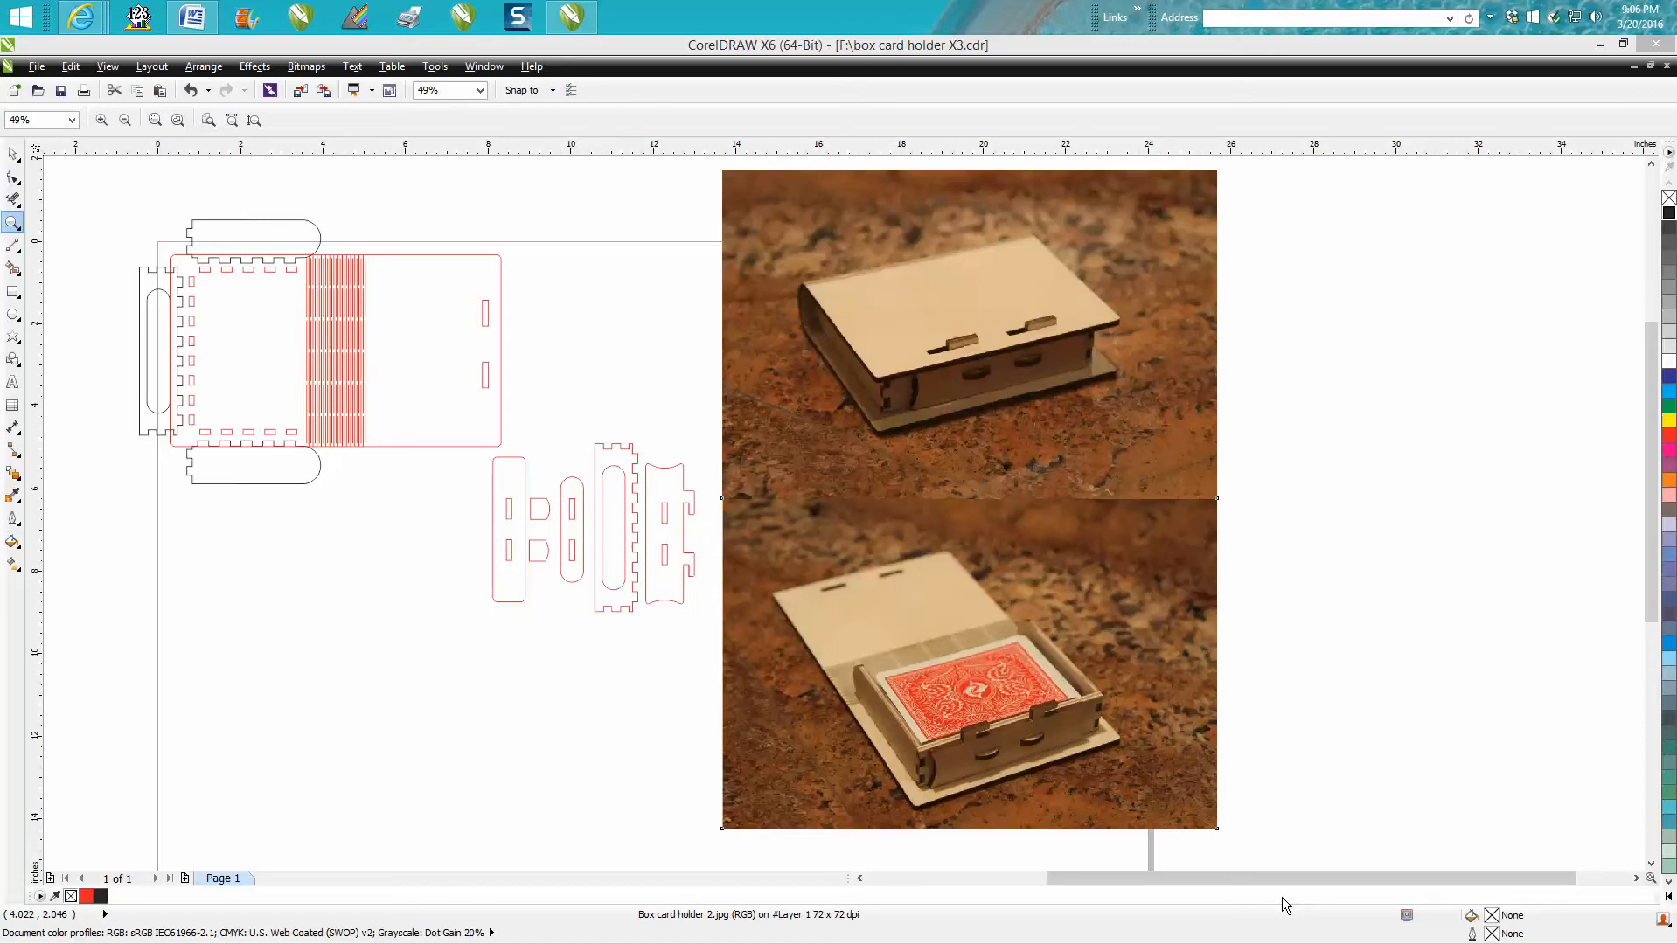
{"action": "mouse_move", "coordinate": [899, 628]}
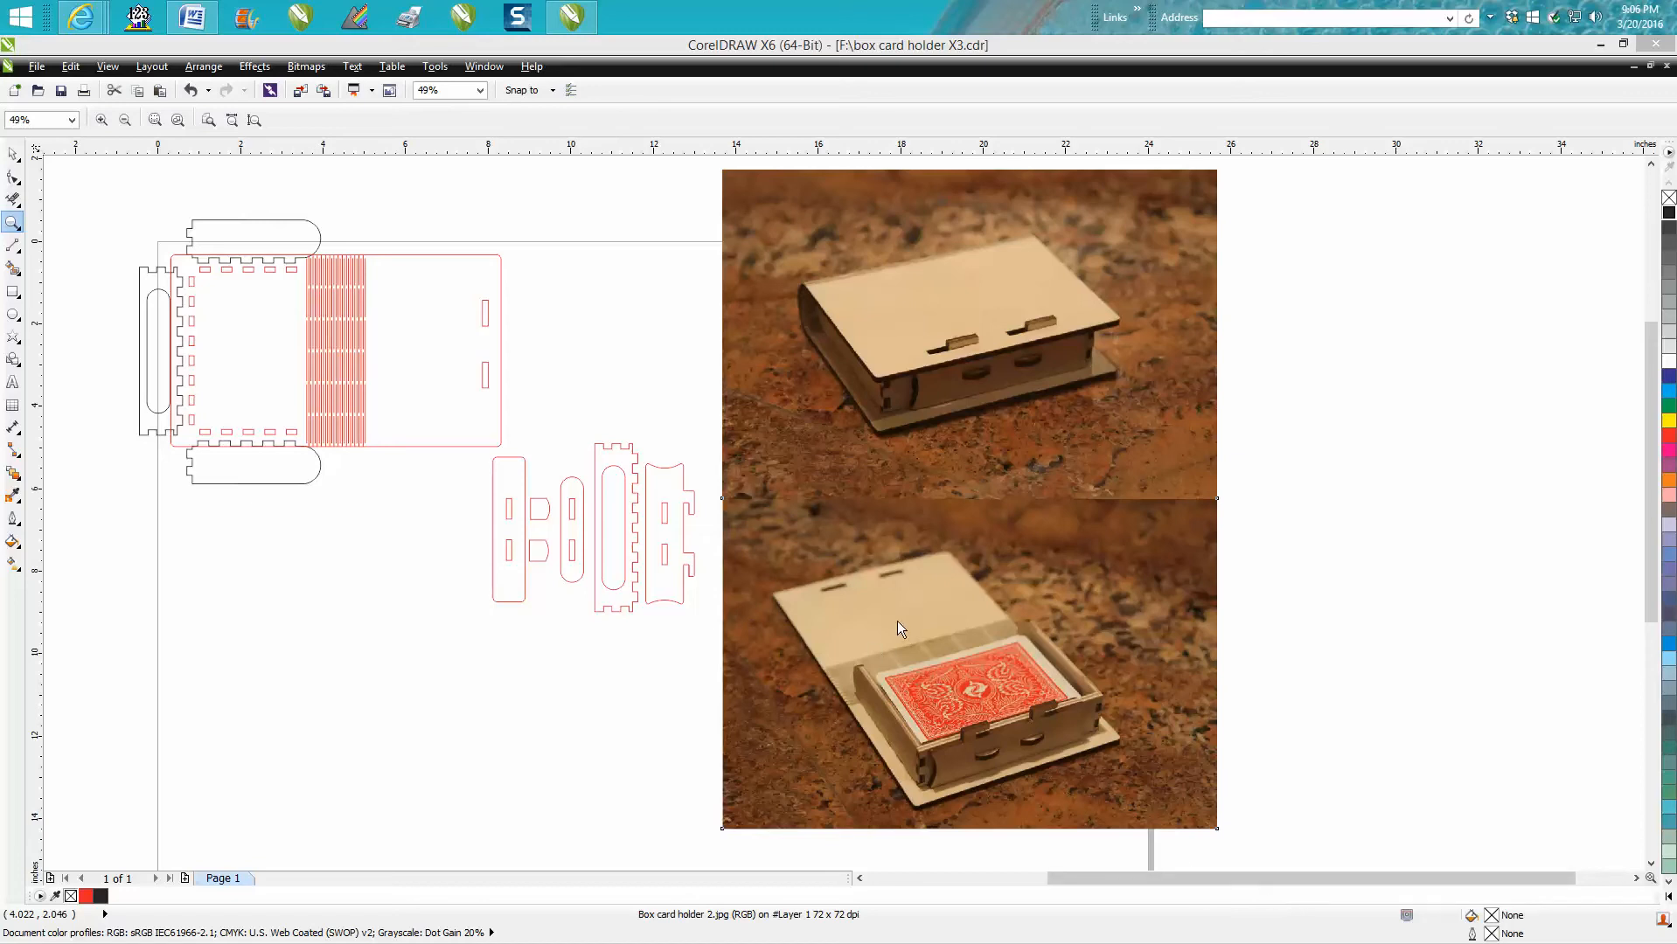
{"action": "mouse_move", "coordinate": [733, 576]}
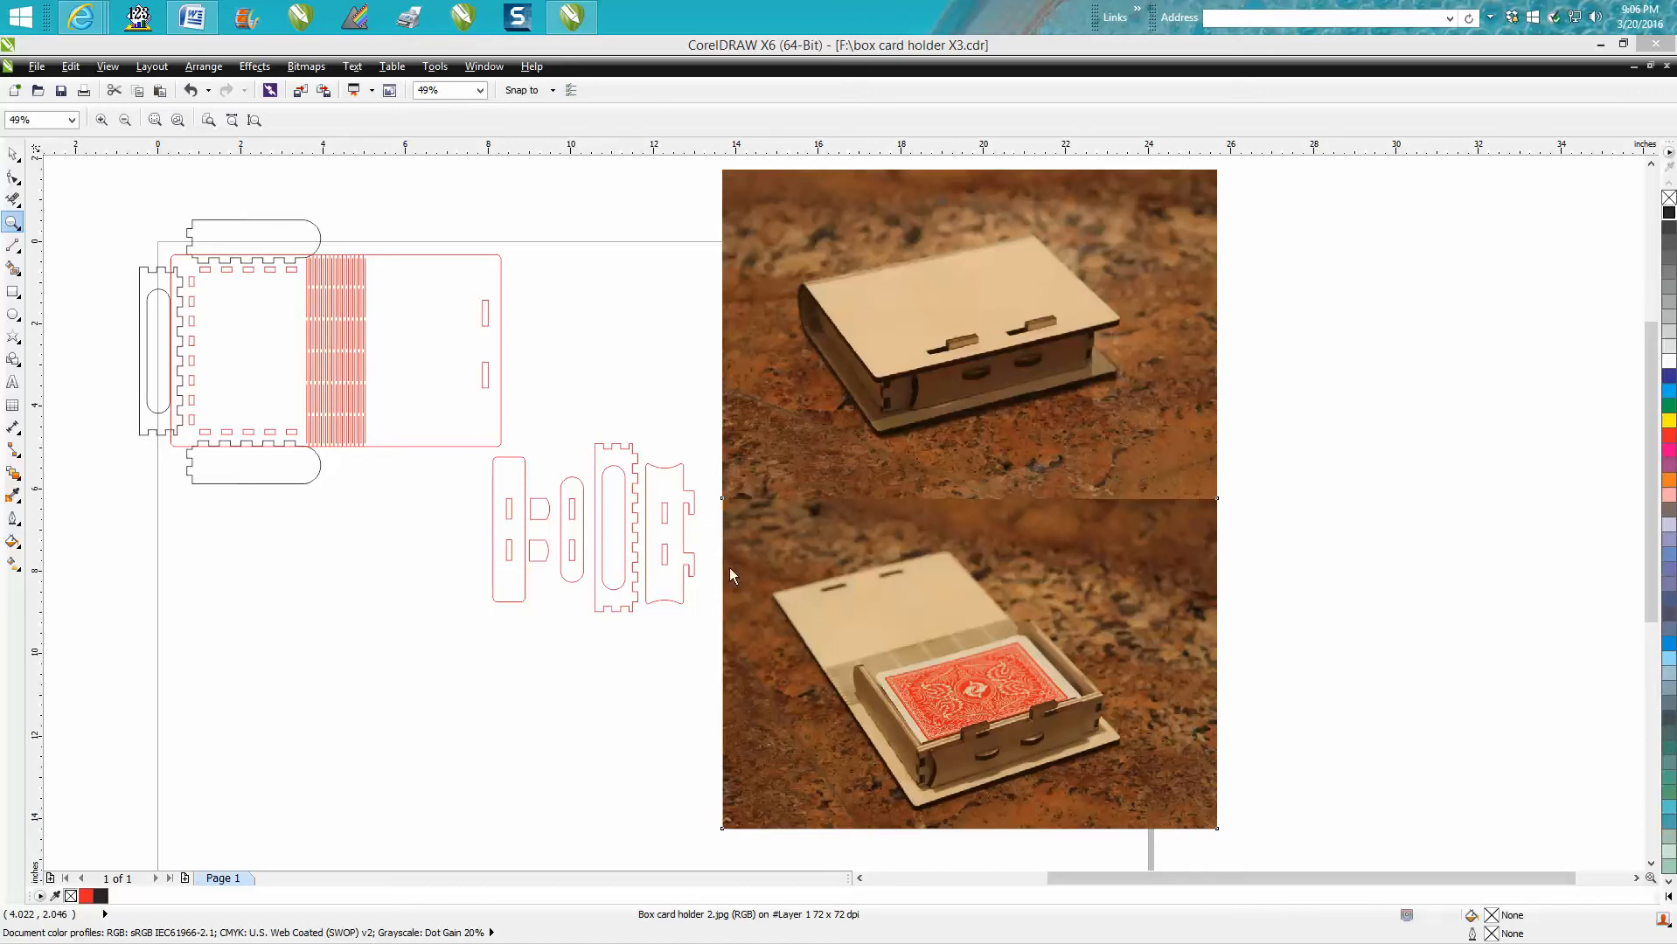
{"action": "mouse_move", "coordinate": [532, 486]}
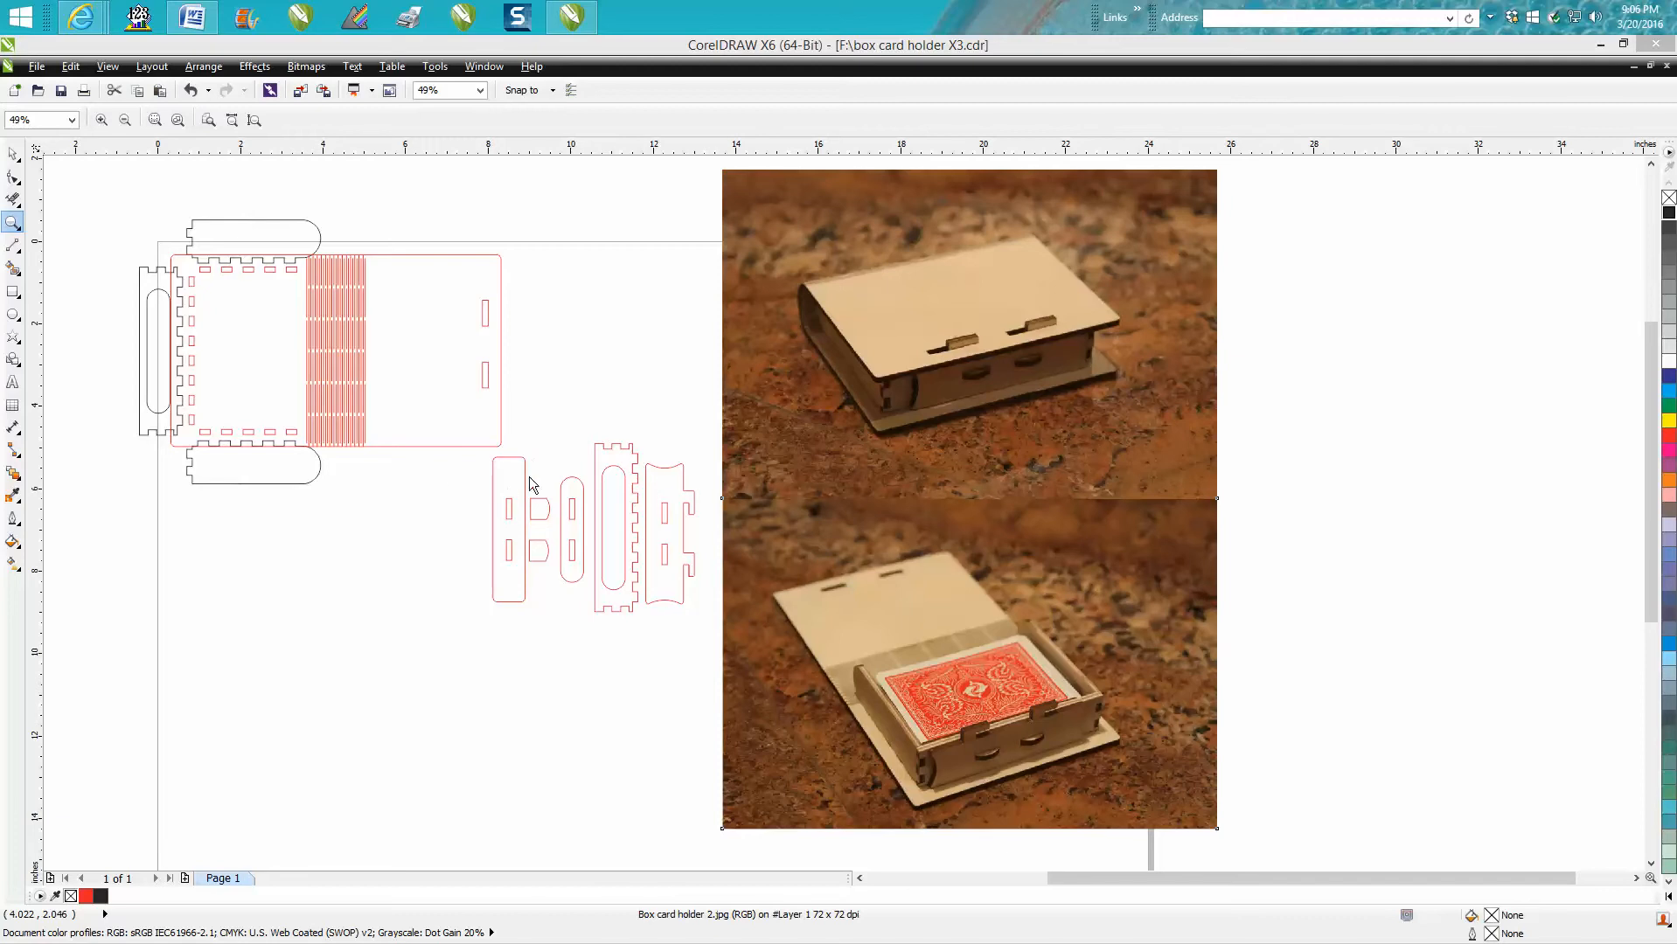
{"action": "mouse_move", "coordinate": [964, 659]}
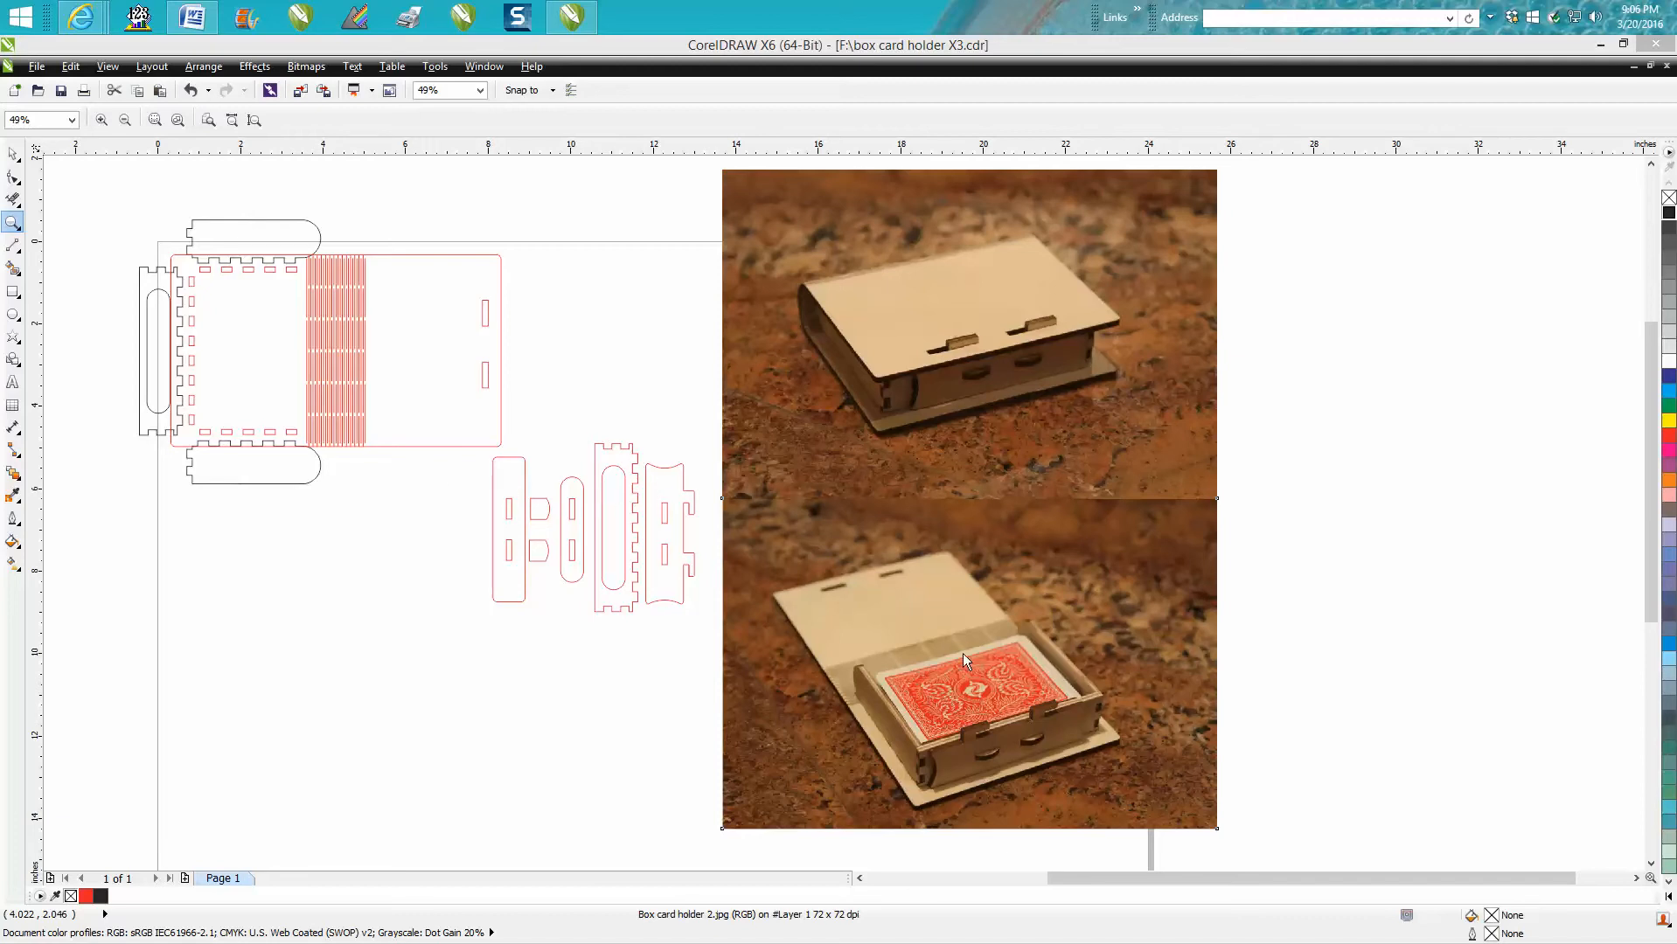
{"action": "mouse_move", "coordinate": [1011, 673]}
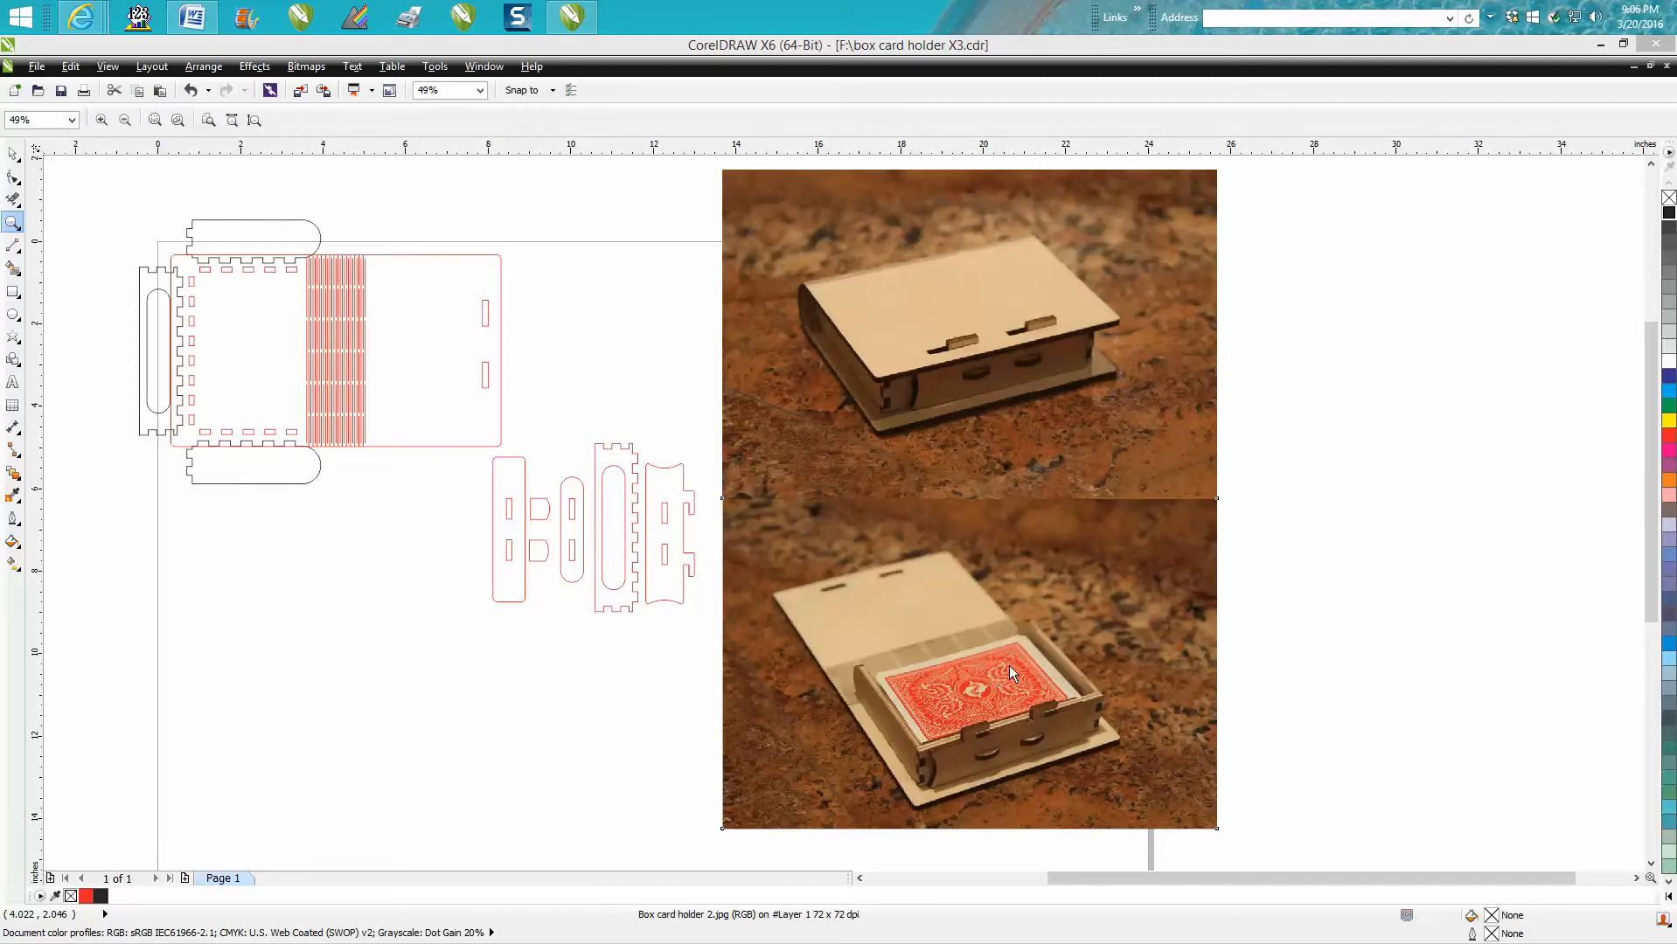
{"action": "mouse_move", "coordinate": [946, 413]}
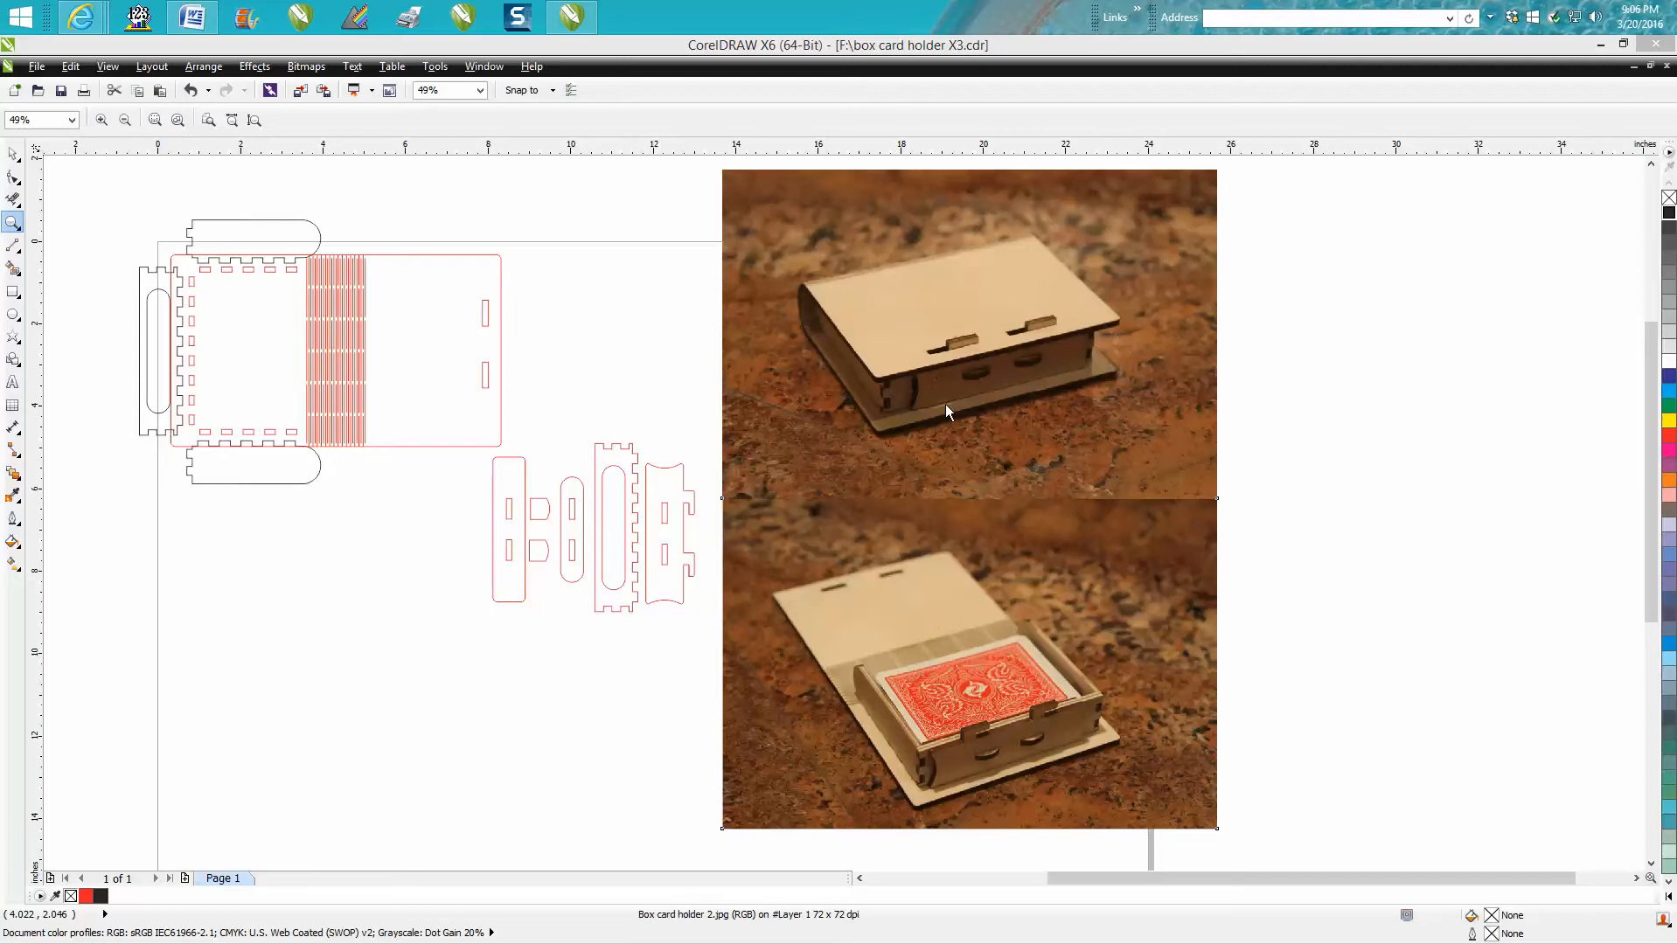
{"action": "mouse_move", "coordinate": [986, 689]}
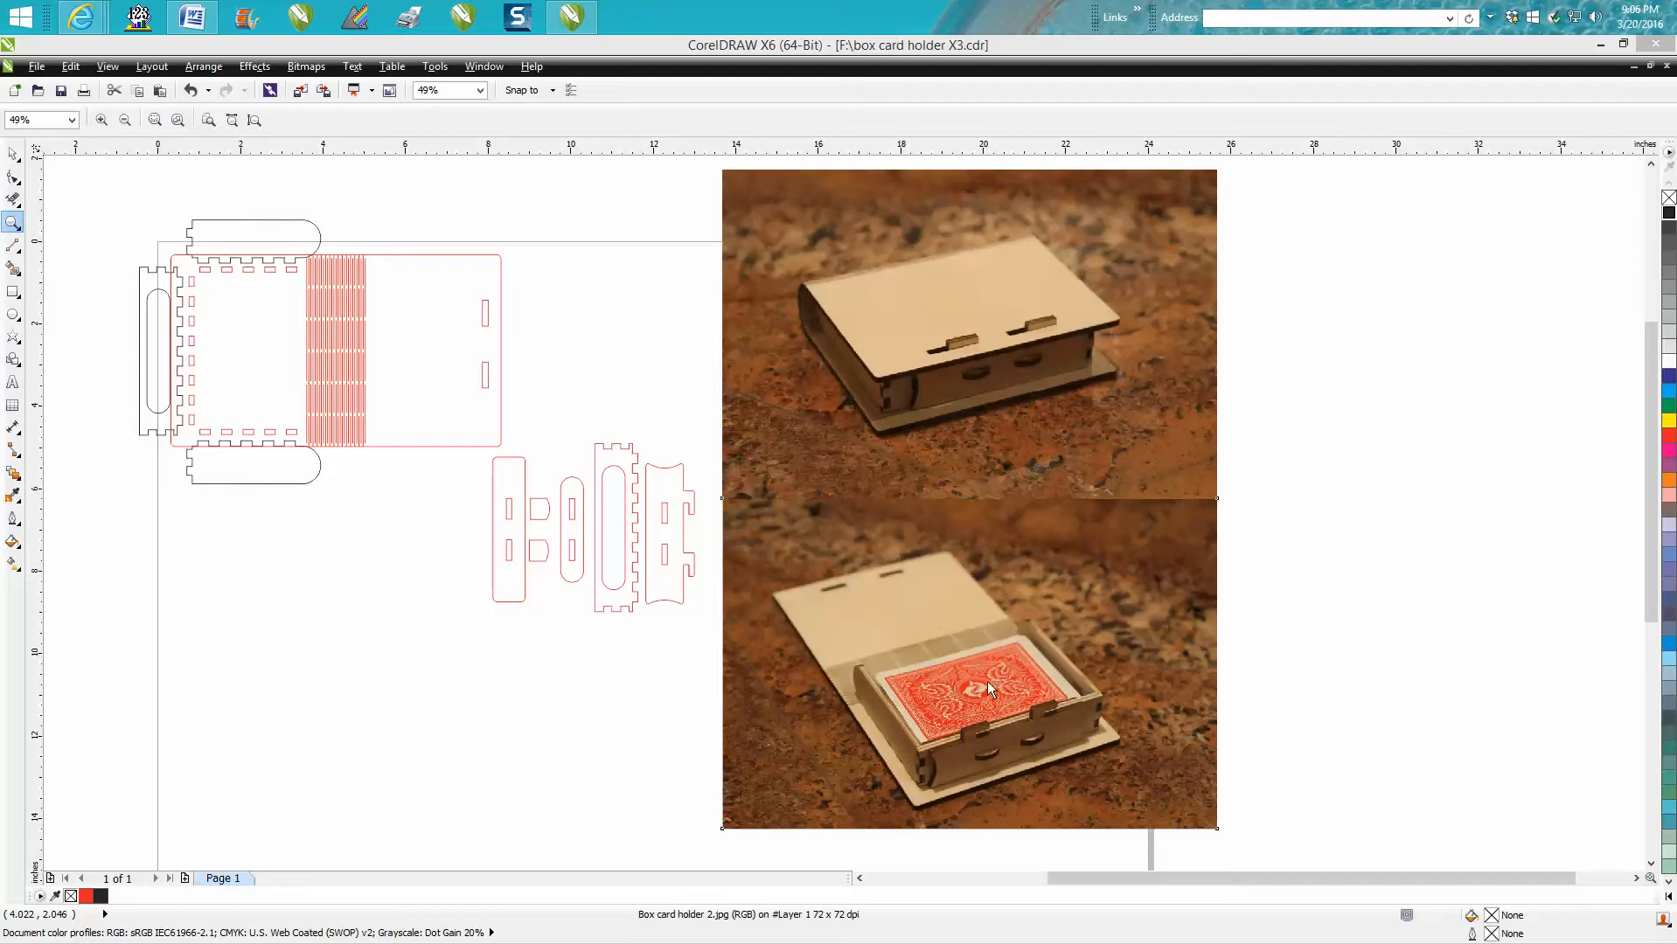
{"action": "mouse_move", "coordinate": [938, 427]}
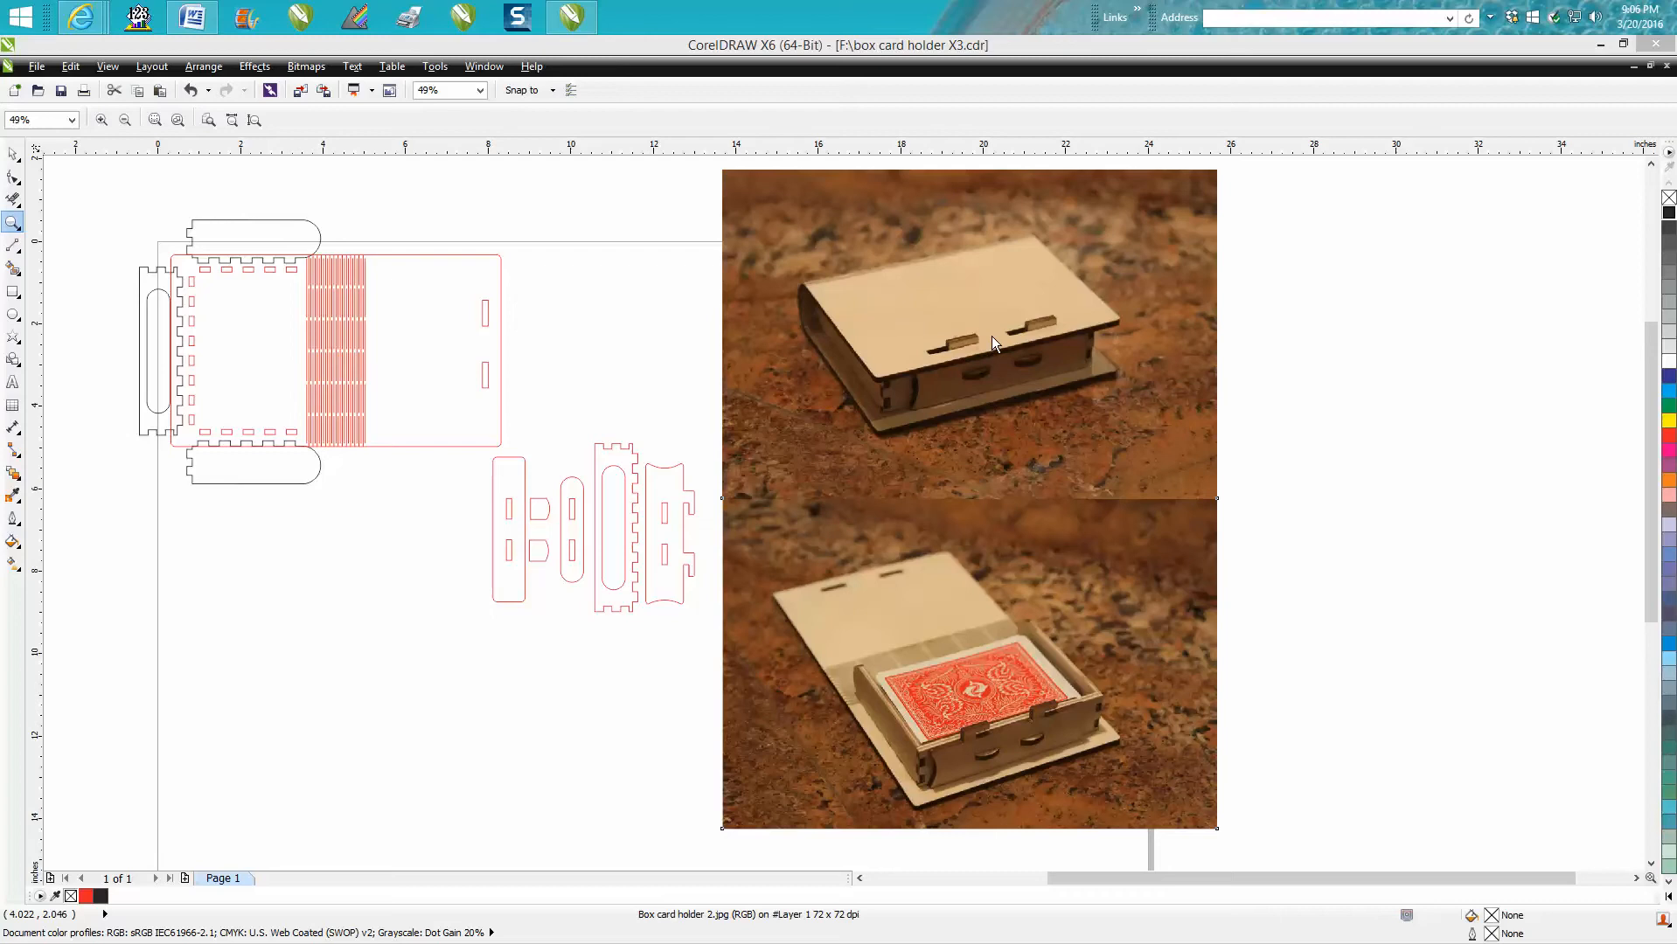
{"action": "mouse_move", "coordinate": [962, 353]}
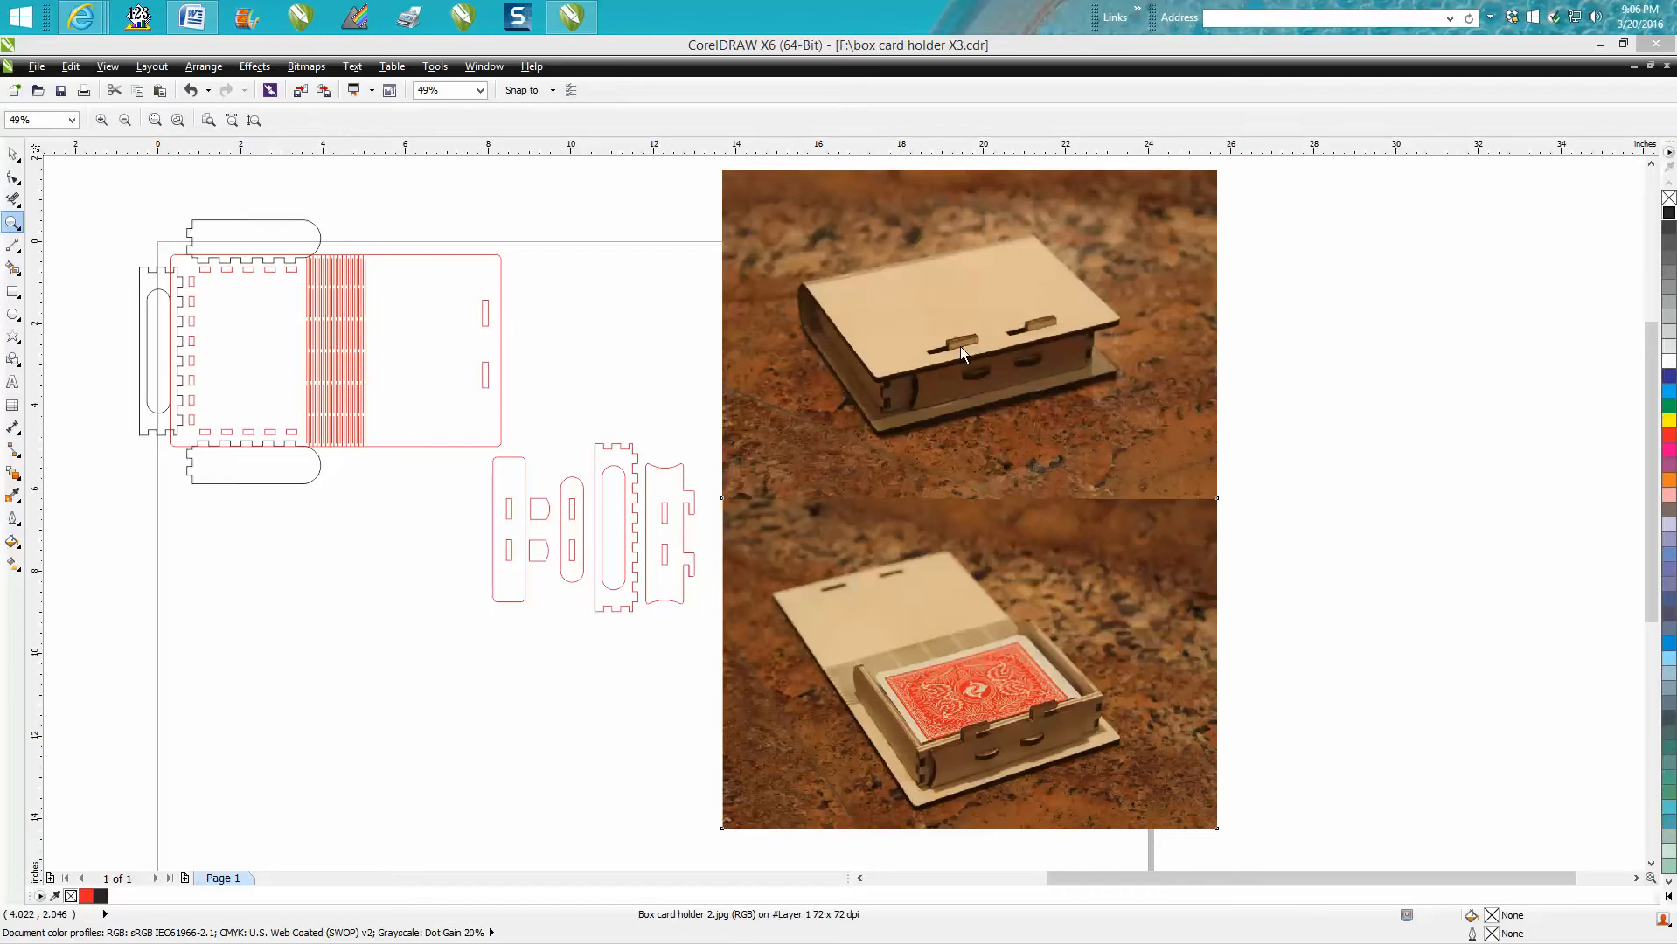
{"action": "mouse_move", "coordinate": [719, 471]}
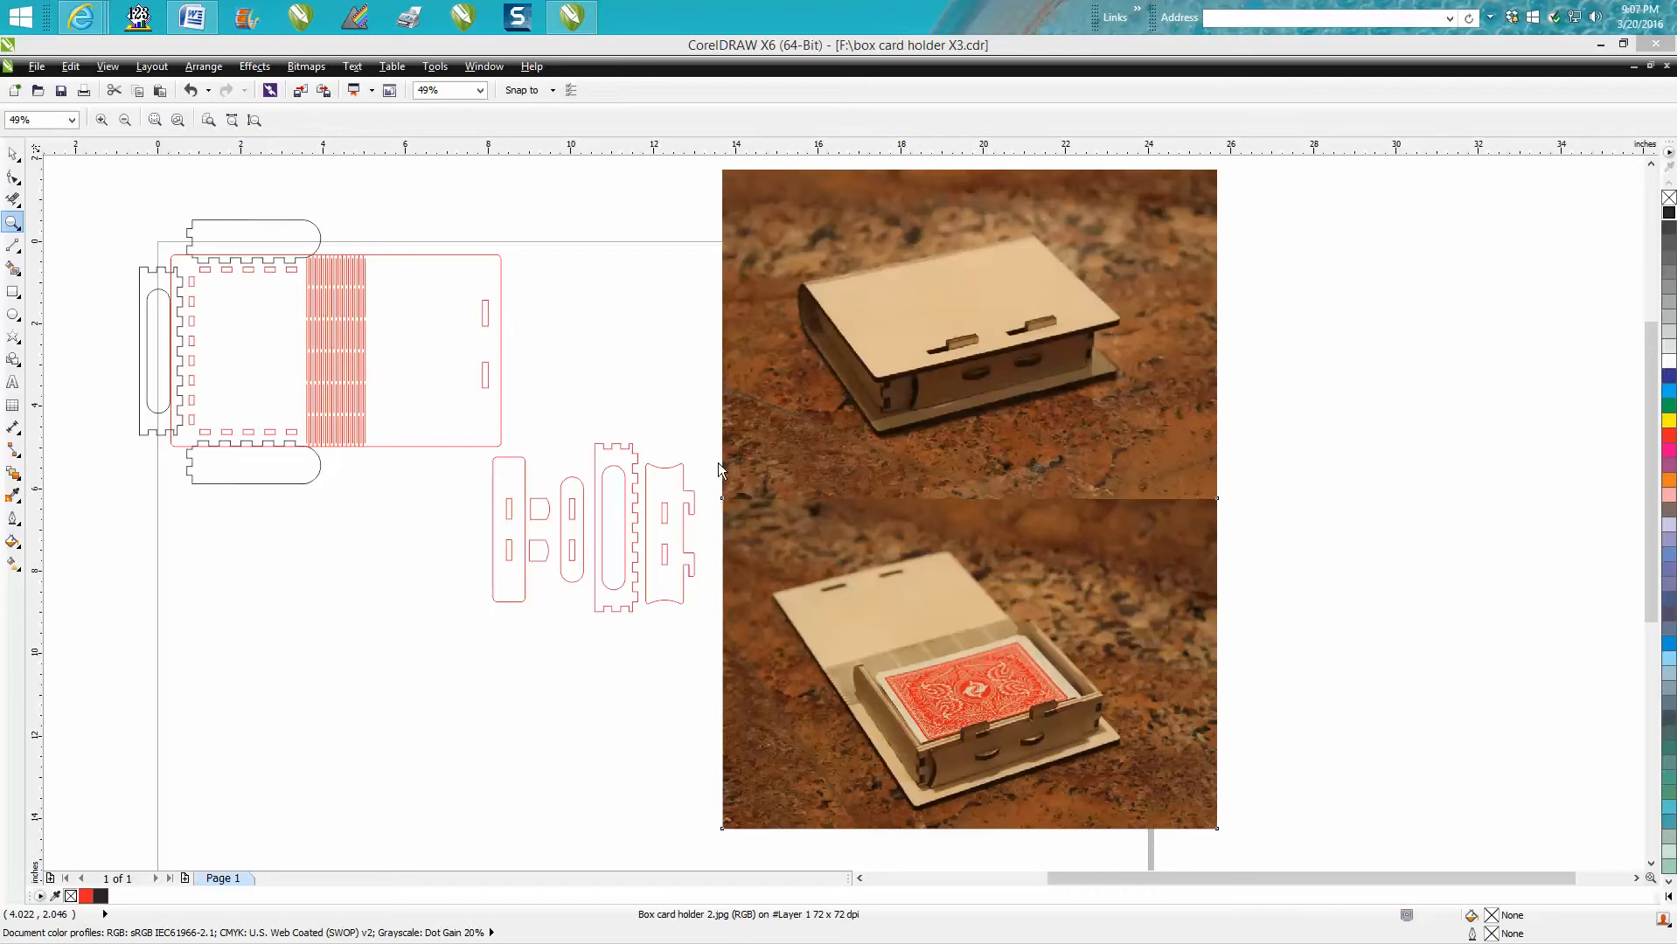
{"action": "mouse_move", "coordinate": [745, 525]}
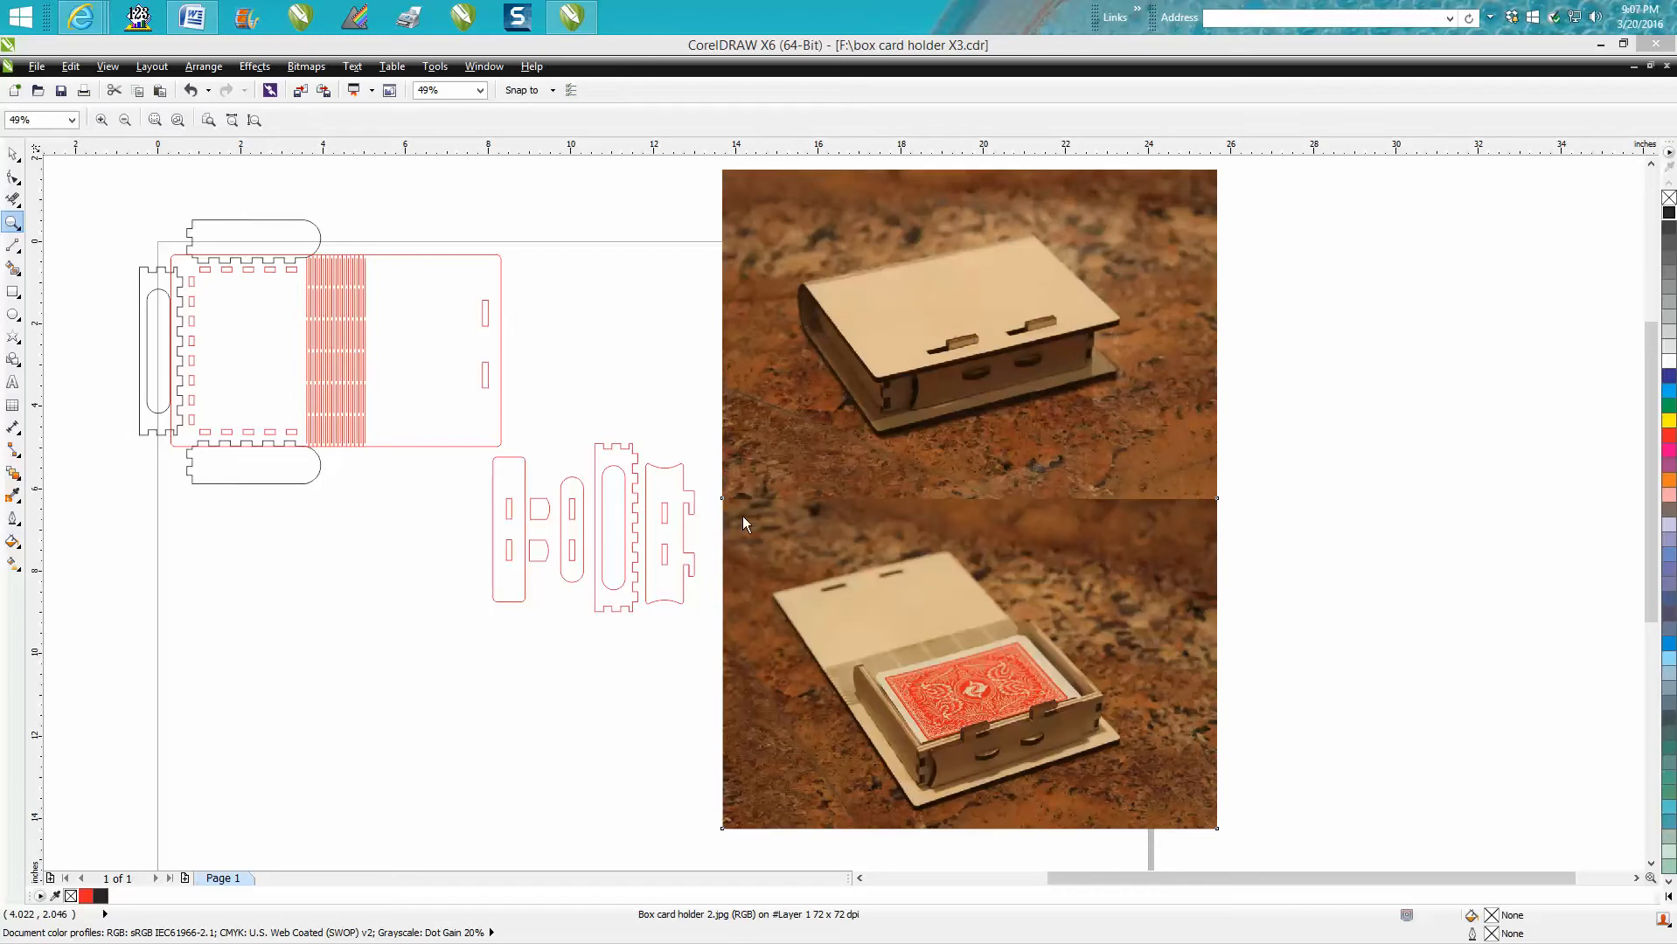
{"action": "mouse_move", "coordinate": [1013, 719]}
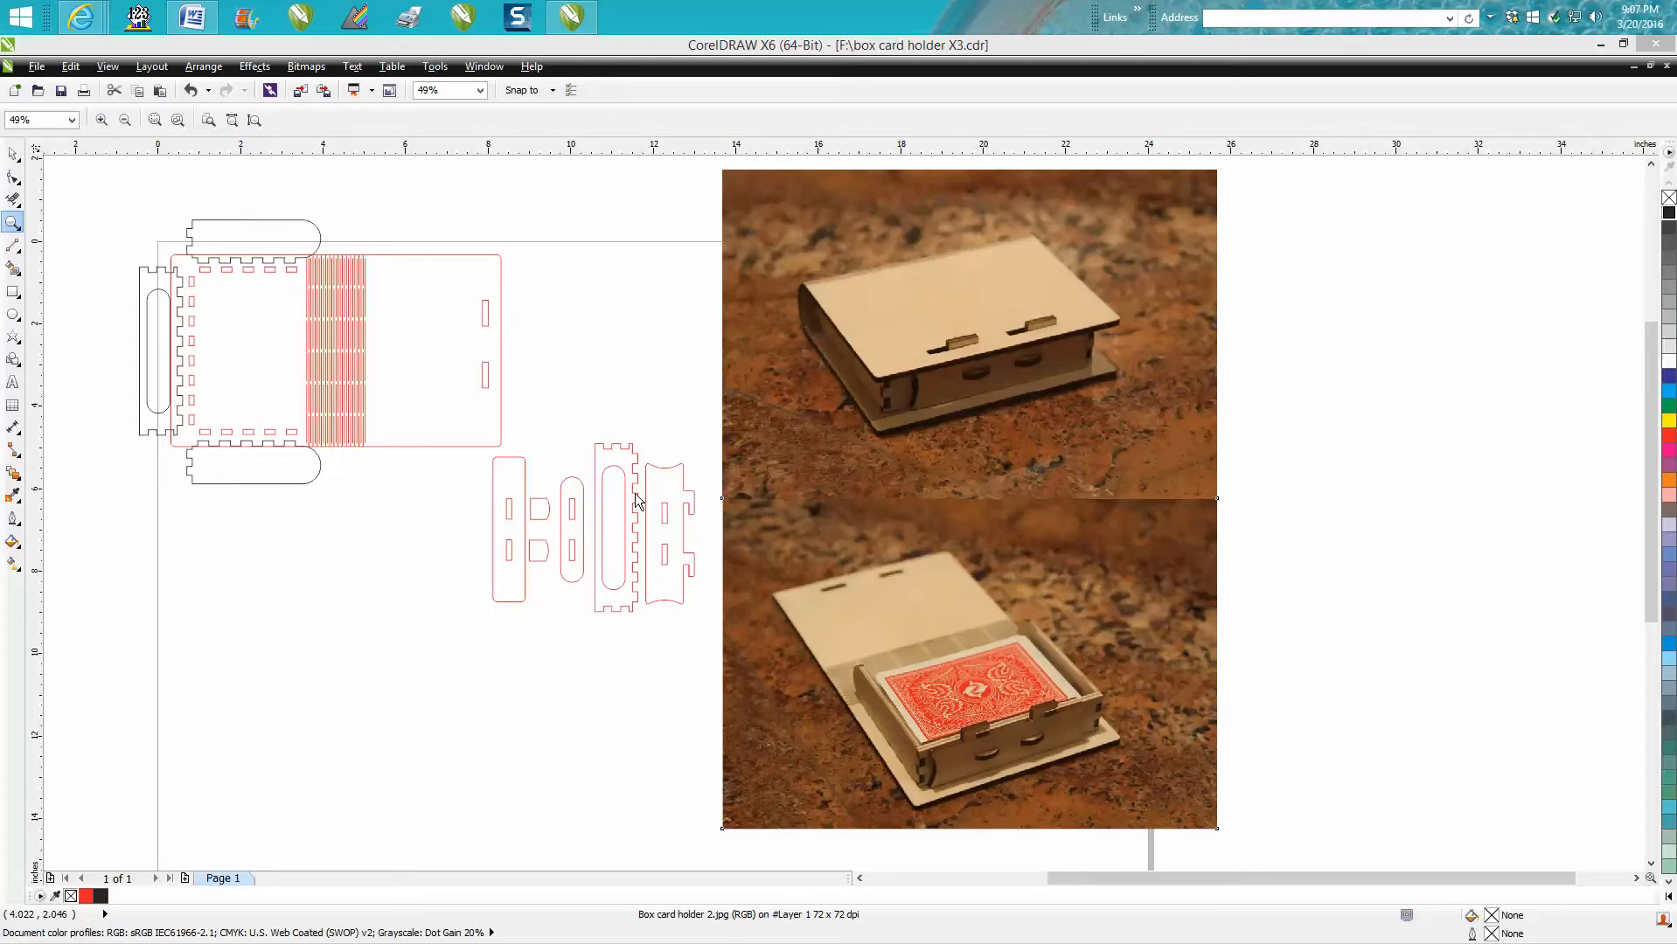
{"action": "mouse_move", "coordinate": [523, 509]}
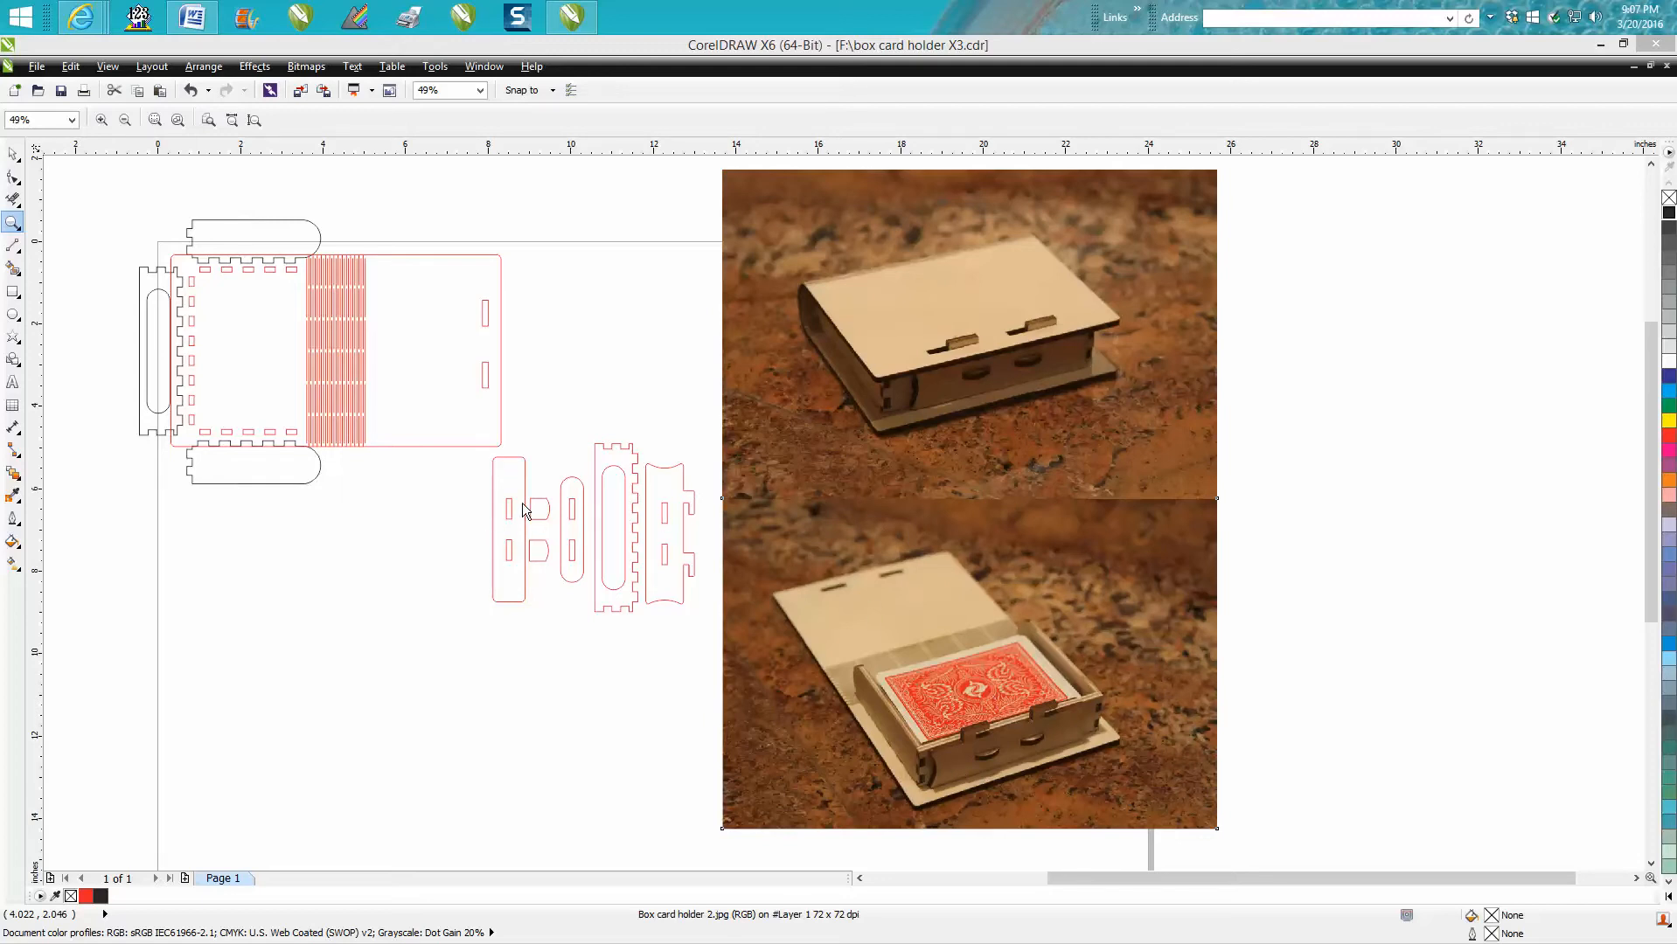
{"action": "mouse_move", "coordinate": [1025, 726]}
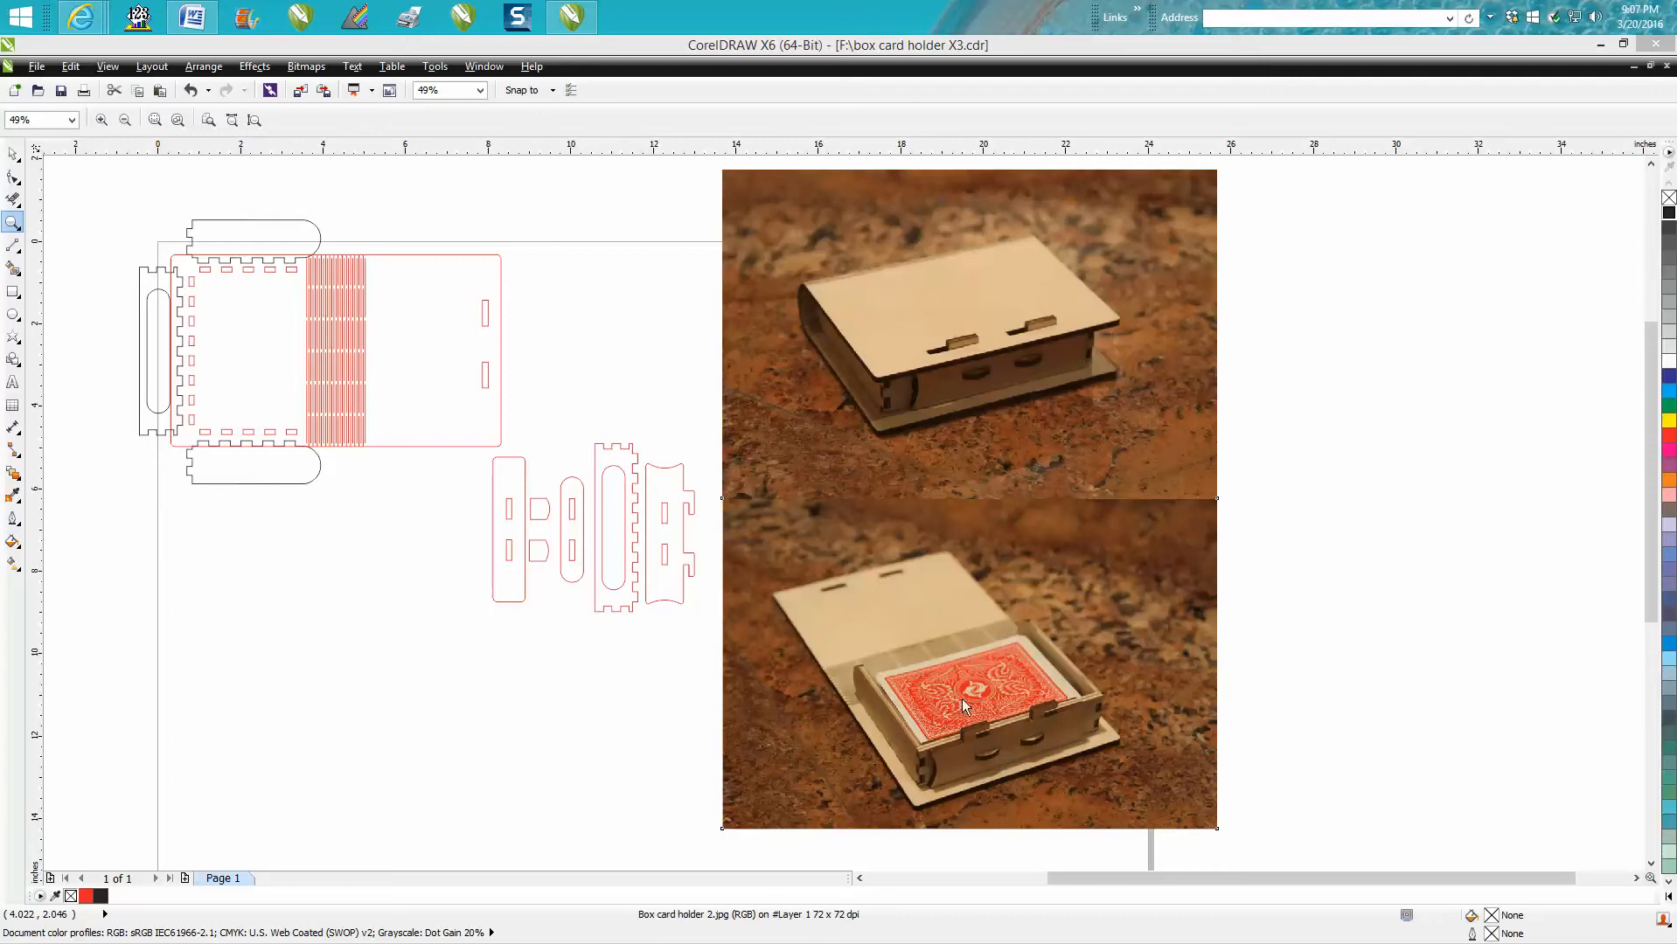
{"action": "mouse_move", "coordinate": [926, 633]}
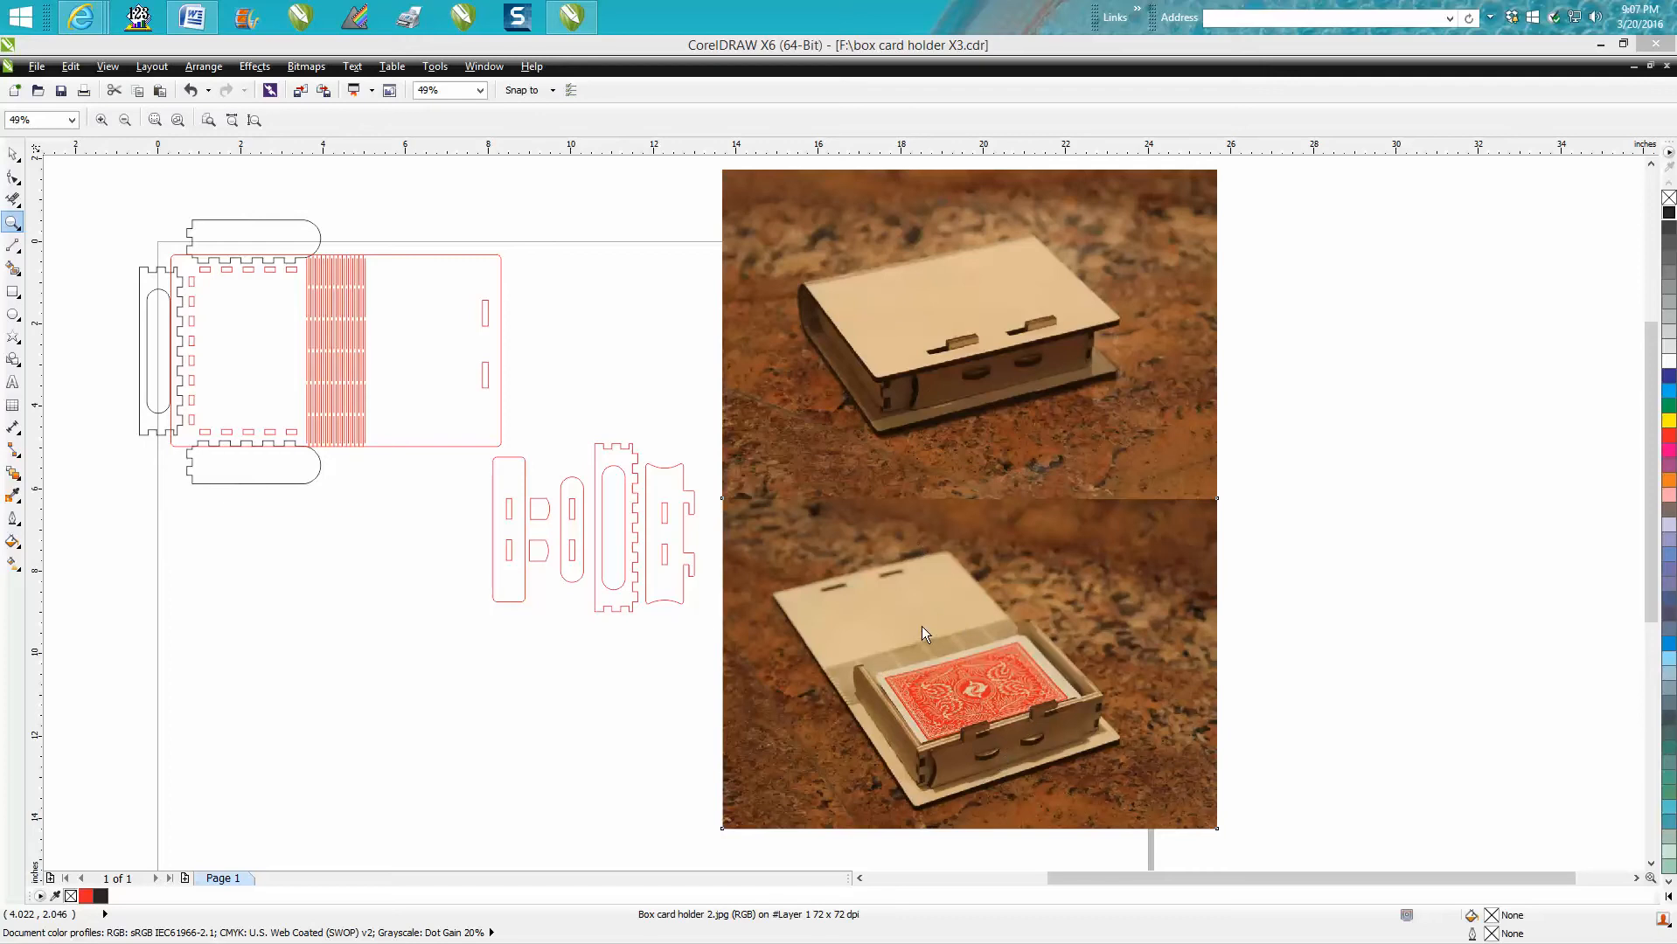
{"action": "mouse_move", "coordinate": [299, 337]}
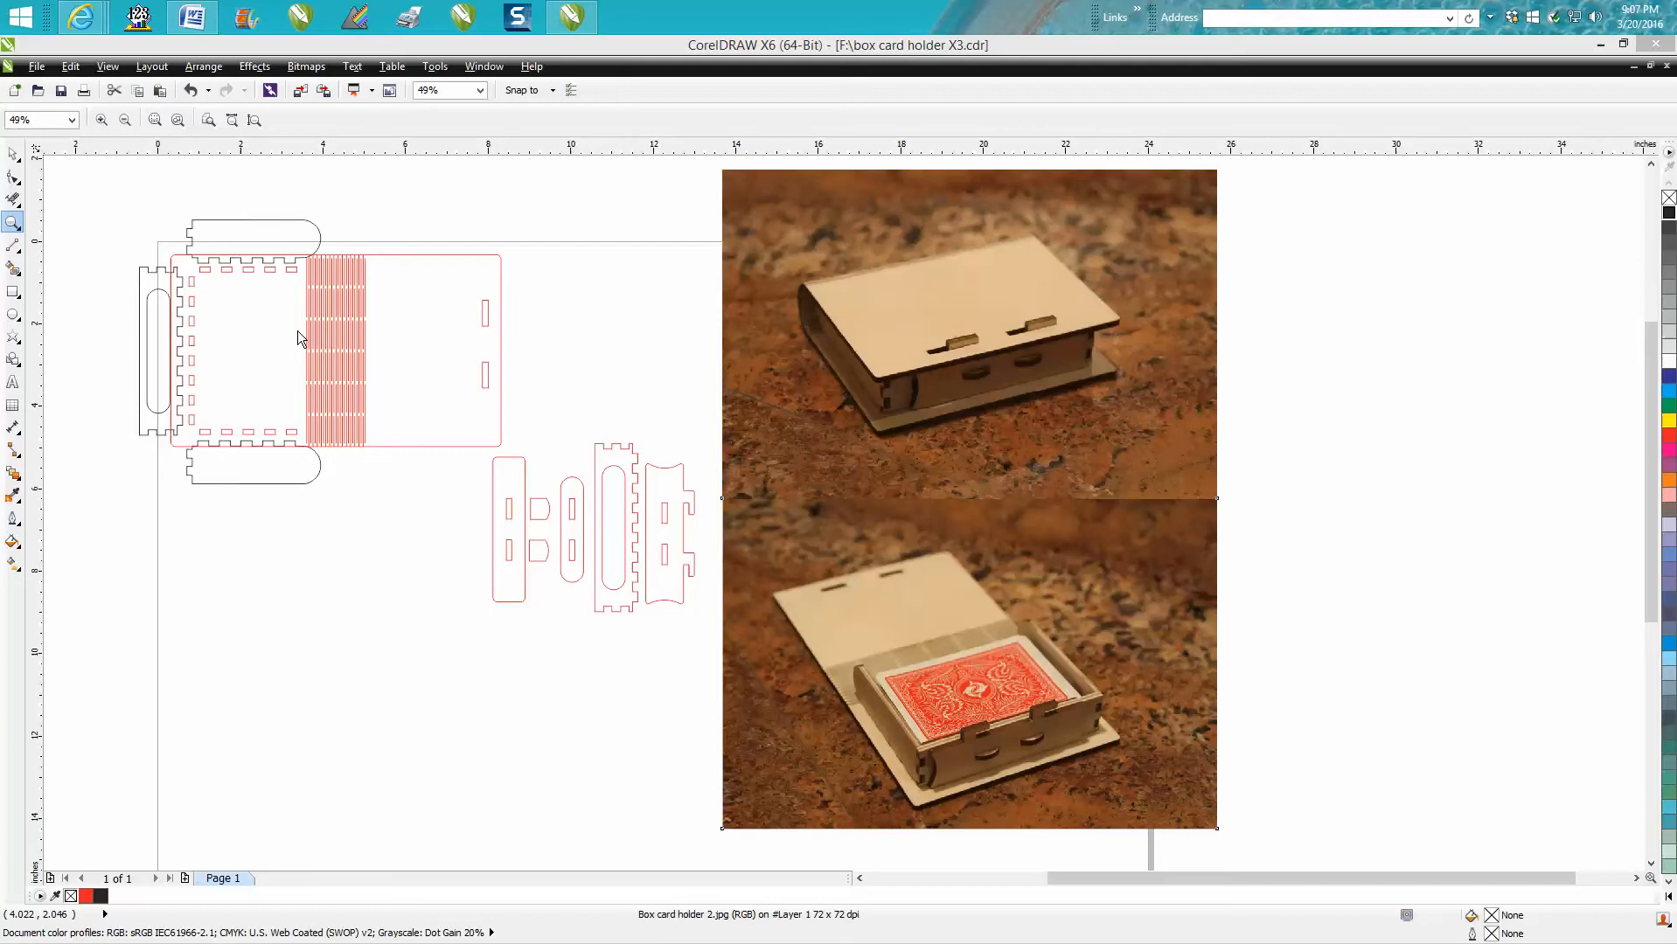
{"action": "mouse_move", "coordinate": [512, 387]}
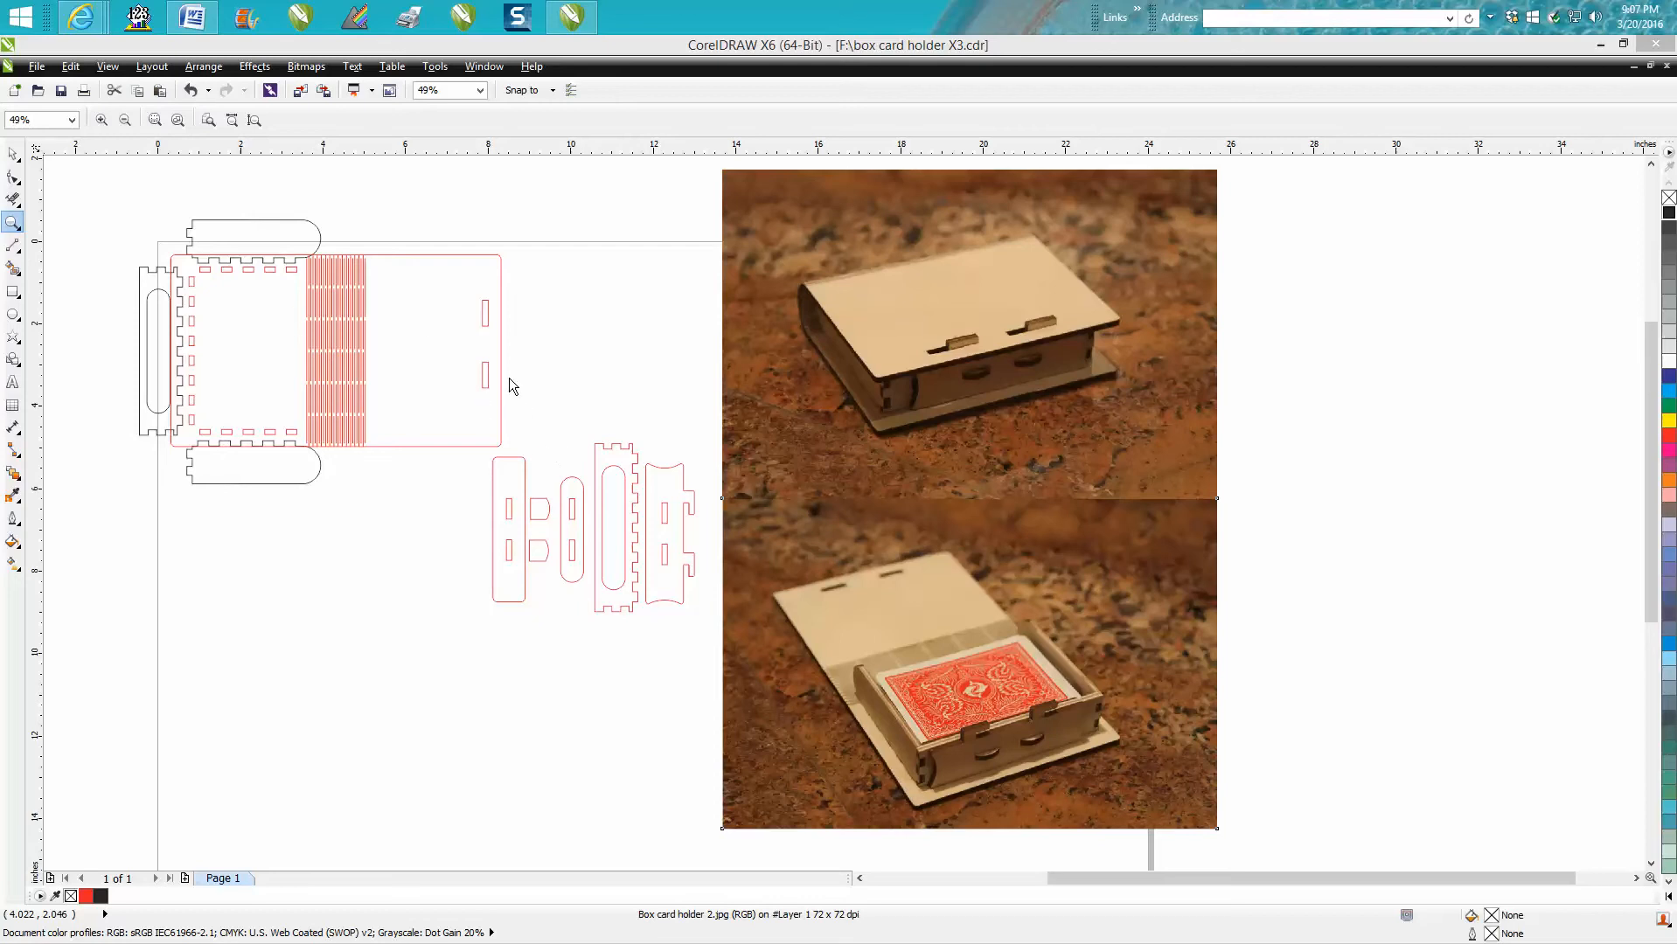
{"action": "mouse_move", "coordinate": [506, 378]}
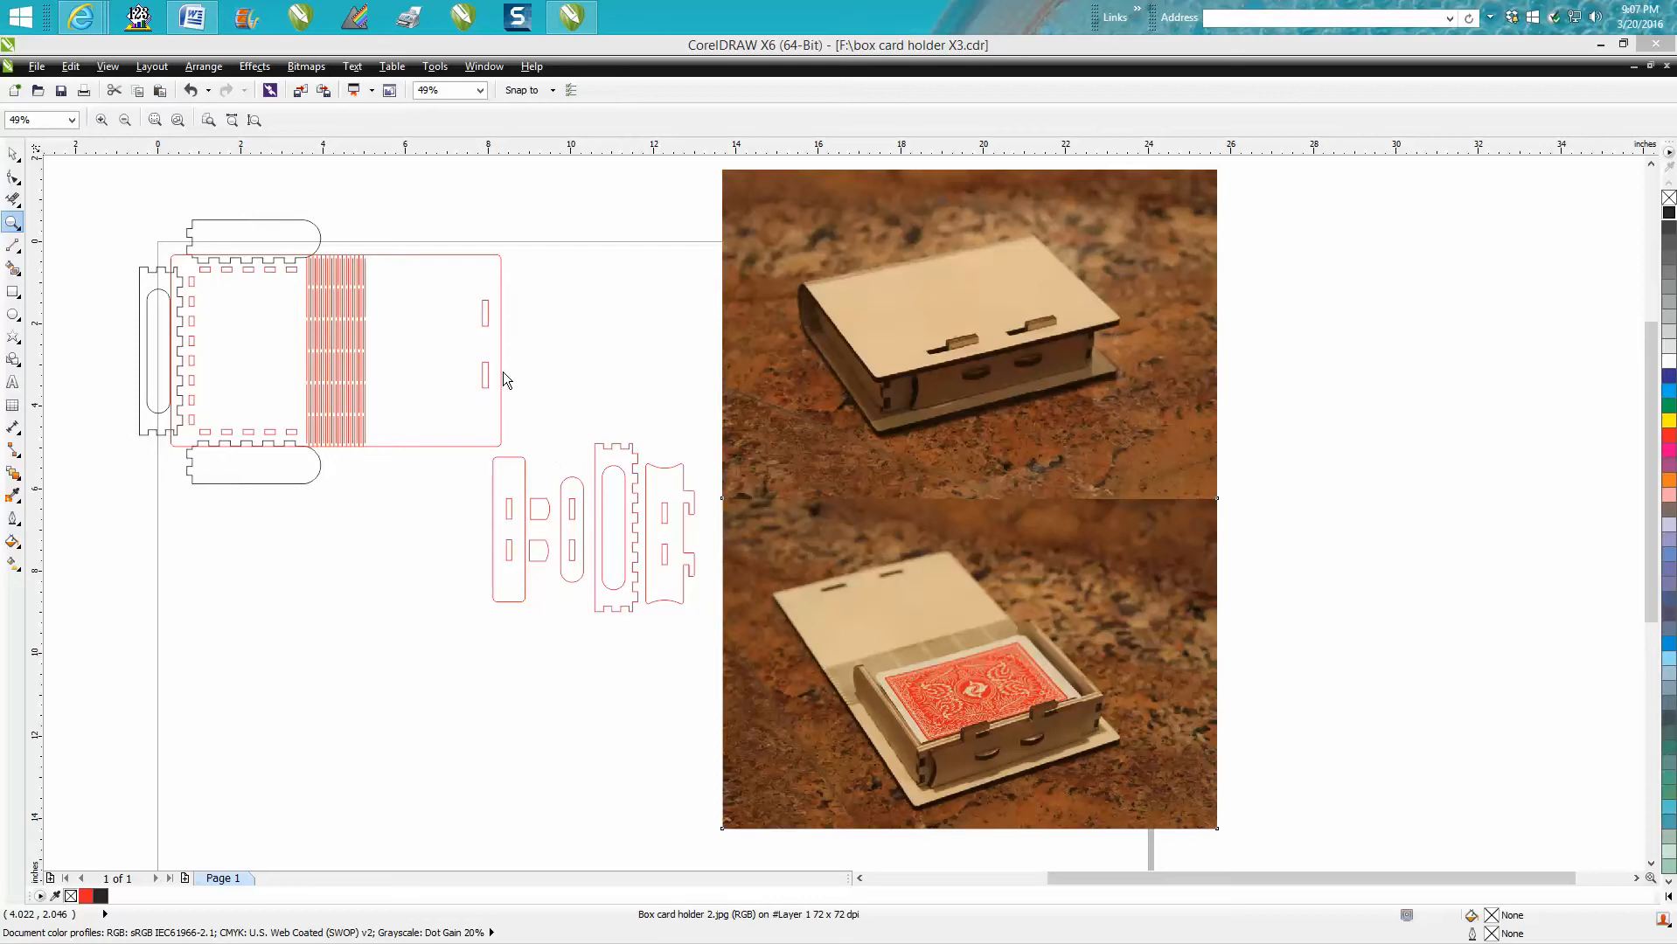
{"action": "mouse_move", "coordinate": [504, 373]}
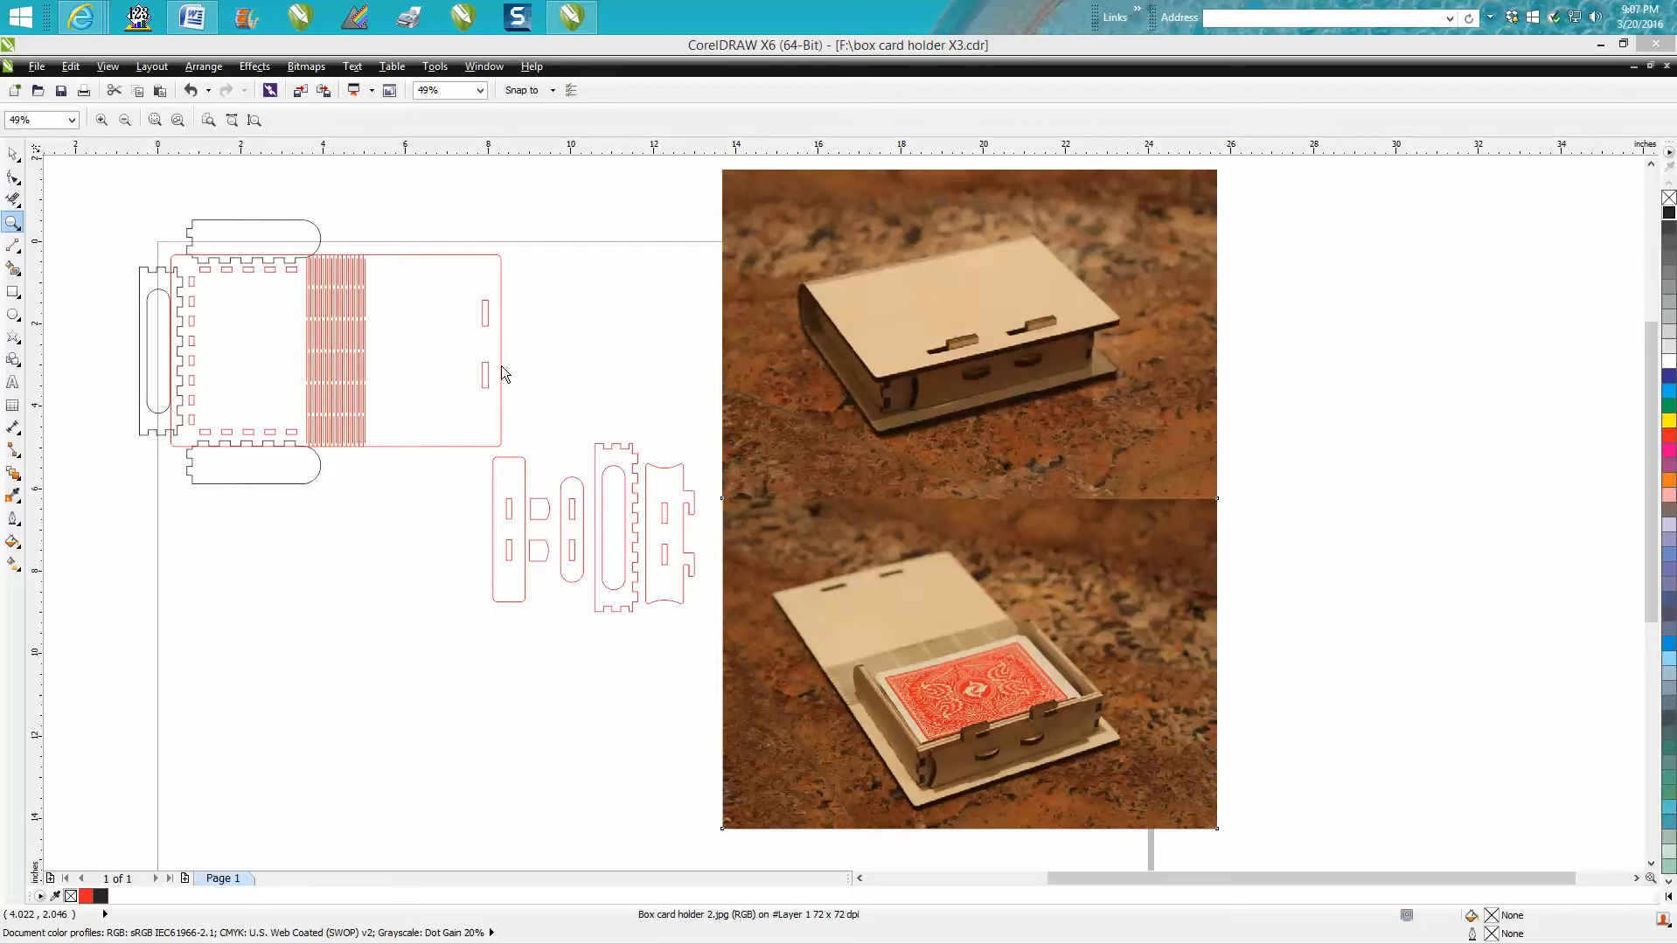
{"action": "mouse_move", "coordinate": [502, 364]}
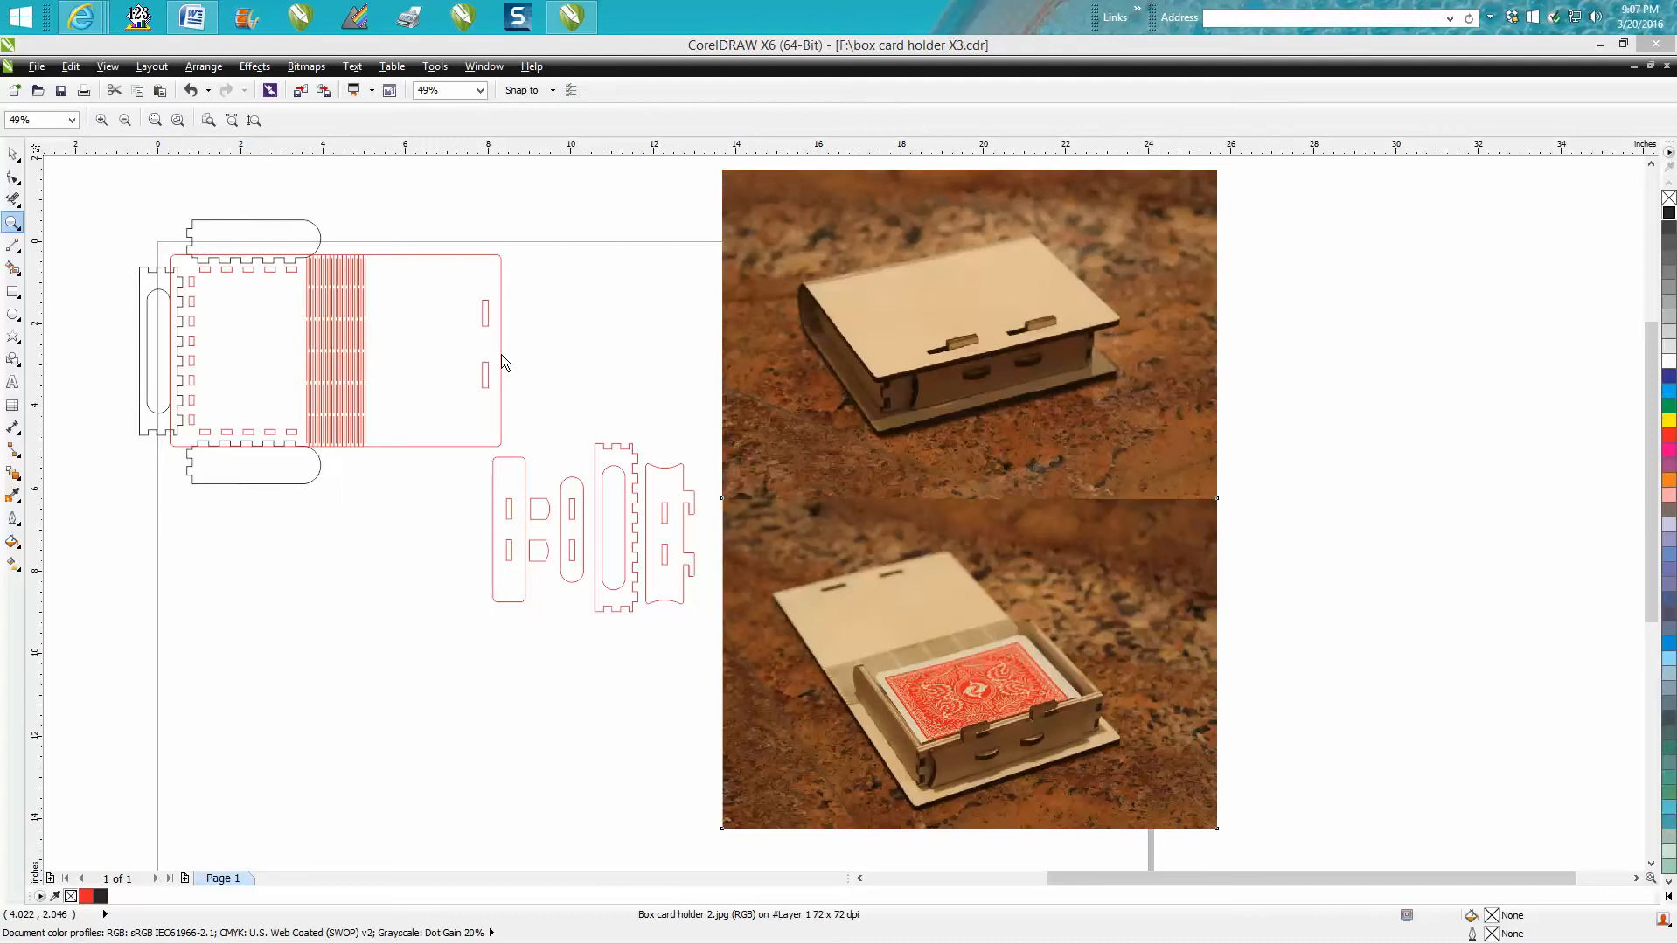
{"action": "mouse_move", "coordinate": [353, 306]}
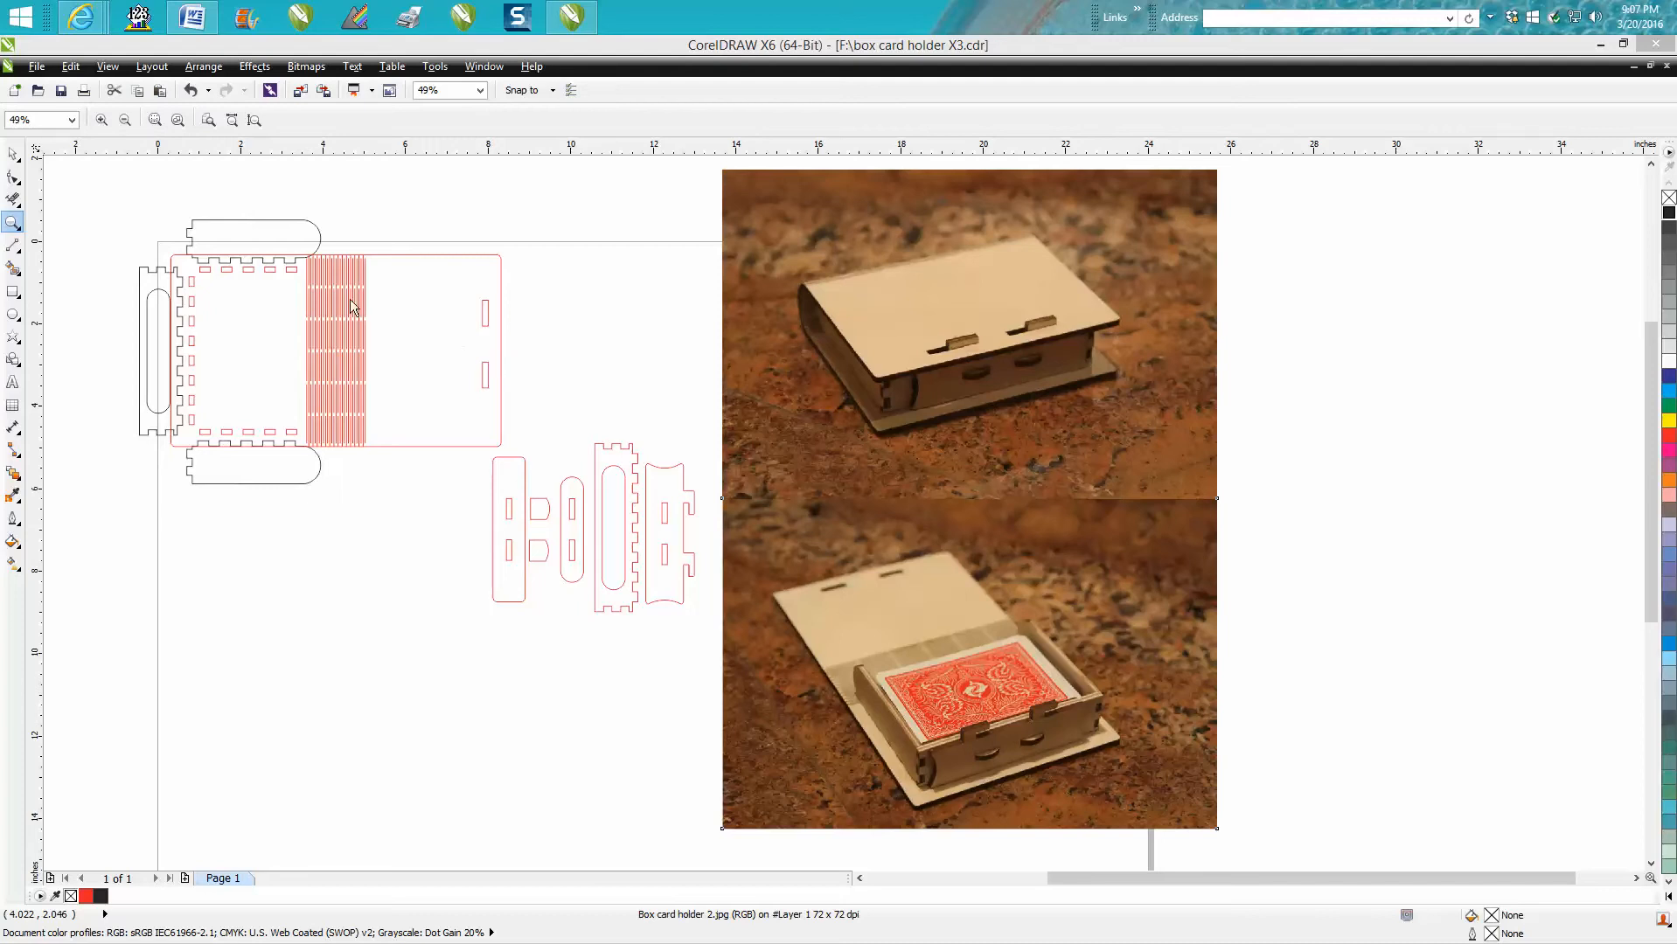
{"action": "mouse_move", "coordinate": [291, 229]}
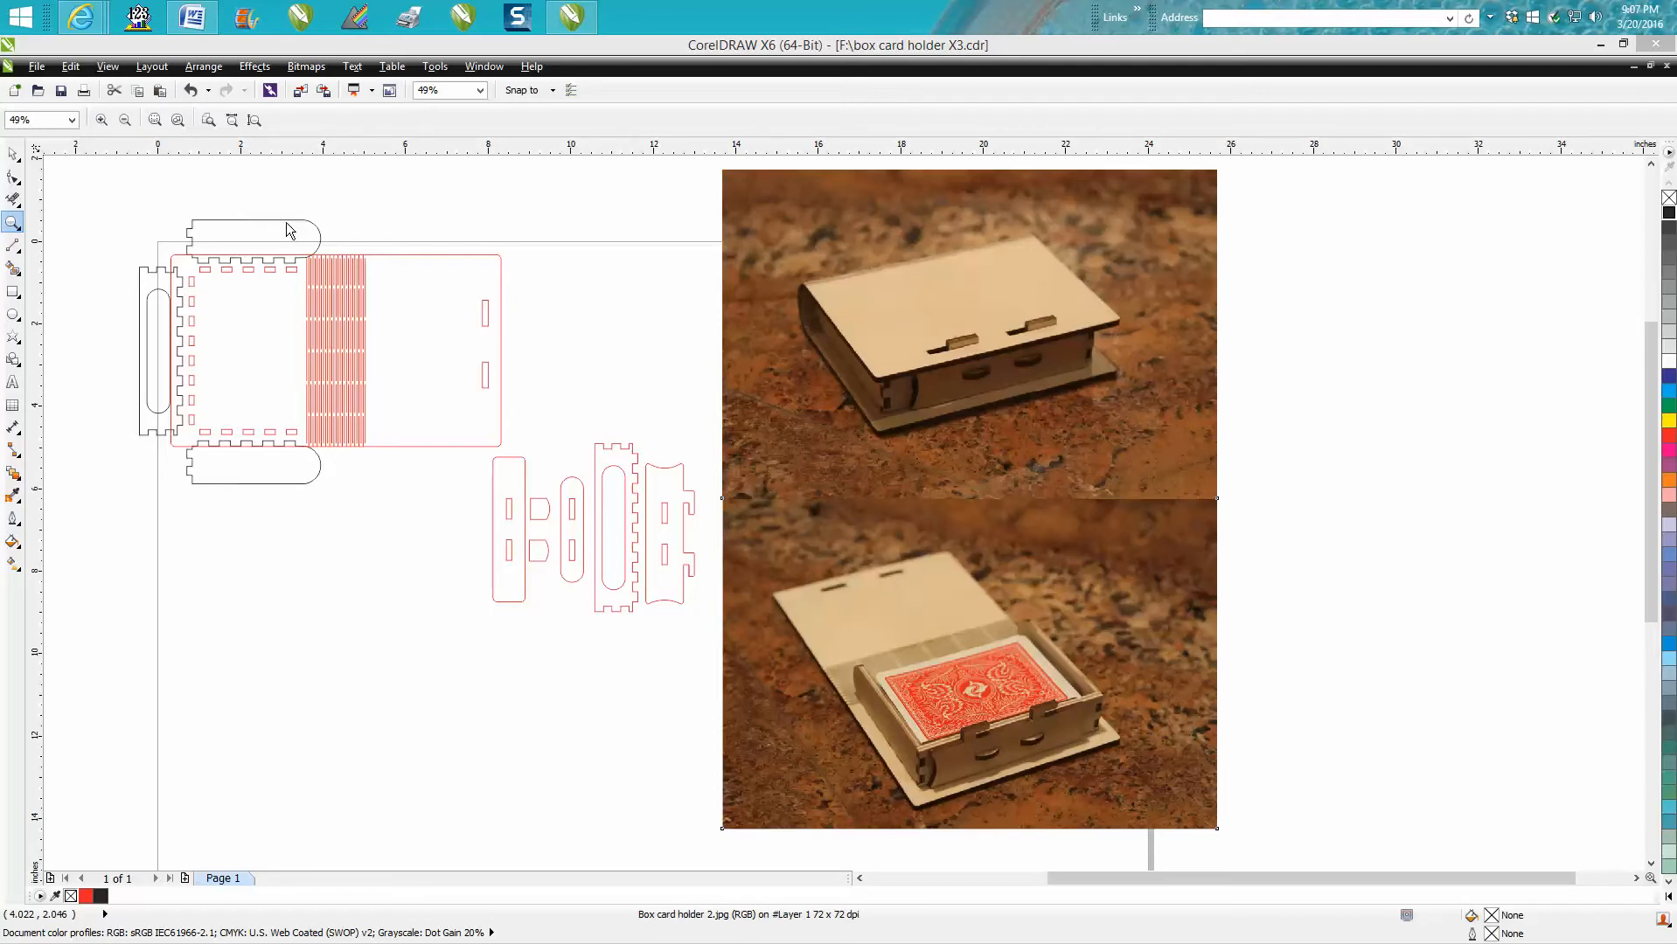
{"action": "mouse_move", "coordinate": [593, 317]}
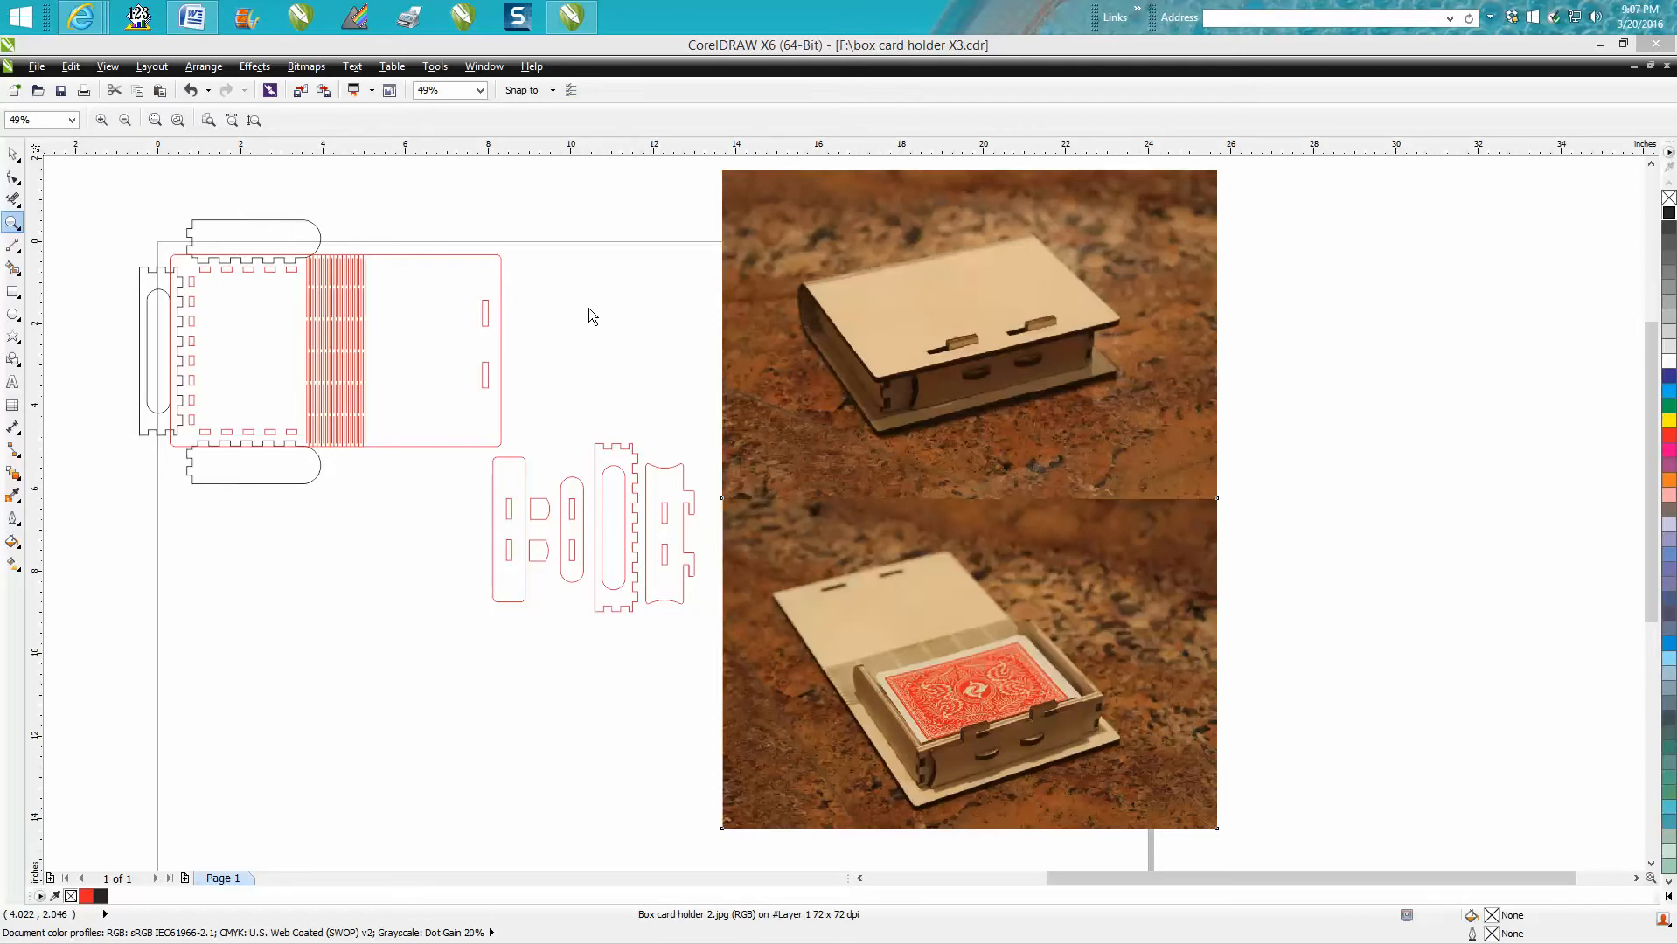
{"action": "mouse_move", "coordinate": [565, 355]}
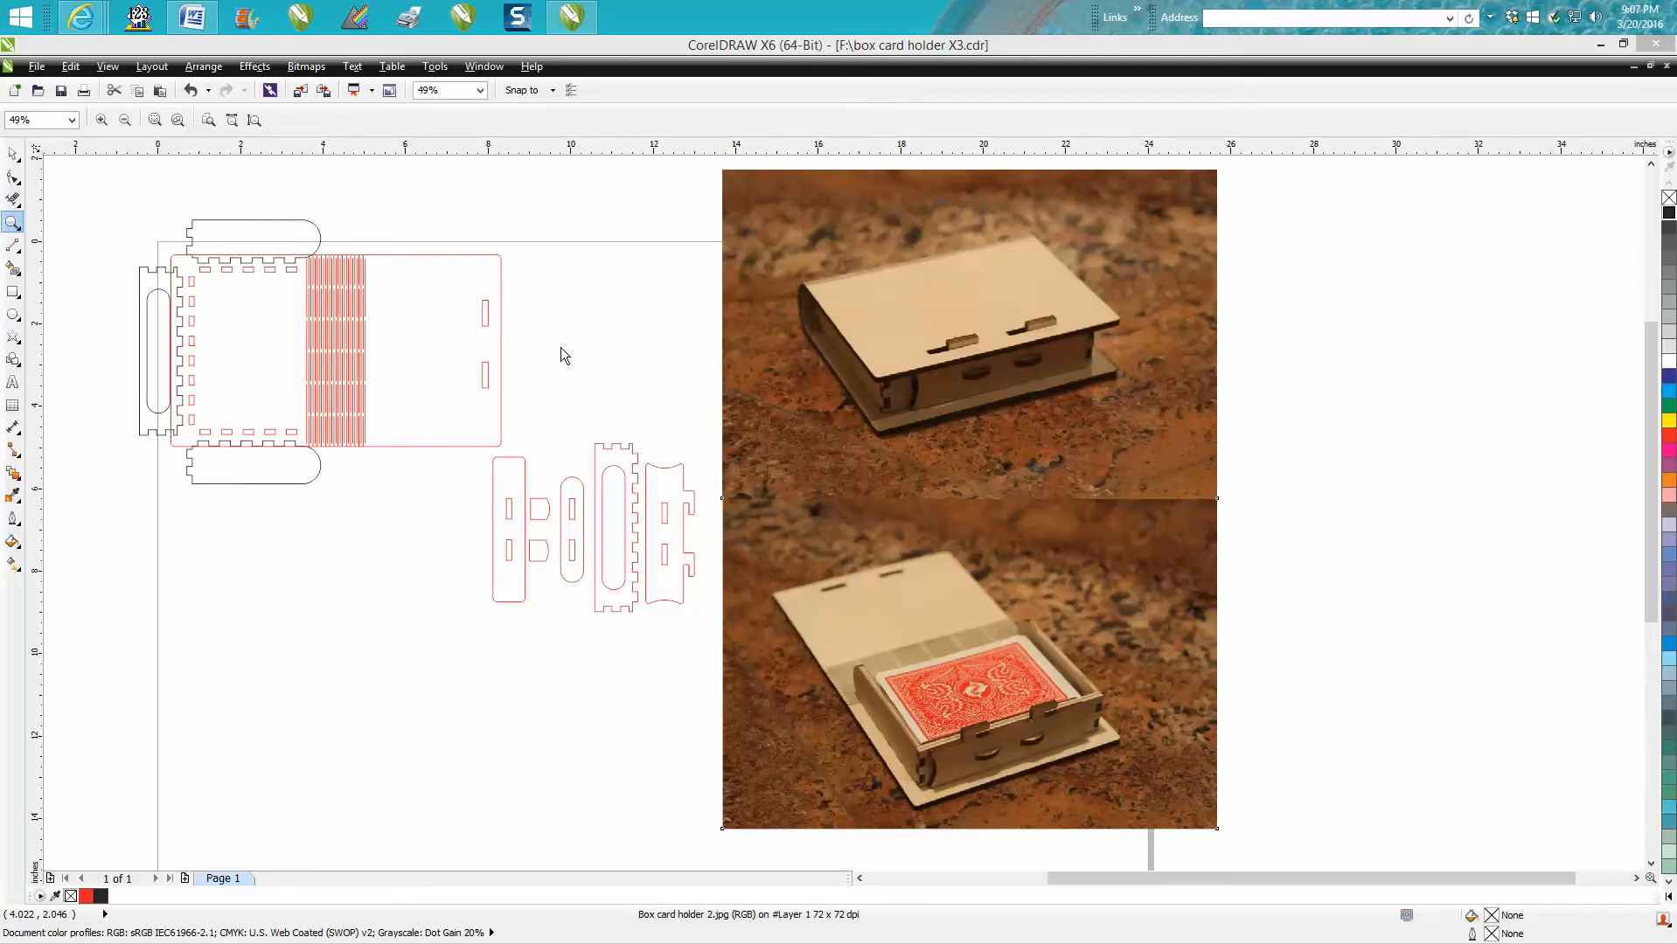
{"action": "mouse_move", "coordinate": [553, 334]}
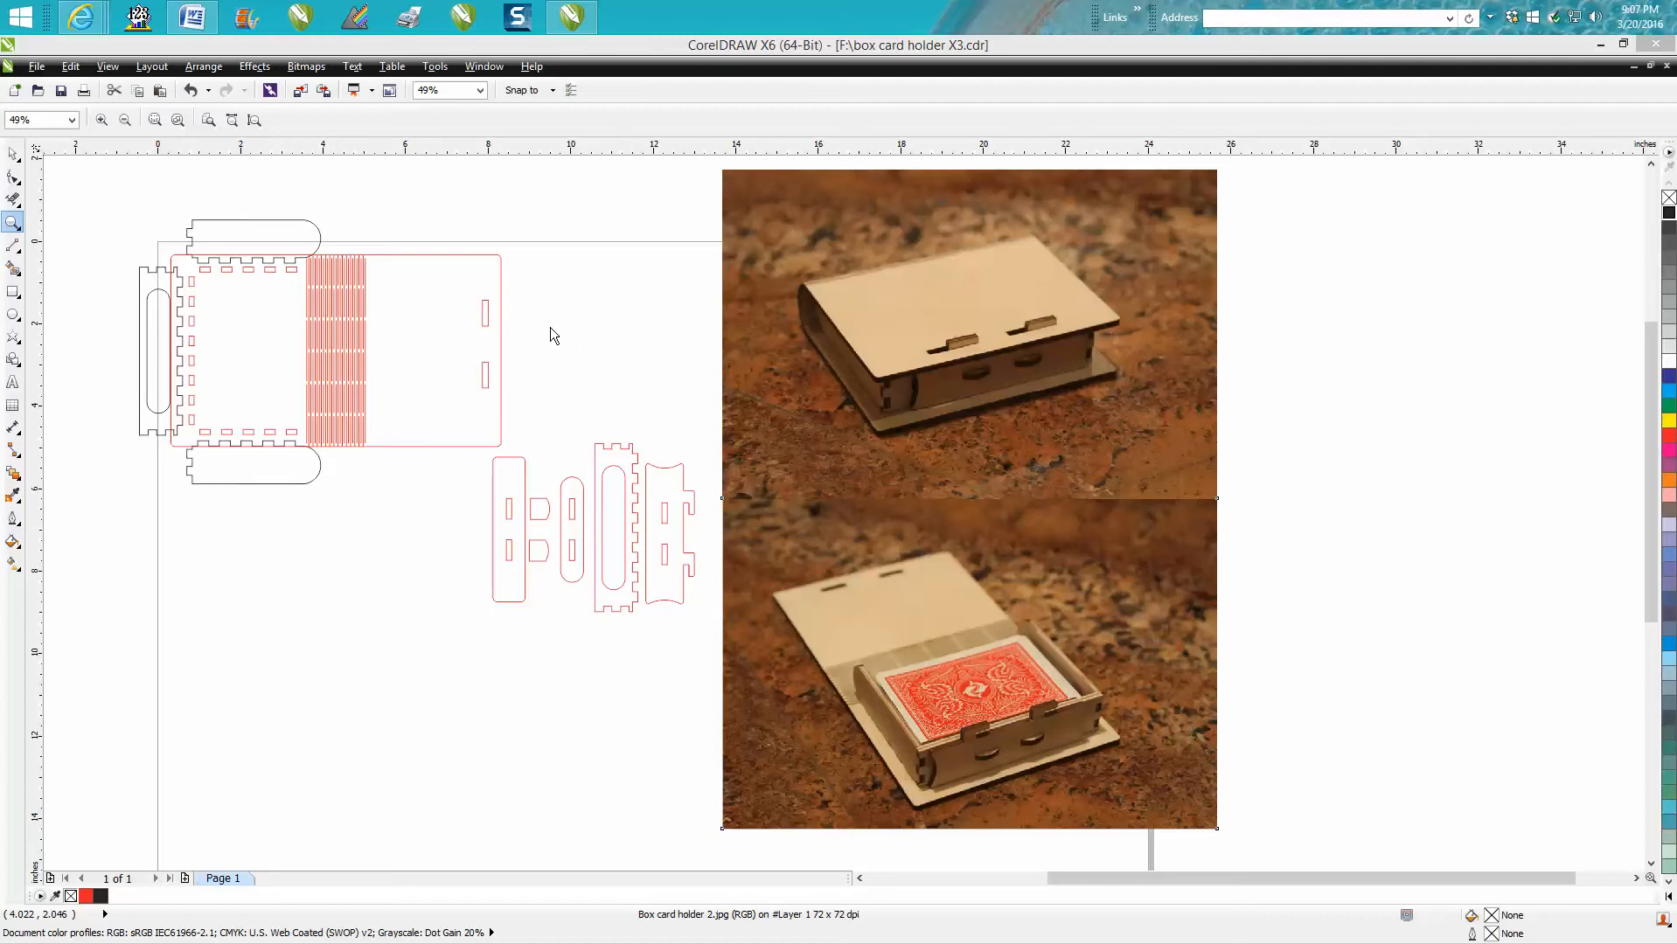
{"action": "mouse_move", "coordinate": [306, 229]}
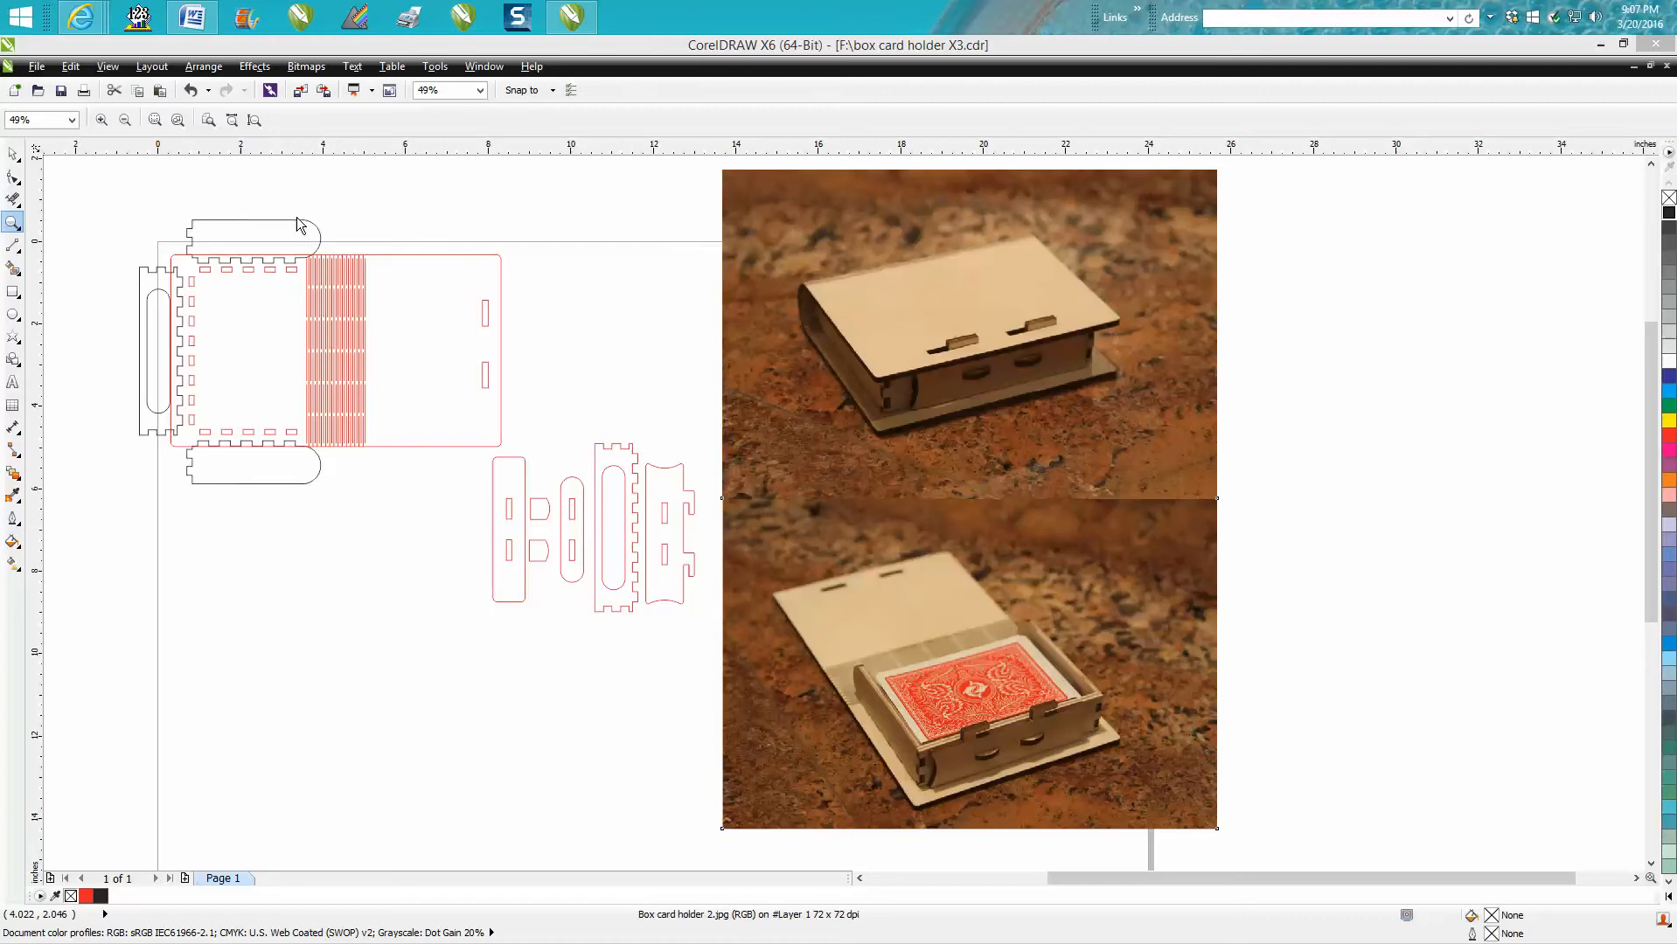
{"action": "mouse_move", "coordinate": [1008, 614]}
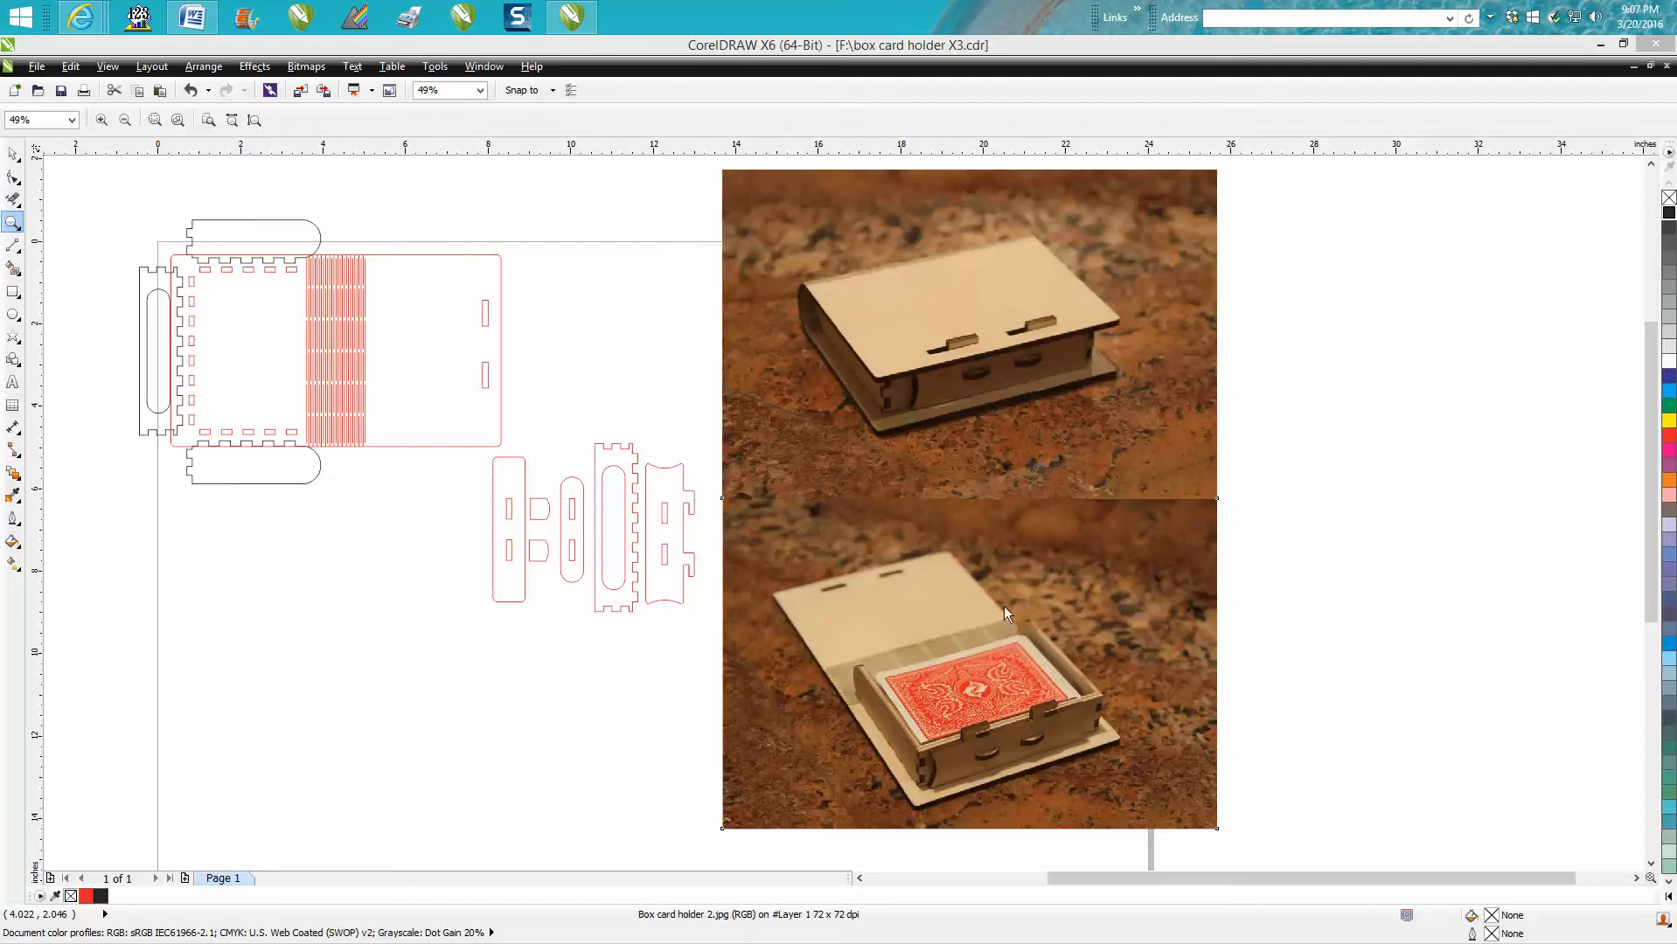
{"action": "mouse_move", "coordinate": [289, 275]}
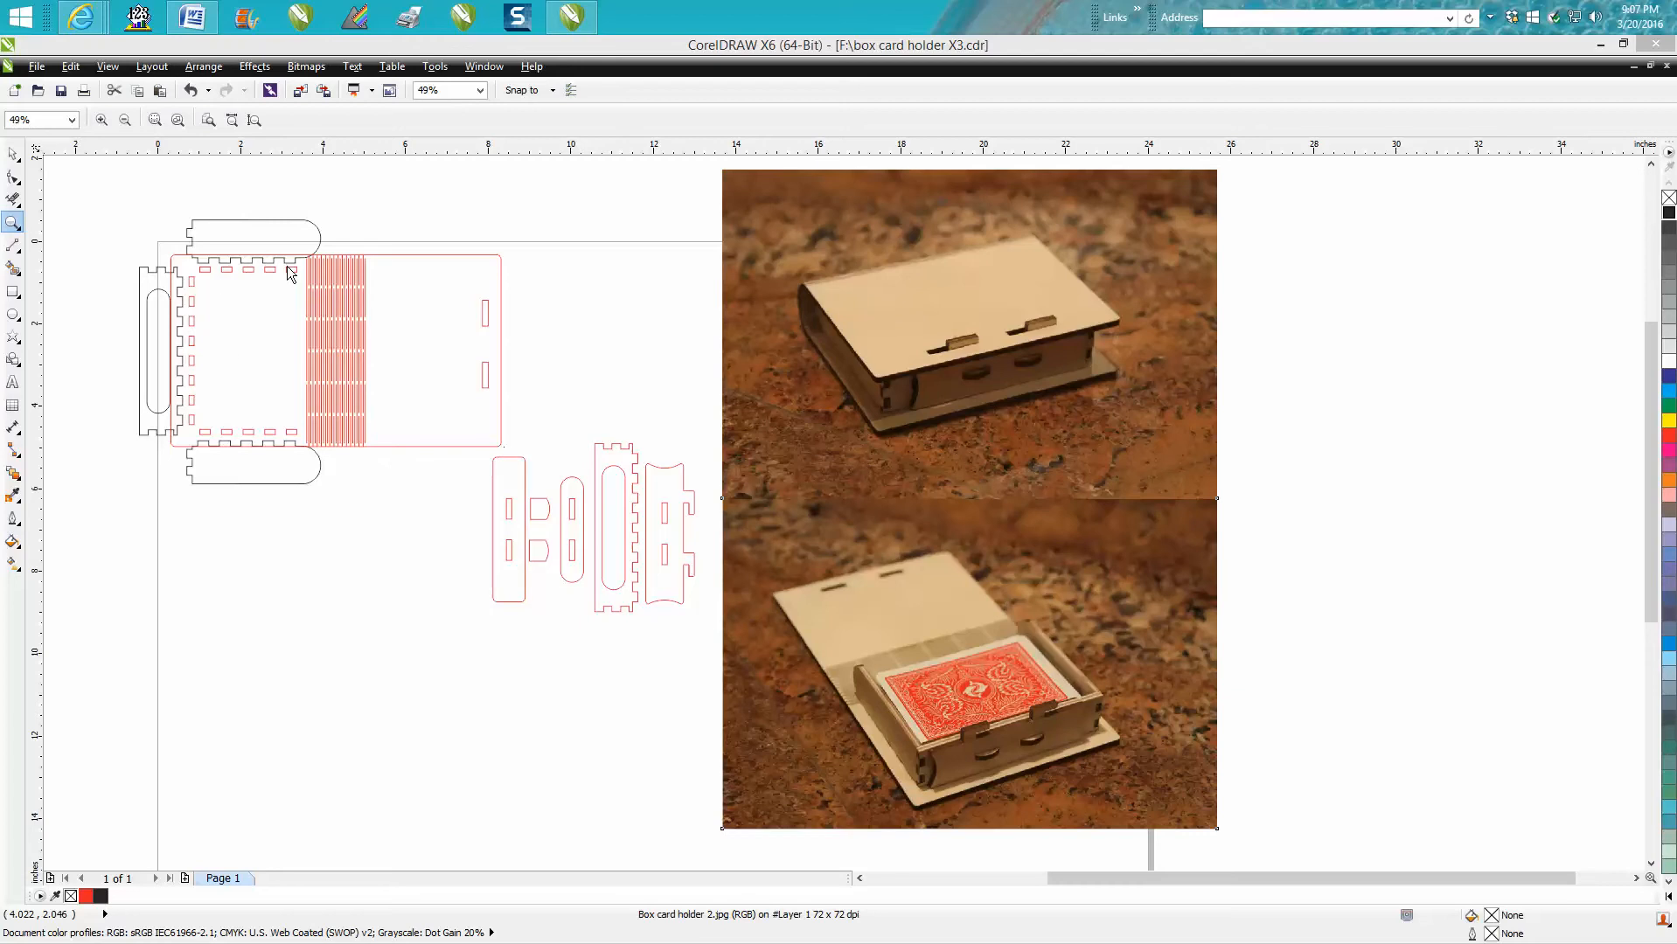
{"action": "mouse_move", "coordinate": [332, 343]}
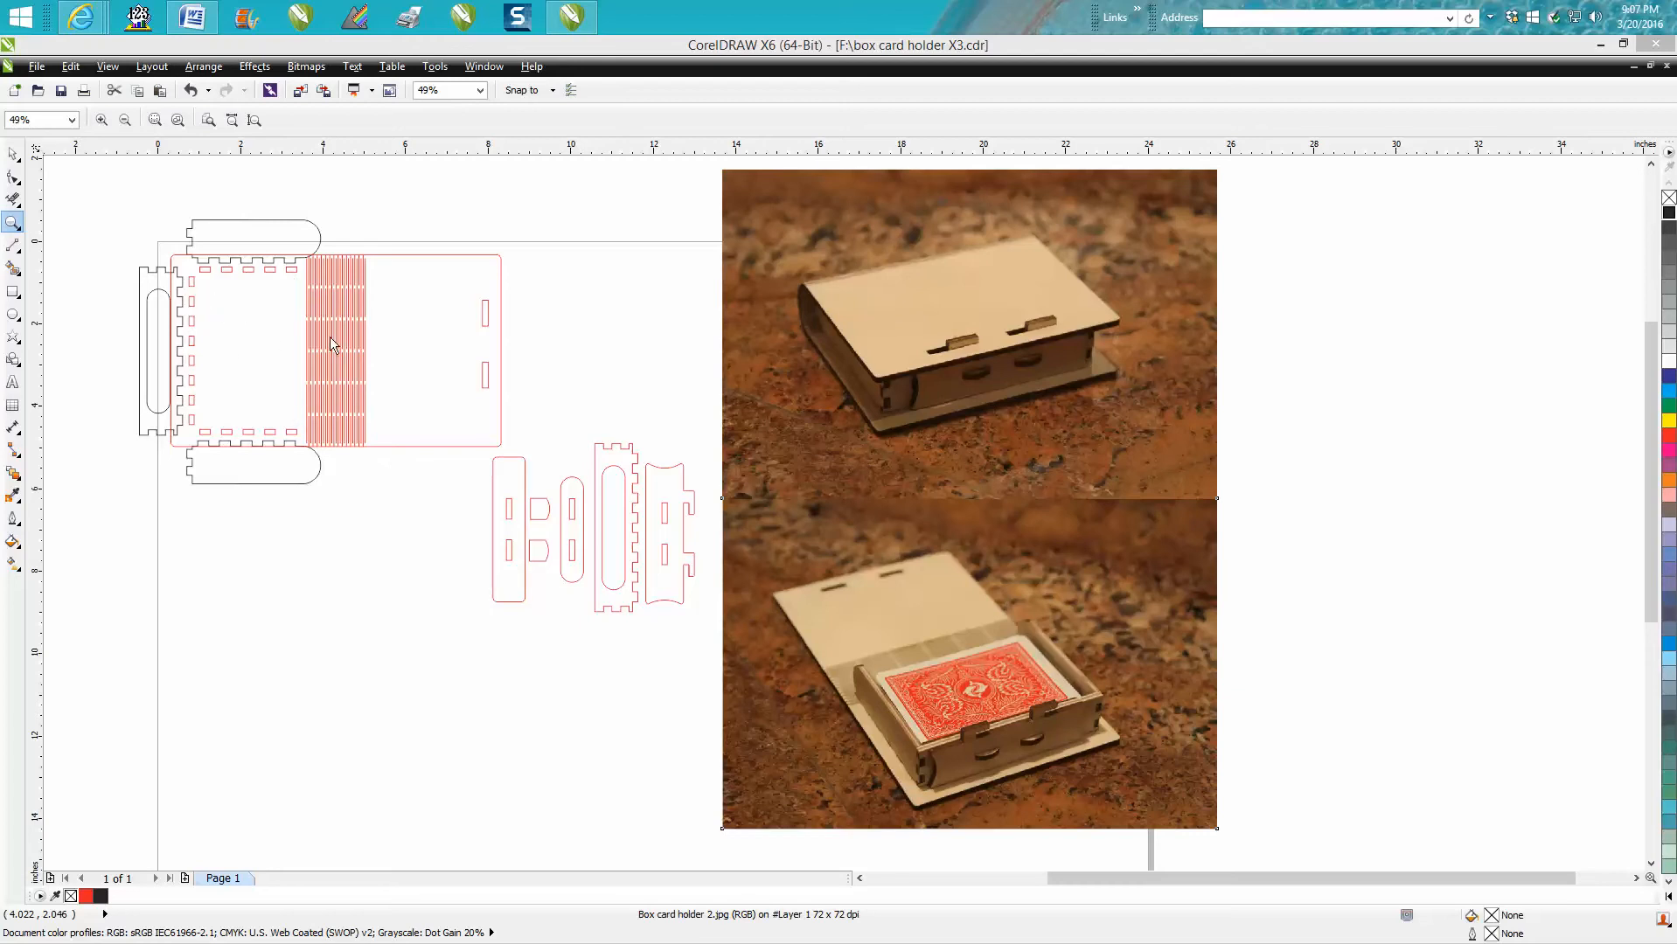
{"action": "mouse_move", "coordinate": [436, 259]}
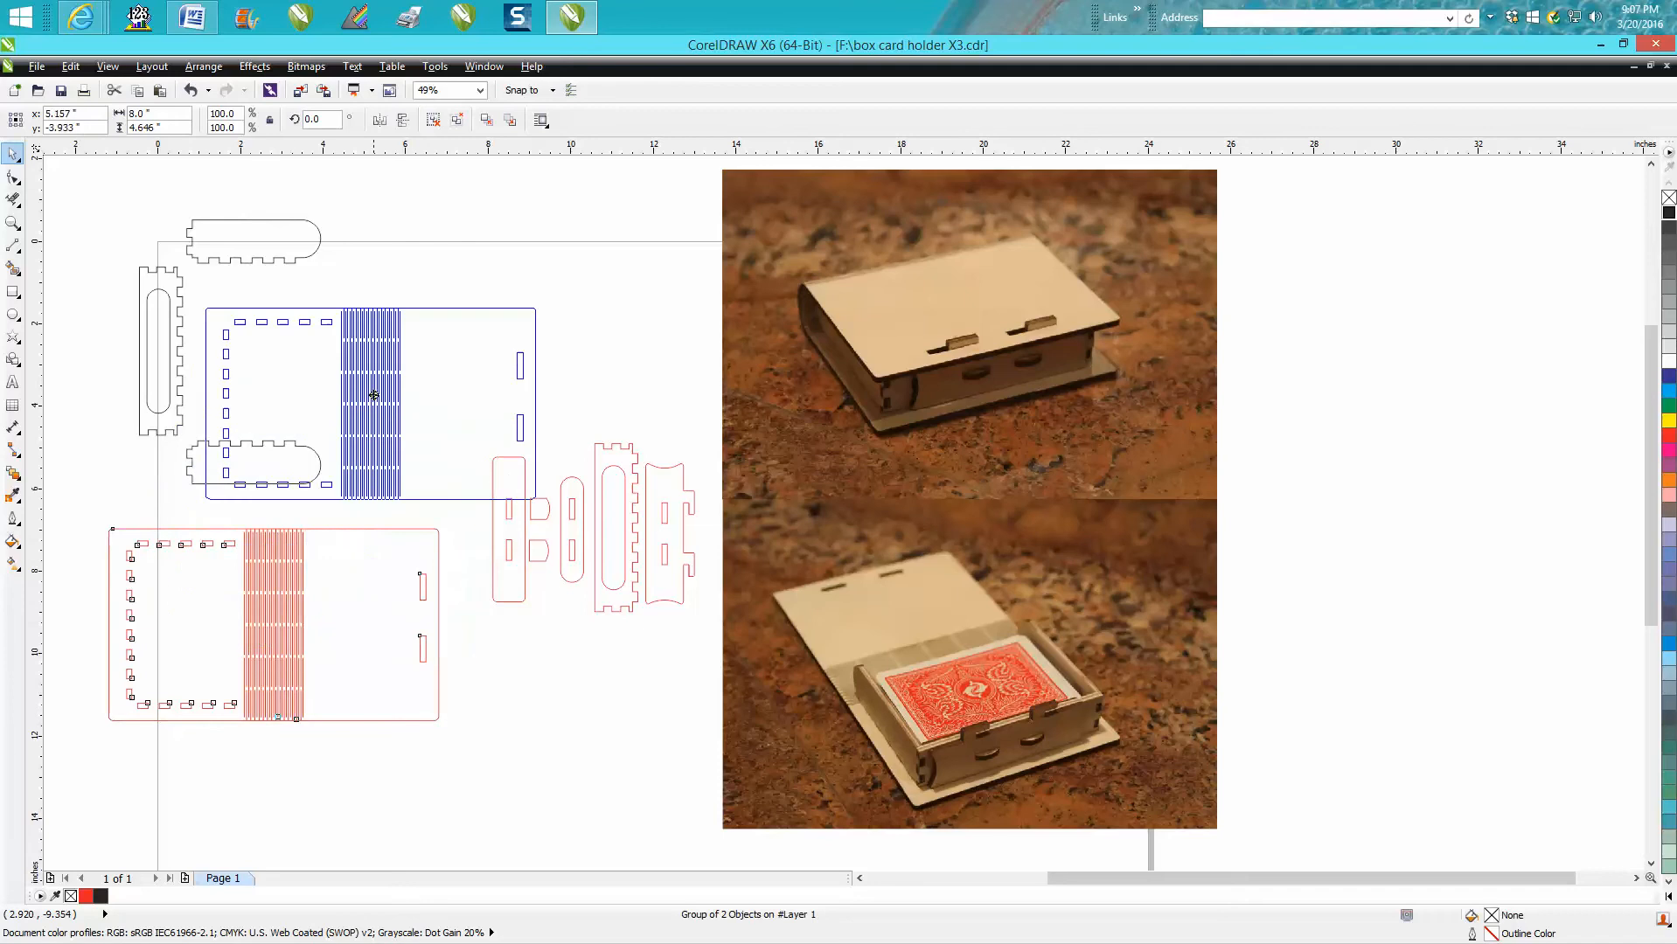
Return the main box panel to its place and select one of the small latch pieces
{"action": "left_click_drag", "start_coordinate": [372, 396], "coordinate": [338, 350]}
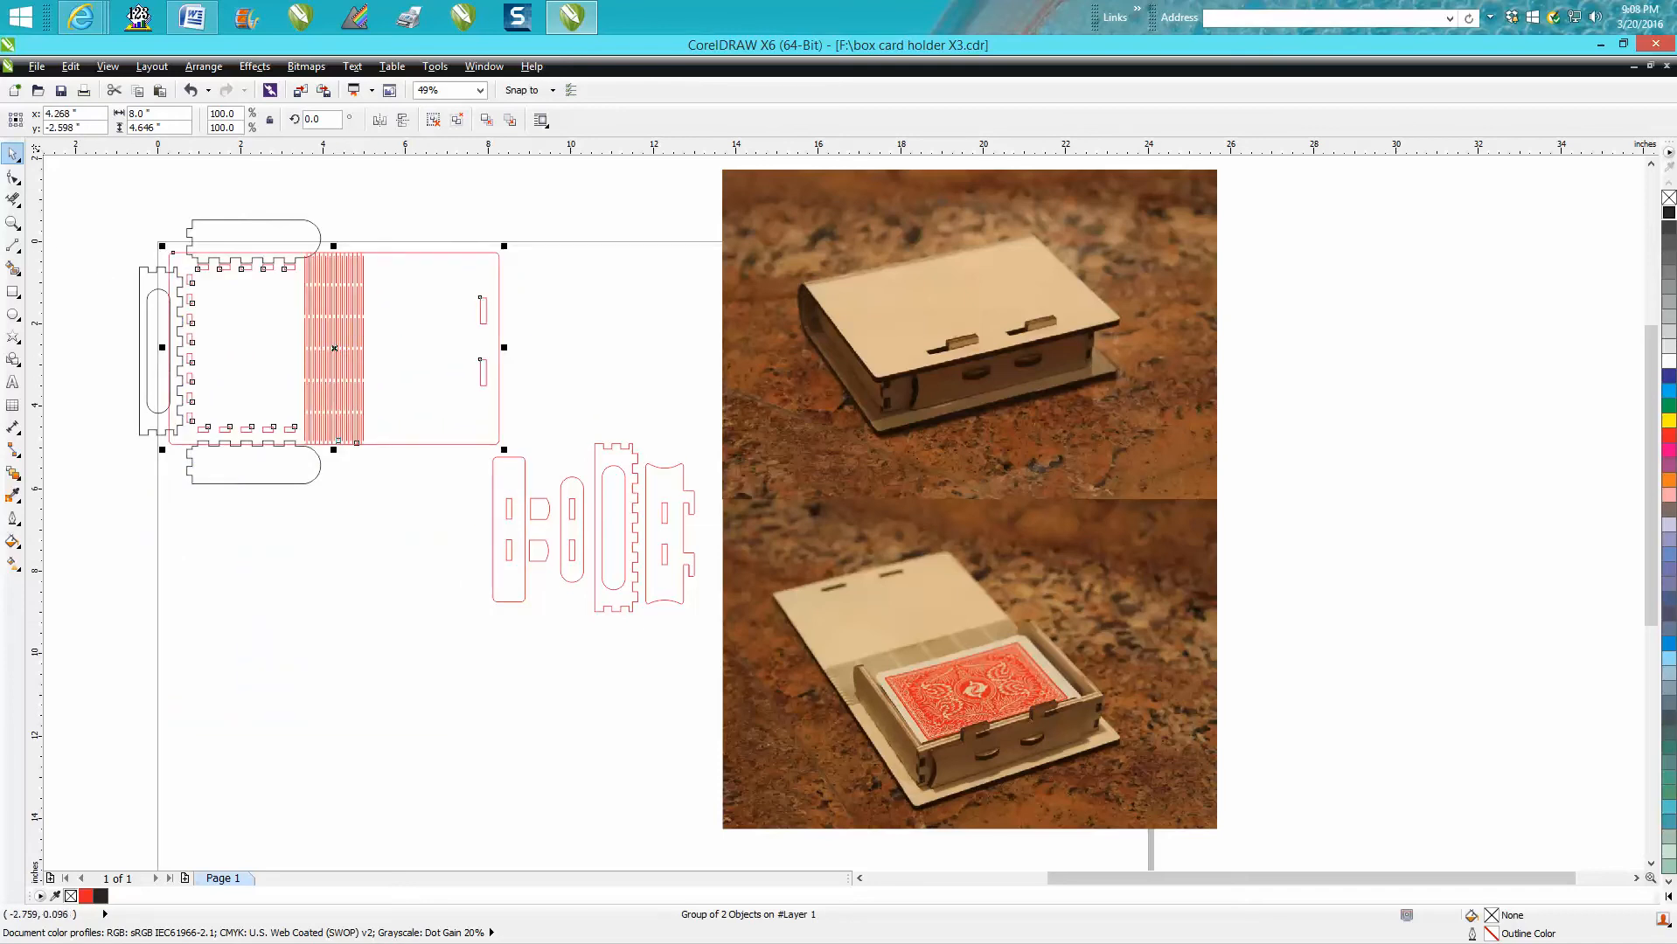
{"action": "left_click", "coordinate": [12, 220]}
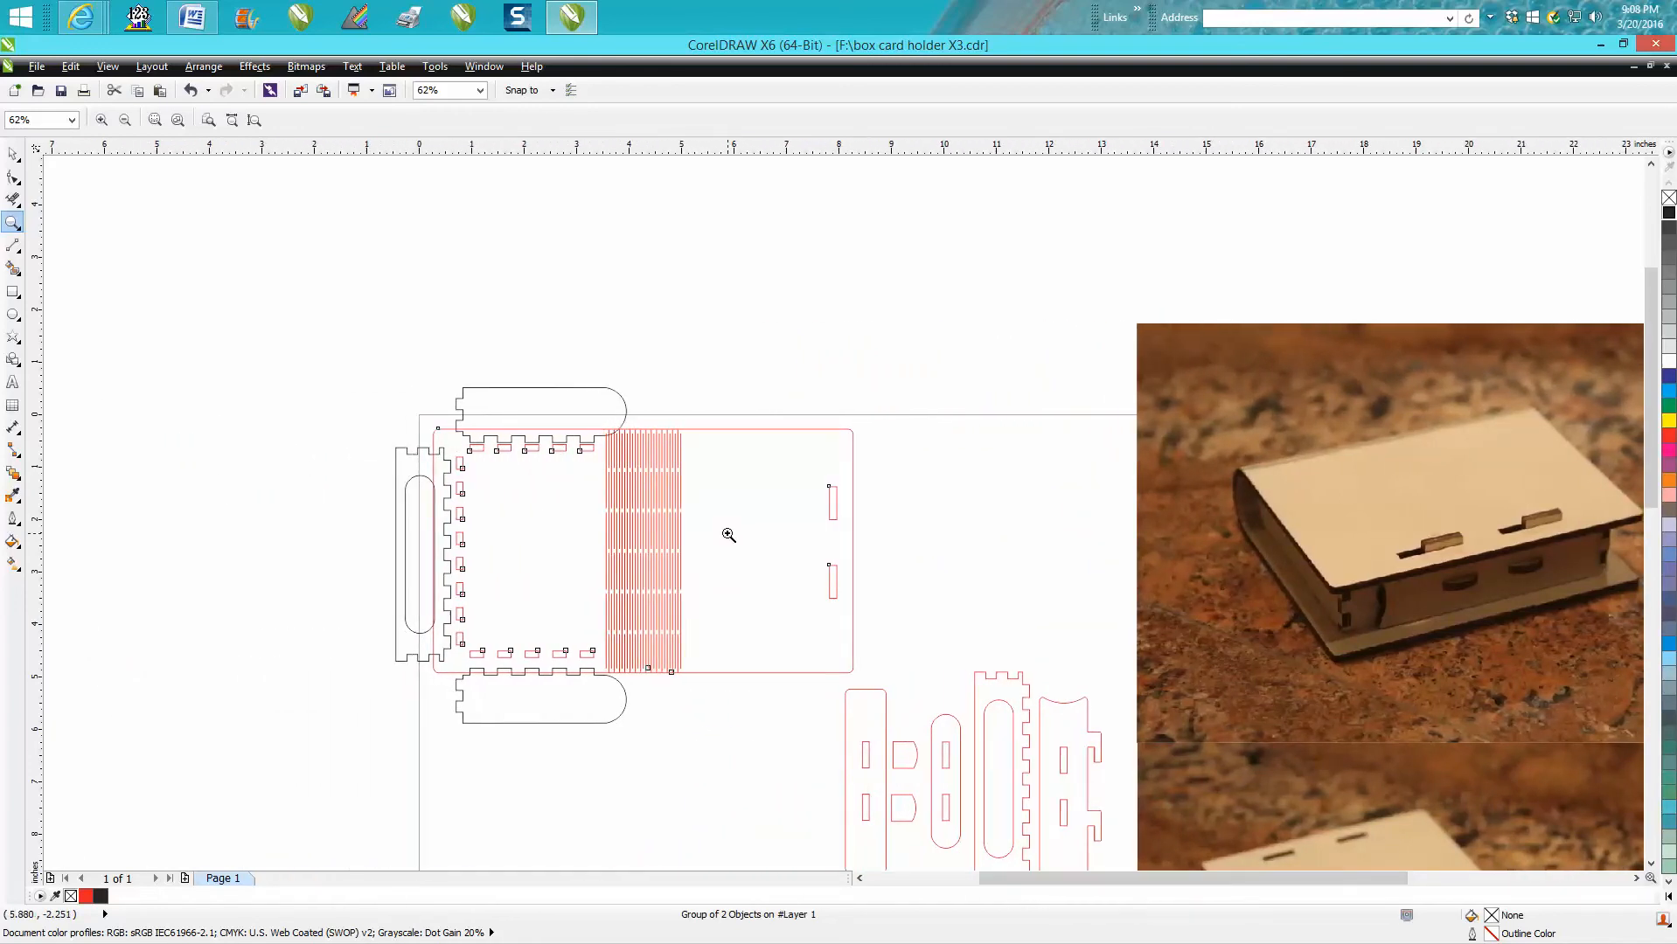
{"action": "mouse_move", "coordinate": [488, 462]}
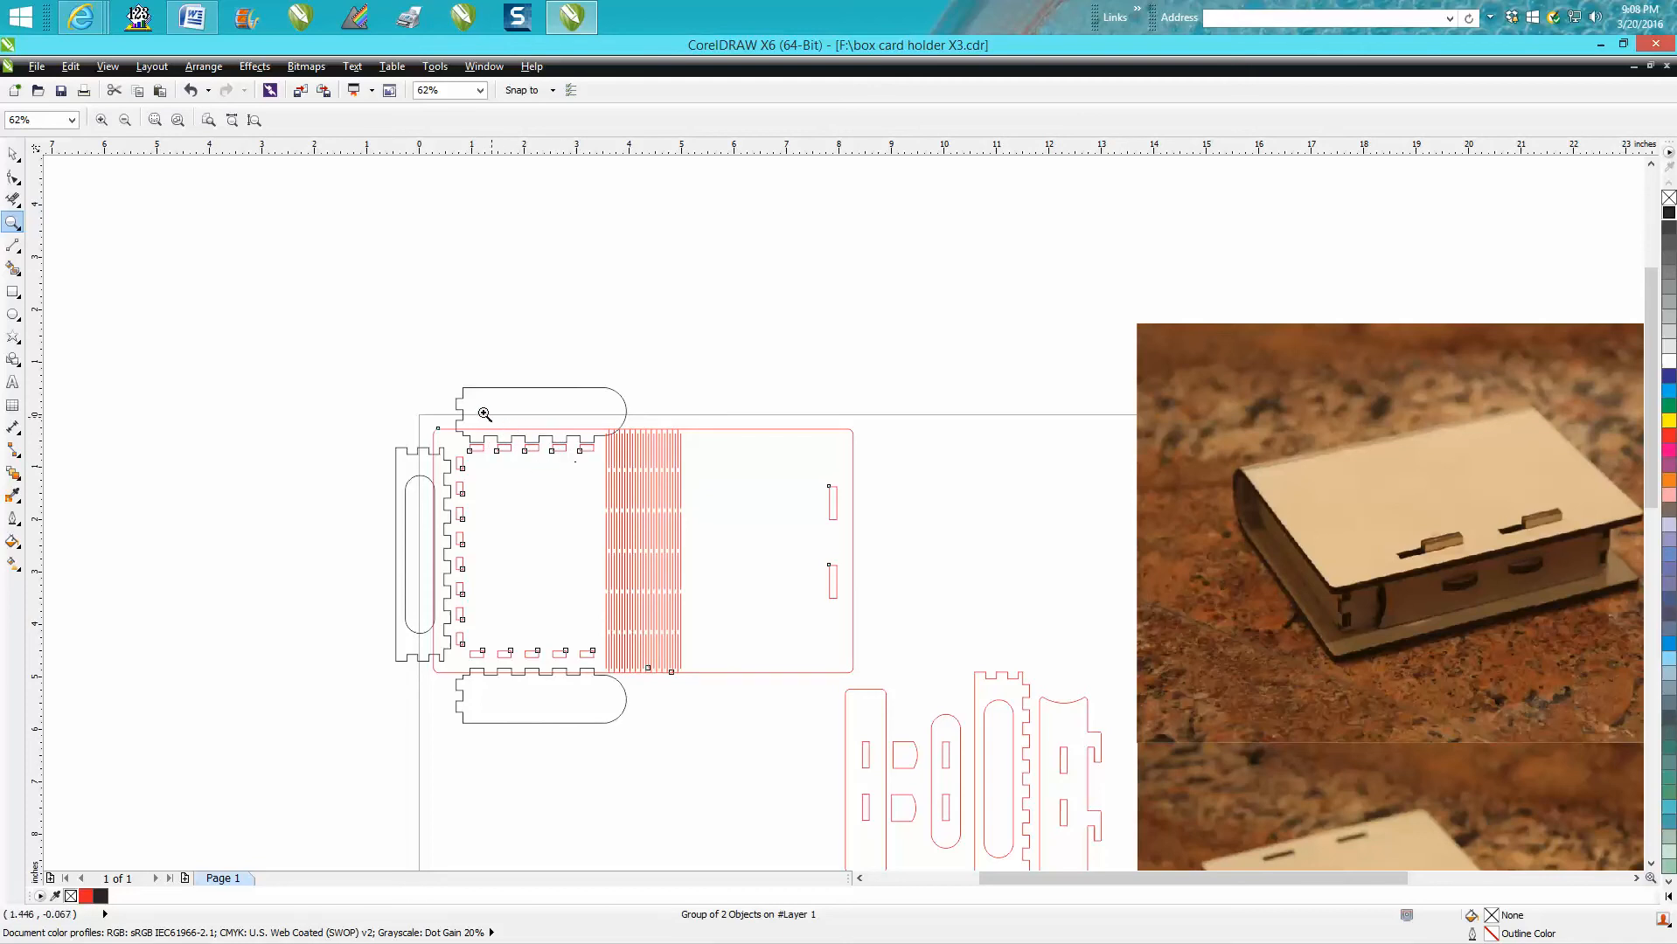
{"action": "mouse_move", "coordinate": [506, 684]}
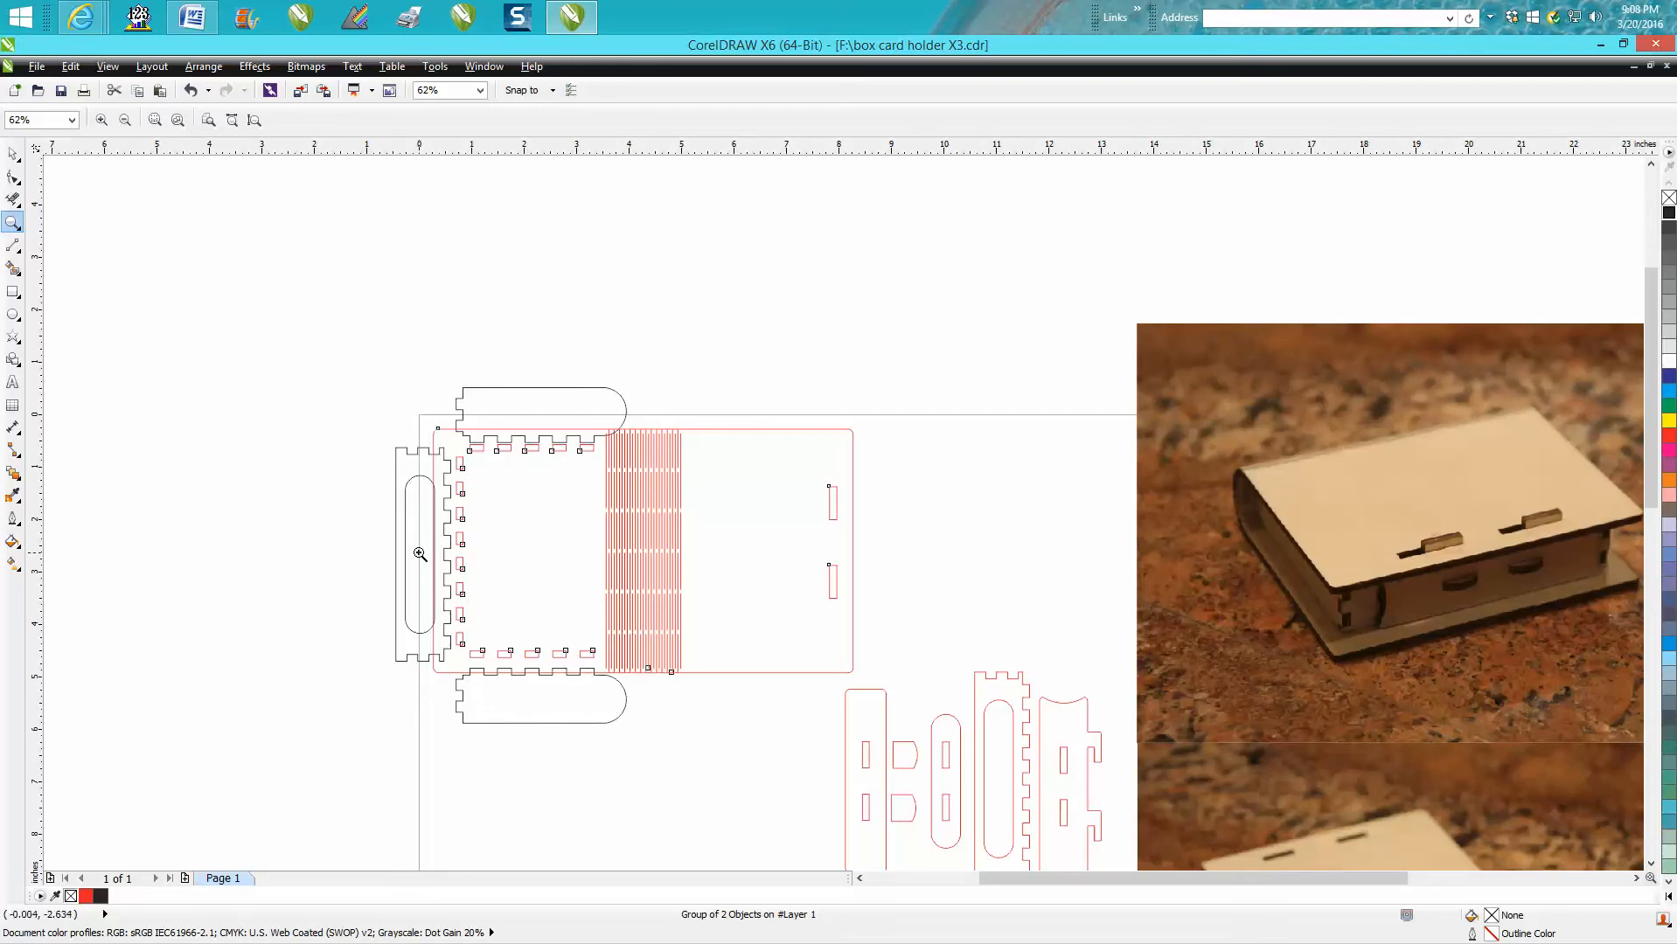
{"action": "mouse_move", "coordinate": [406, 502]}
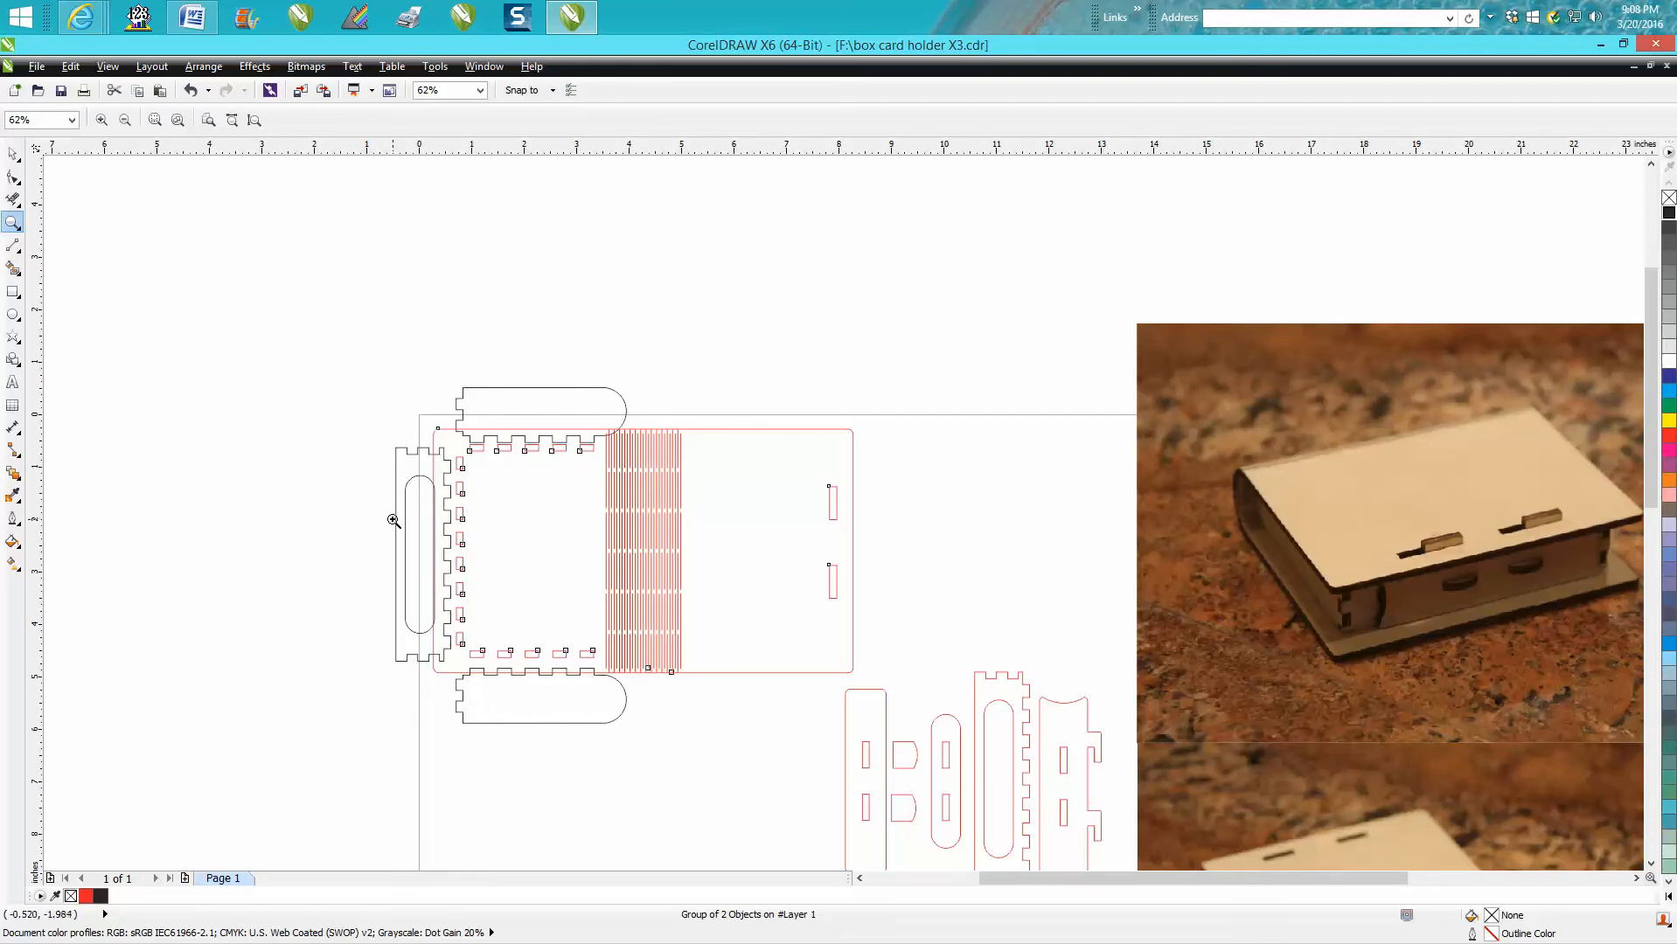
{"action": "mouse_move", "coordinate": [430, 561]}
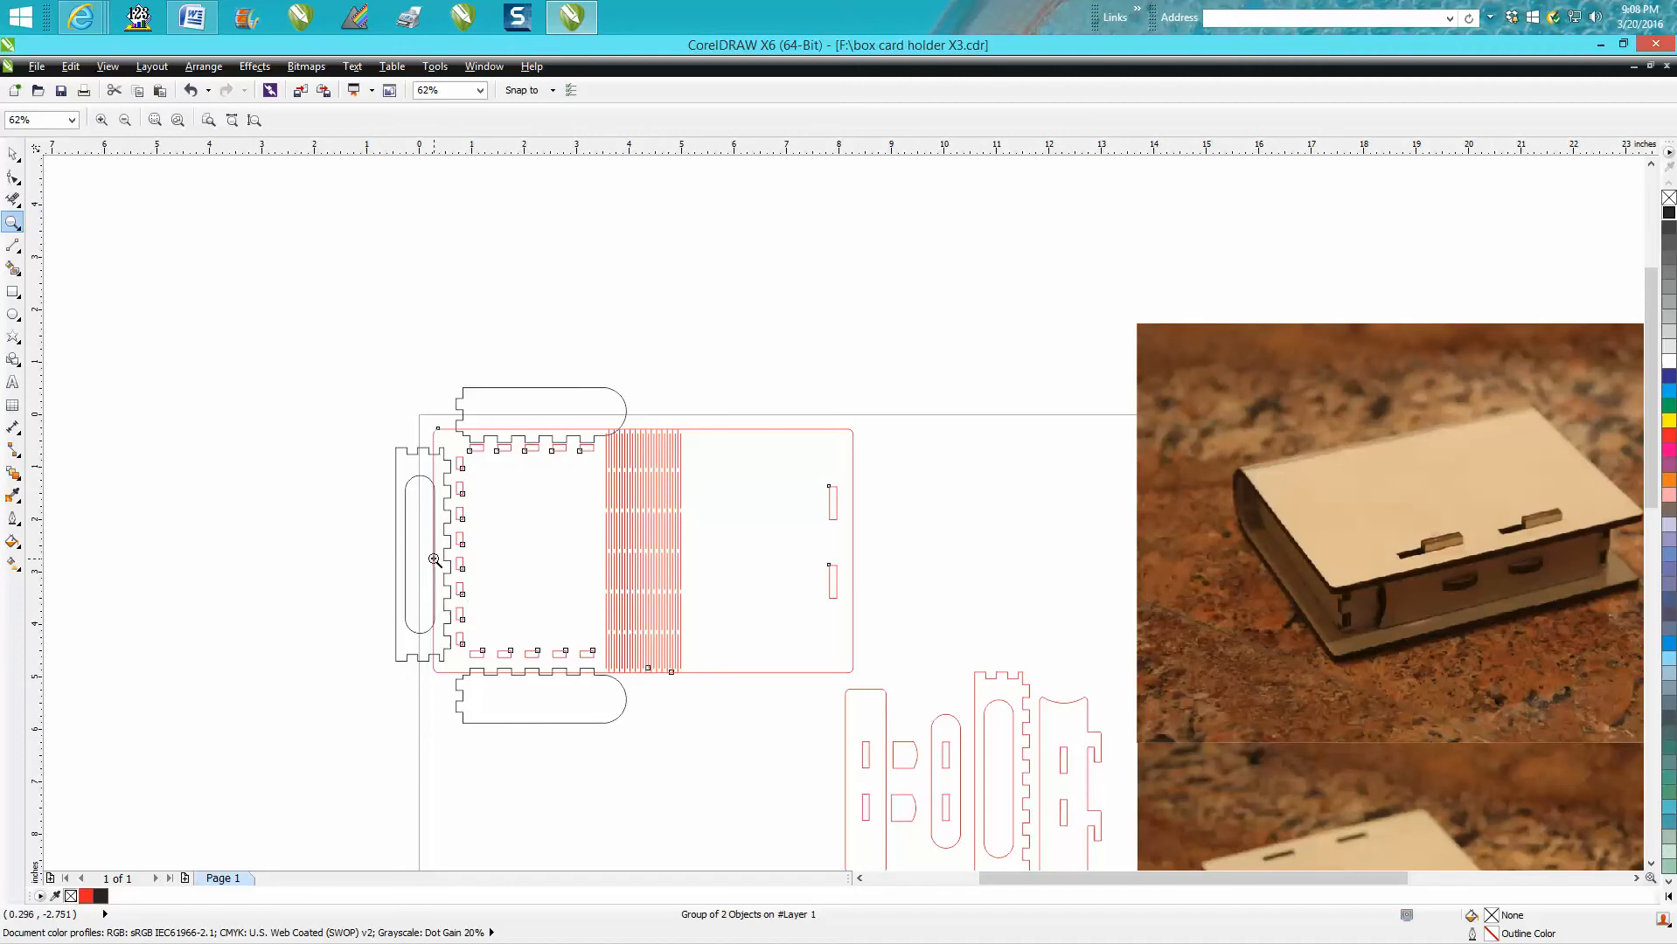
{"action": "mouse_move", "coordinate": [429, 552]}
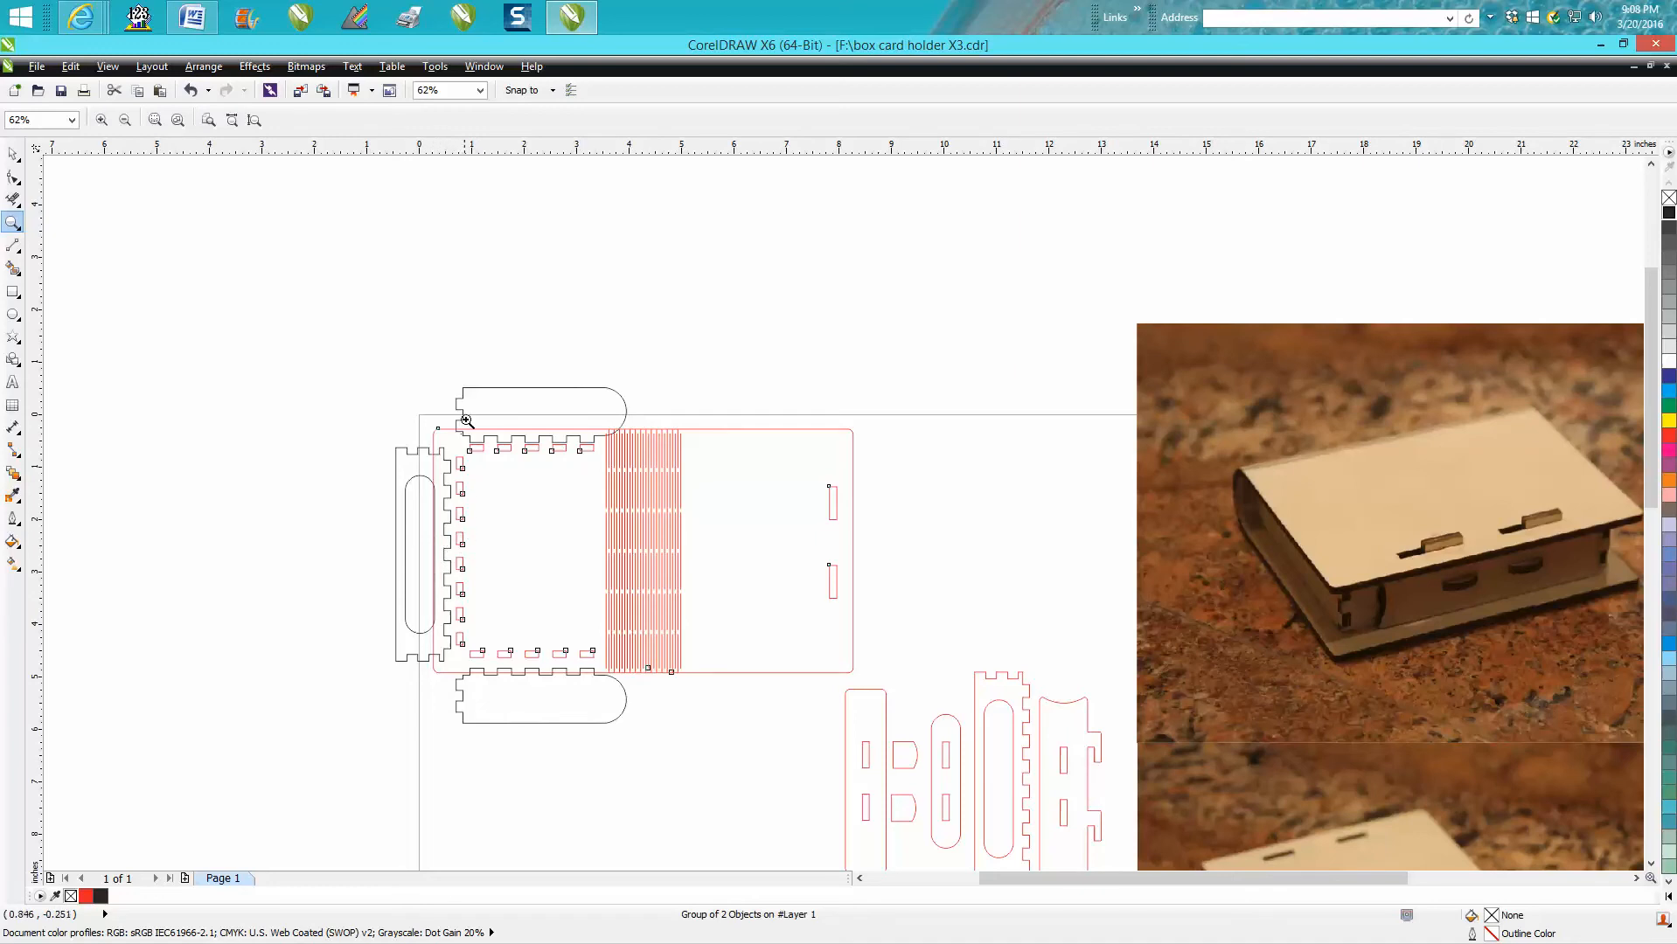
{"action": "mouse_move", "coordinate": [502, 696]}
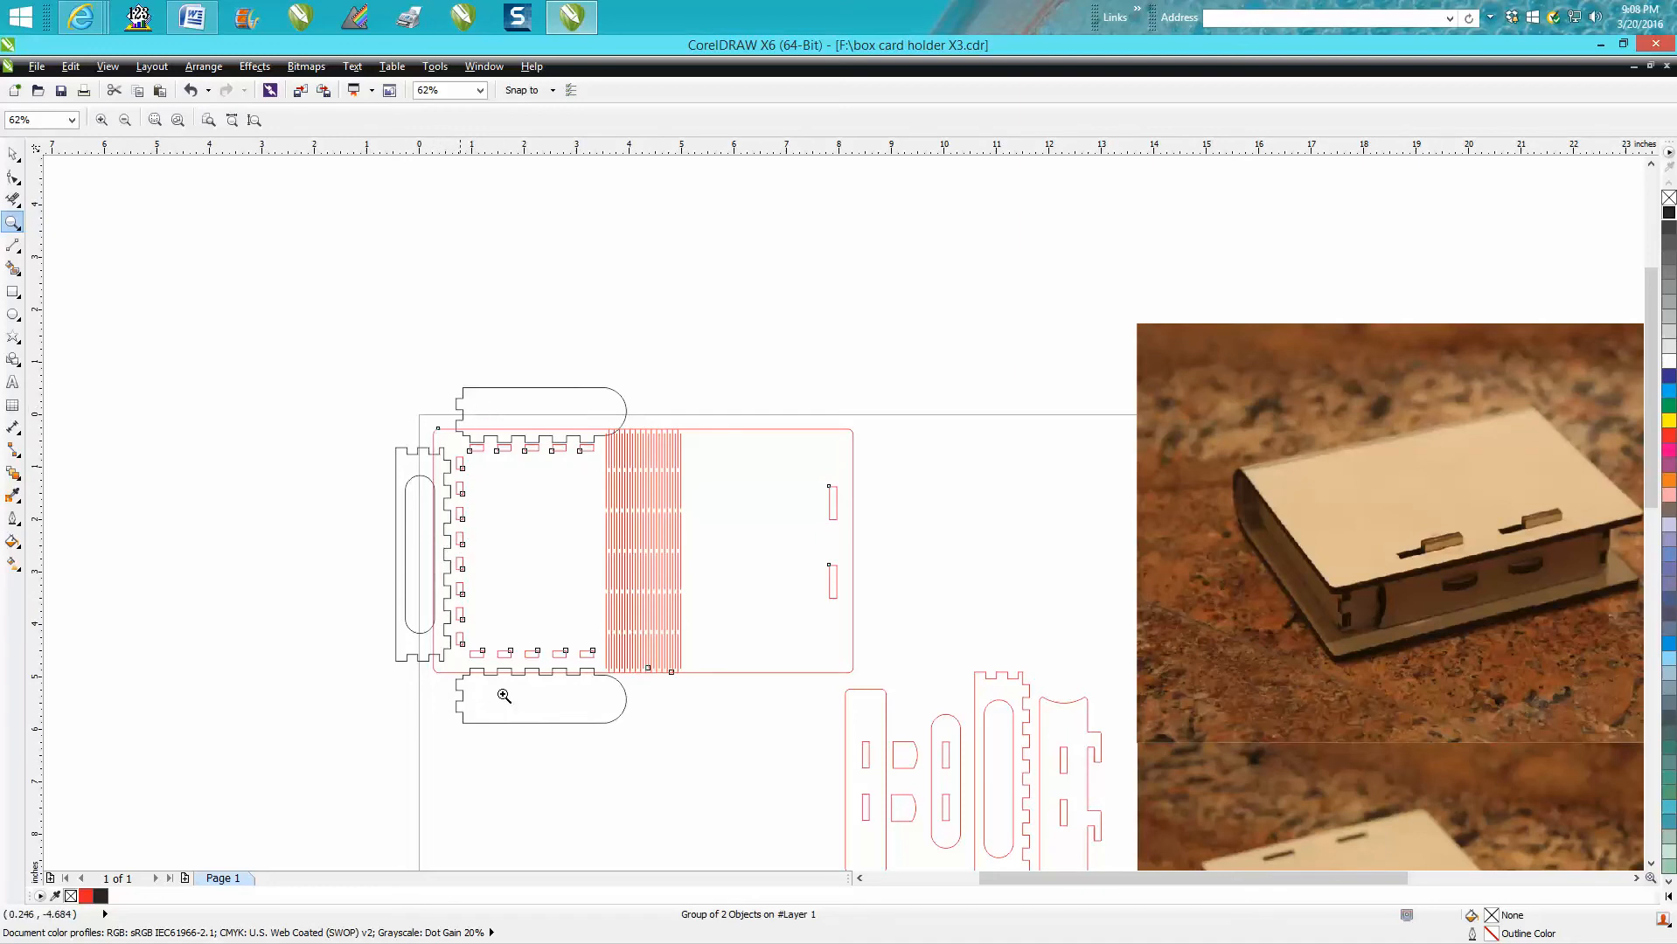
{"action": "mouse_move", "coordinate": [508, 430]}
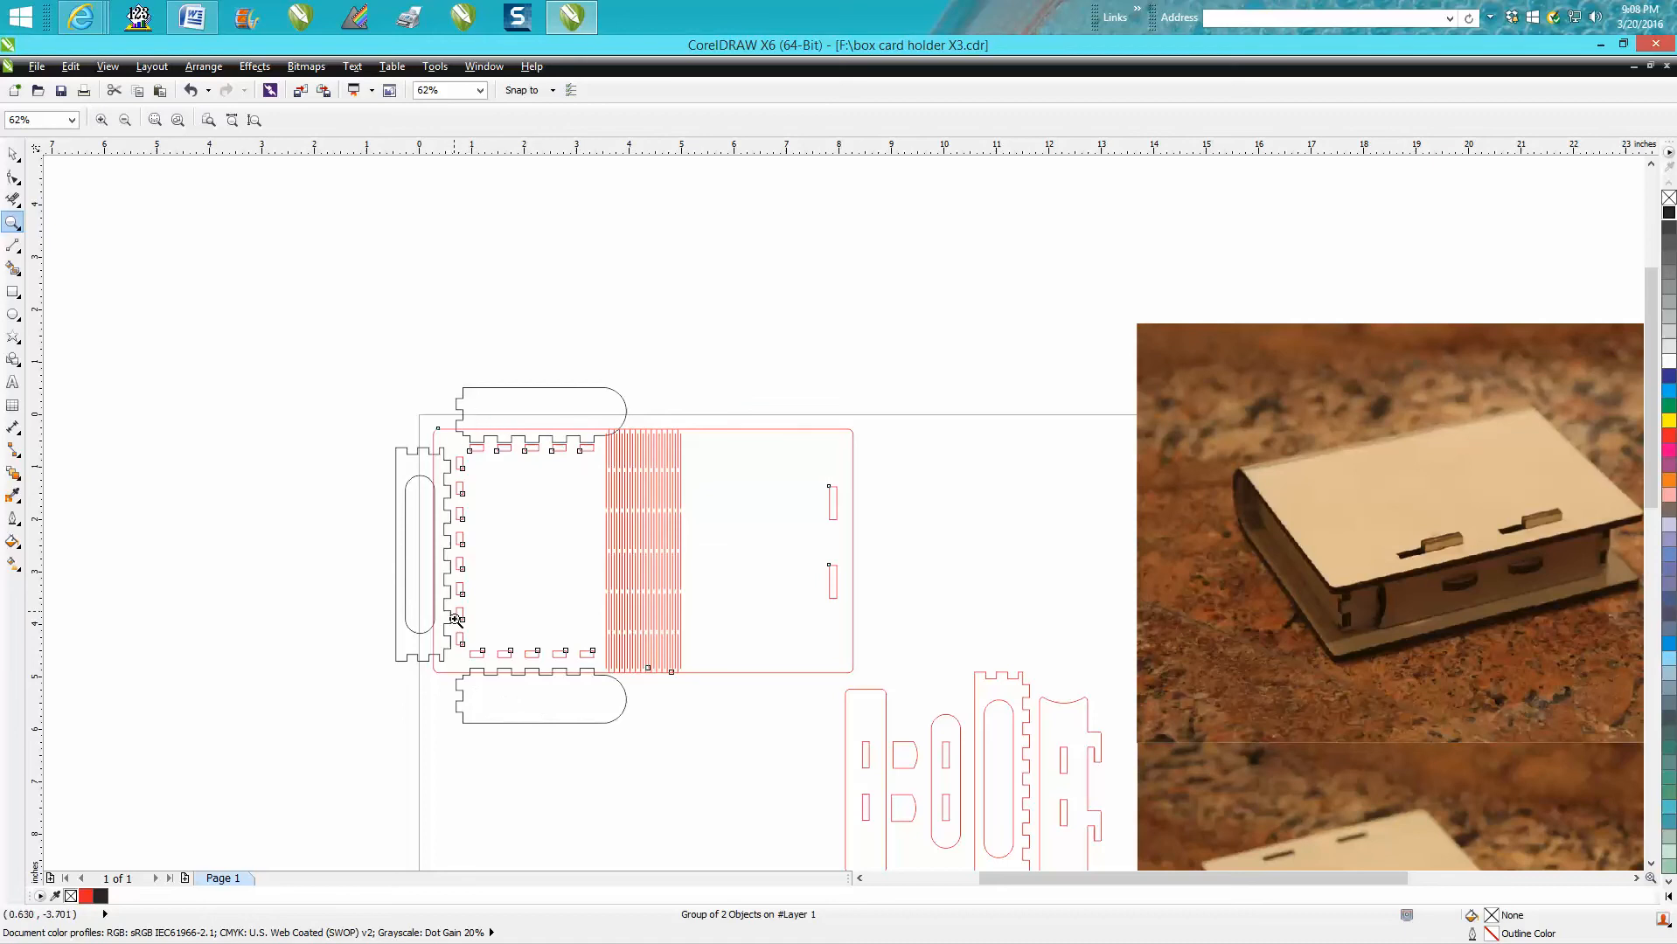
{"action": "mouse_move", "coordinate": [467, 451]}
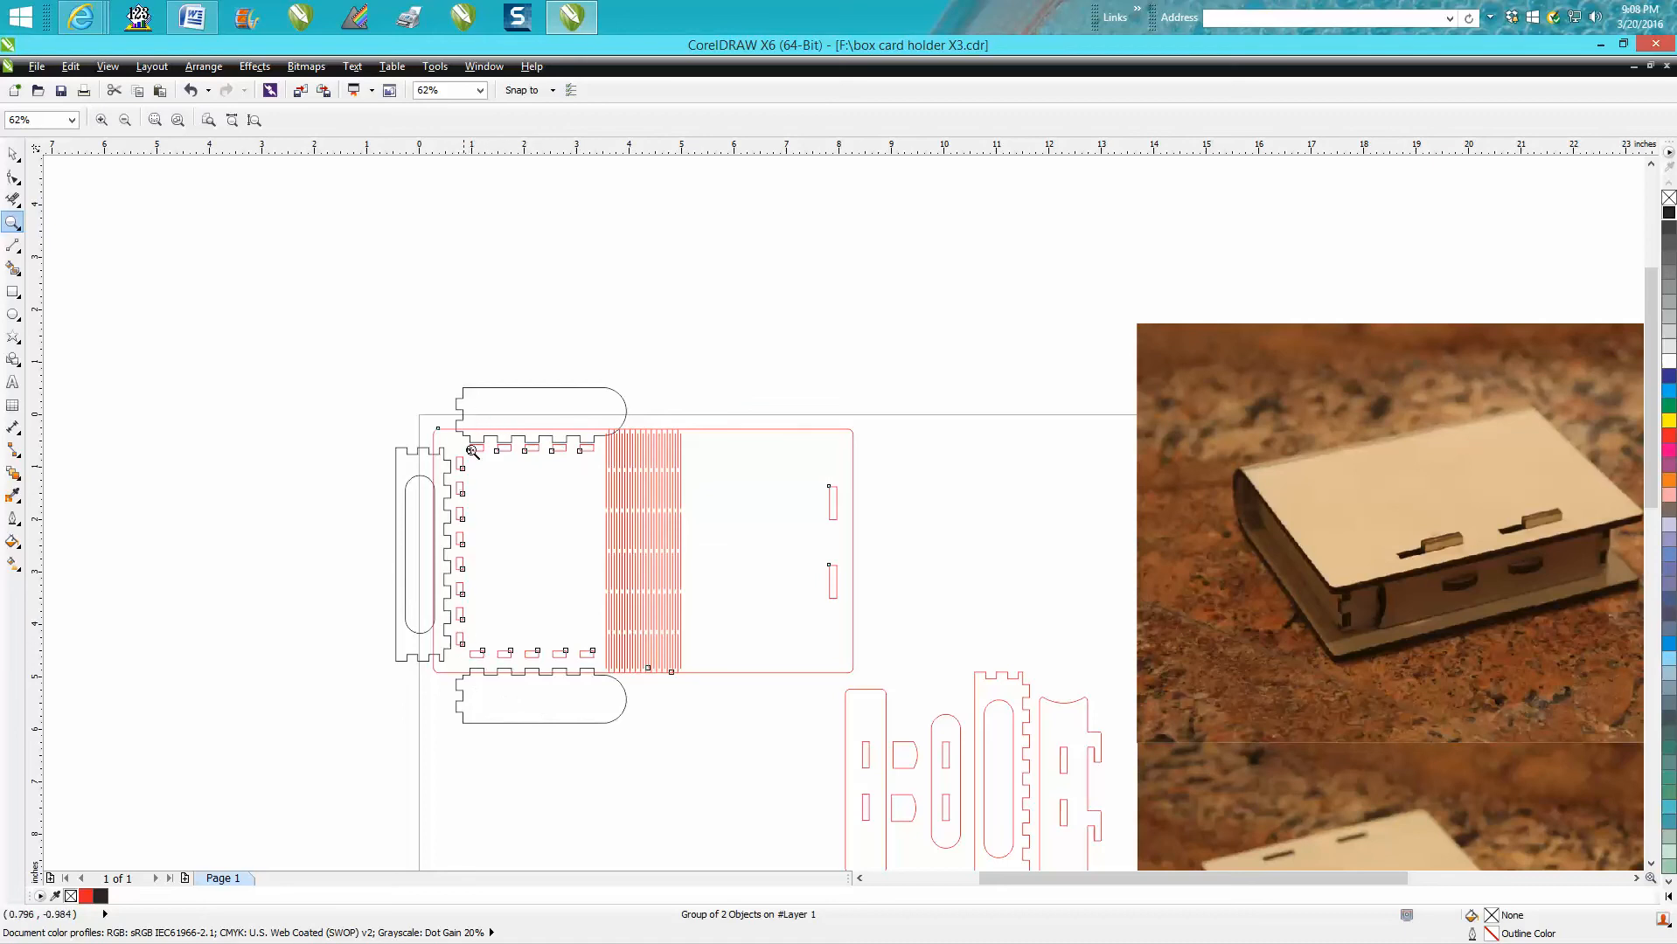
{"action": "mouse_move", "coordinate": [493, 647]}
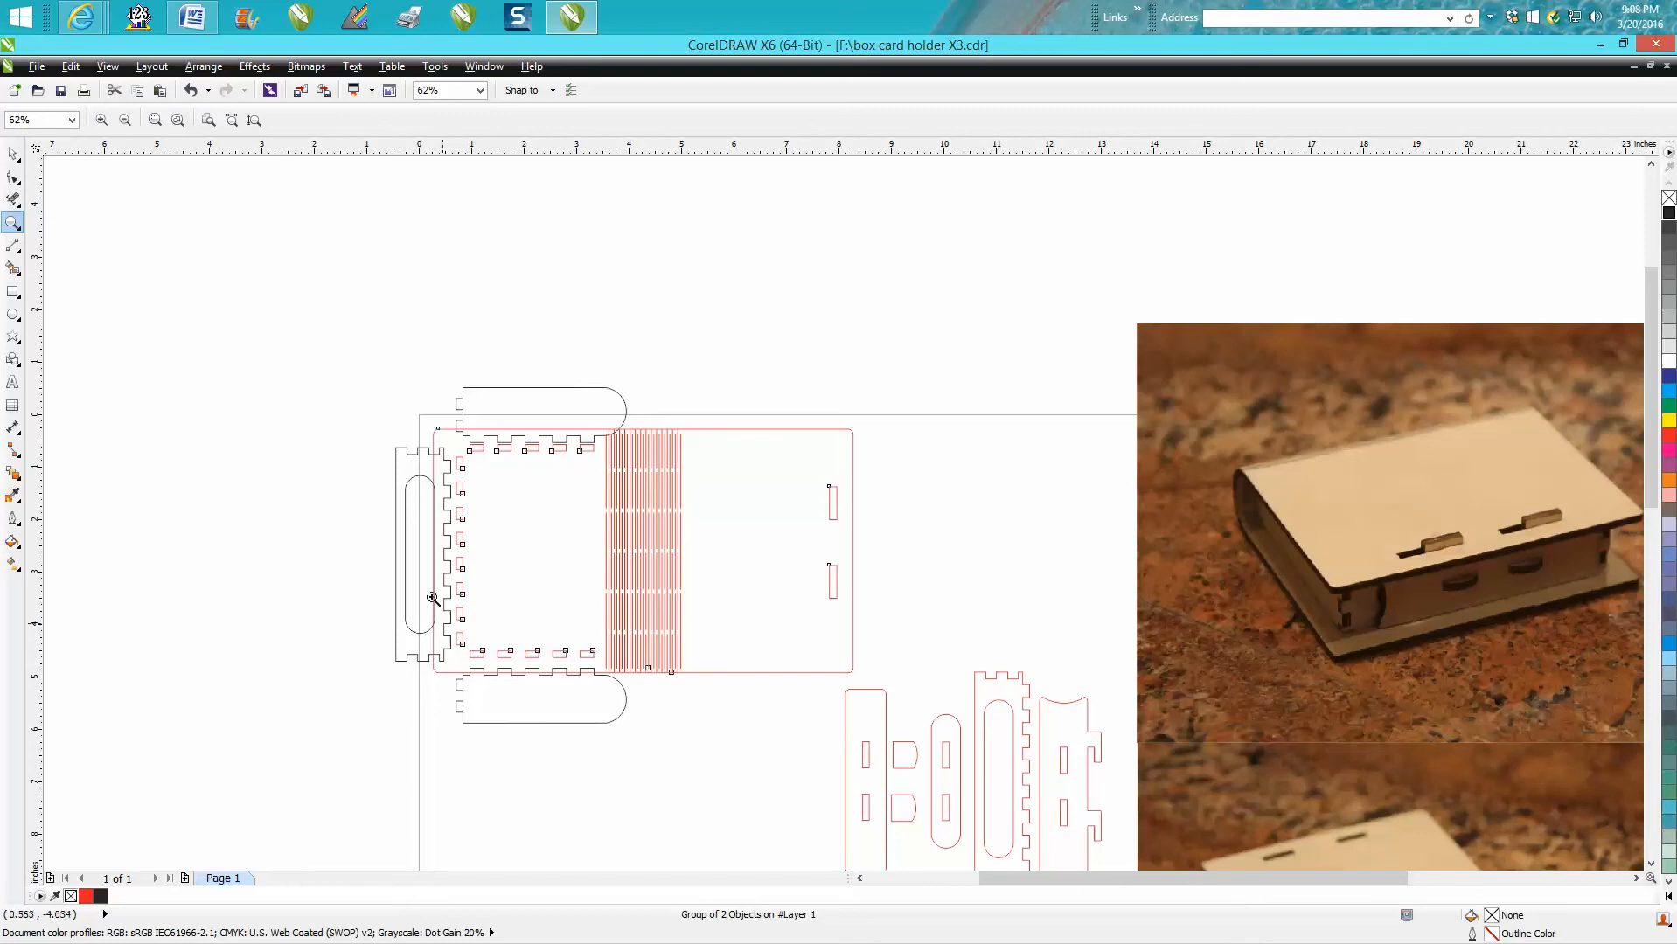
{"action": "mouse_move", "coordinate": [513, 658]}
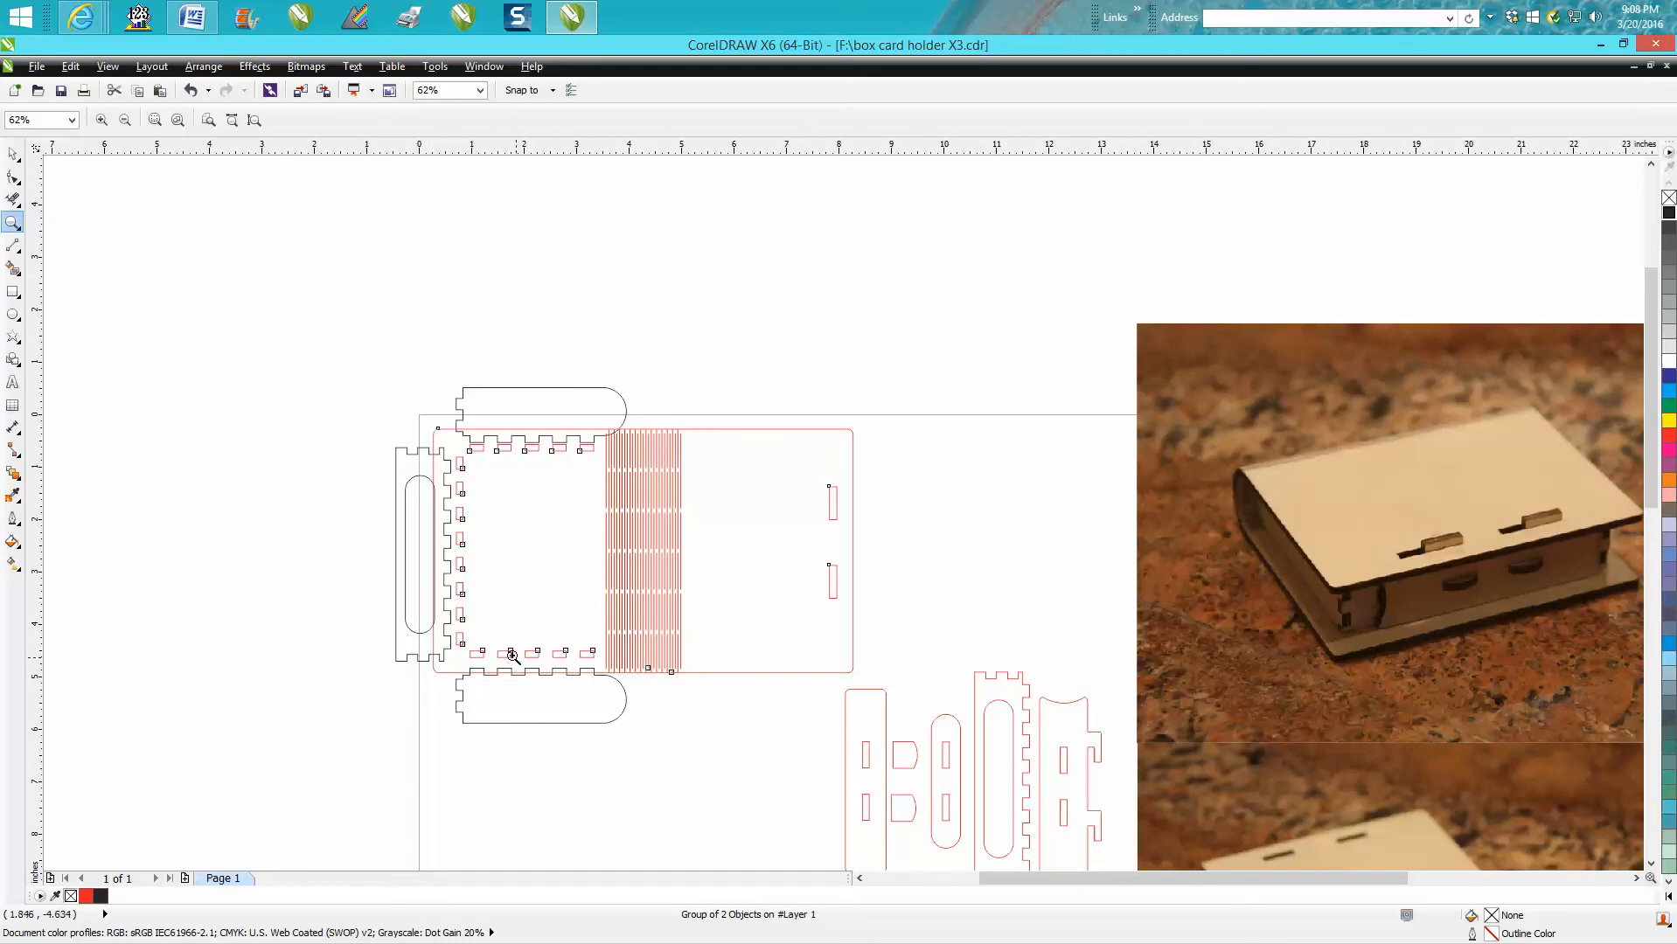
{"action": "mouse_move", "coordinate": [458, 430]}
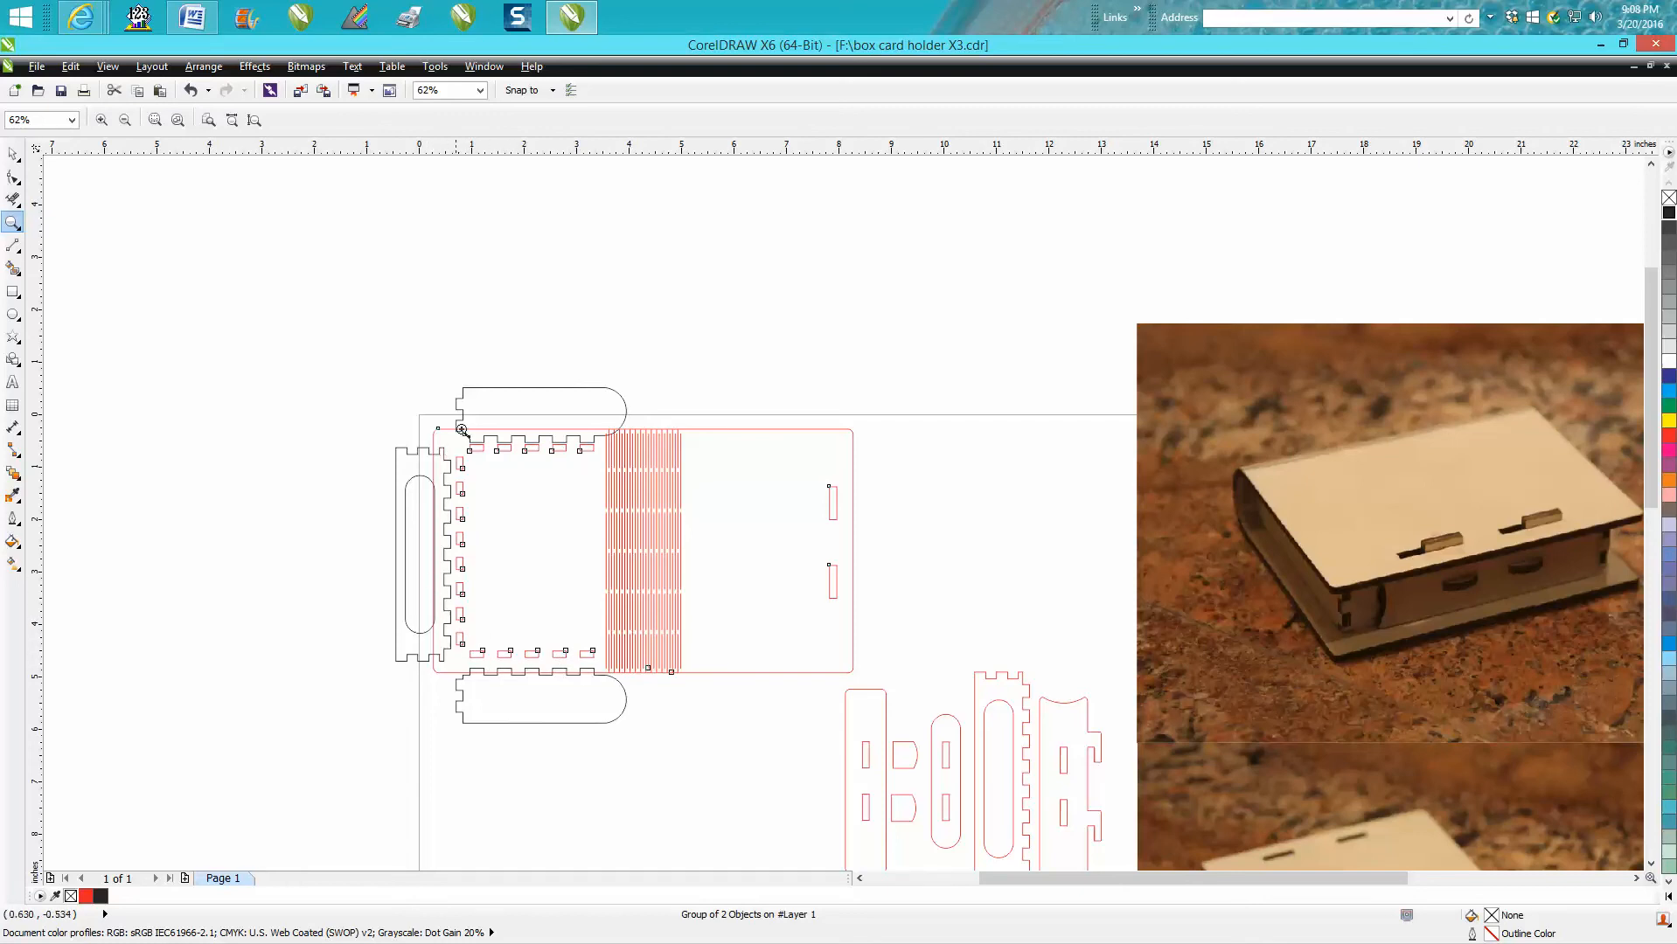
{"action": "mouse_move", "coordinate": [505, 417]}
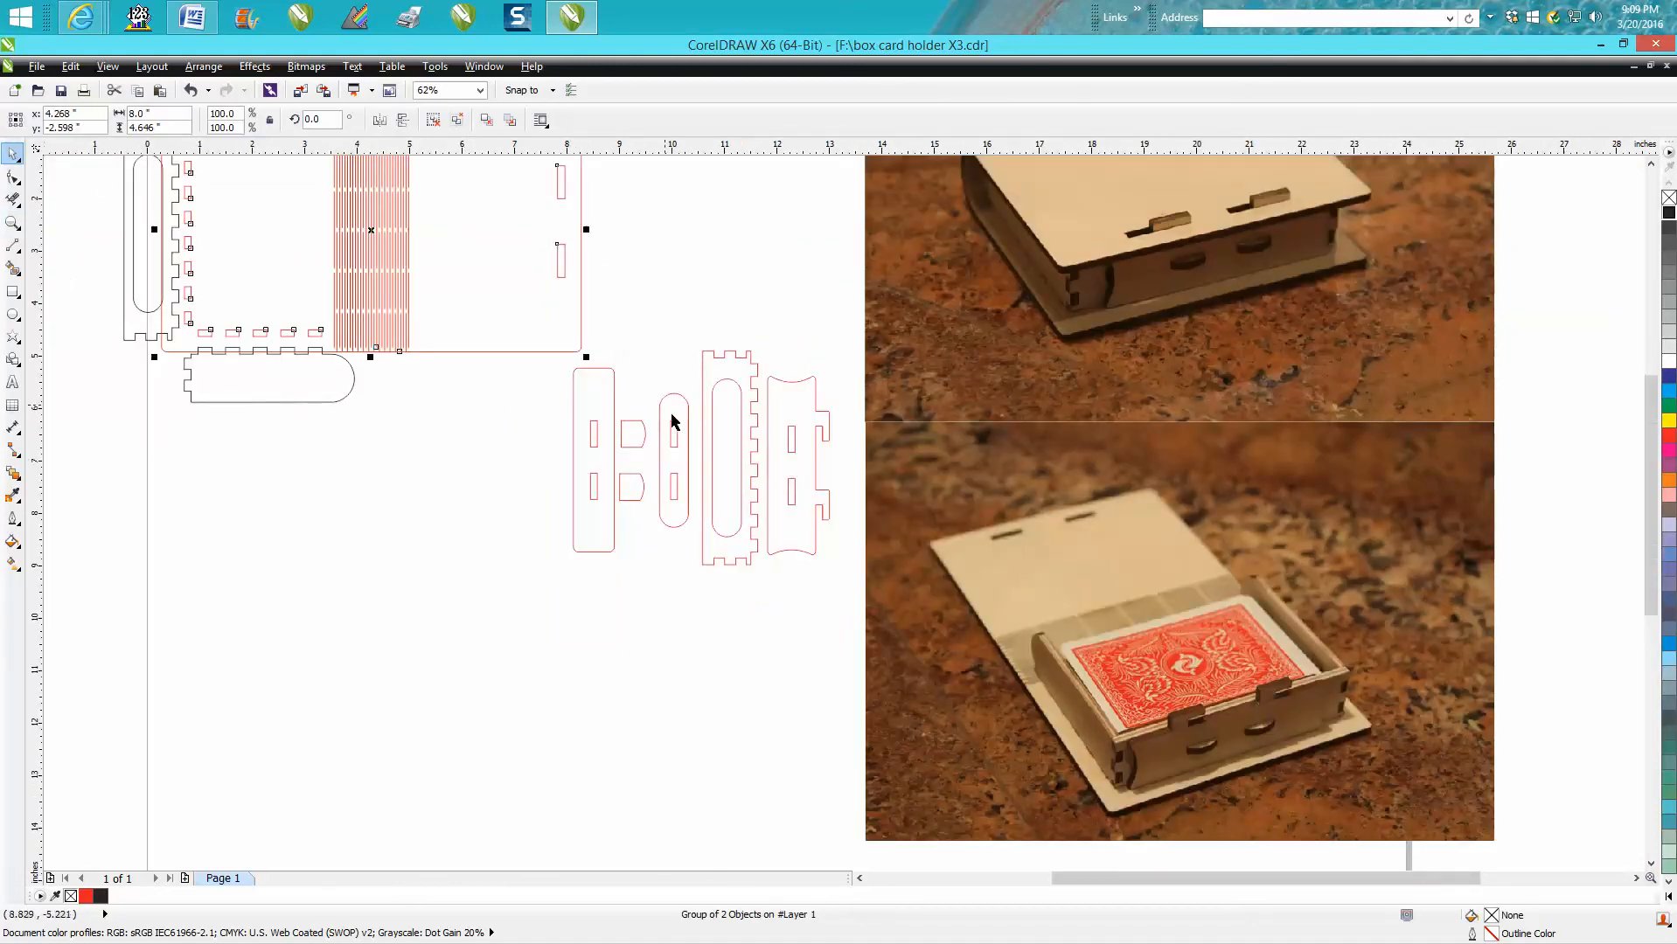
{"action": "left_click", "coordinate": [630, 434]}
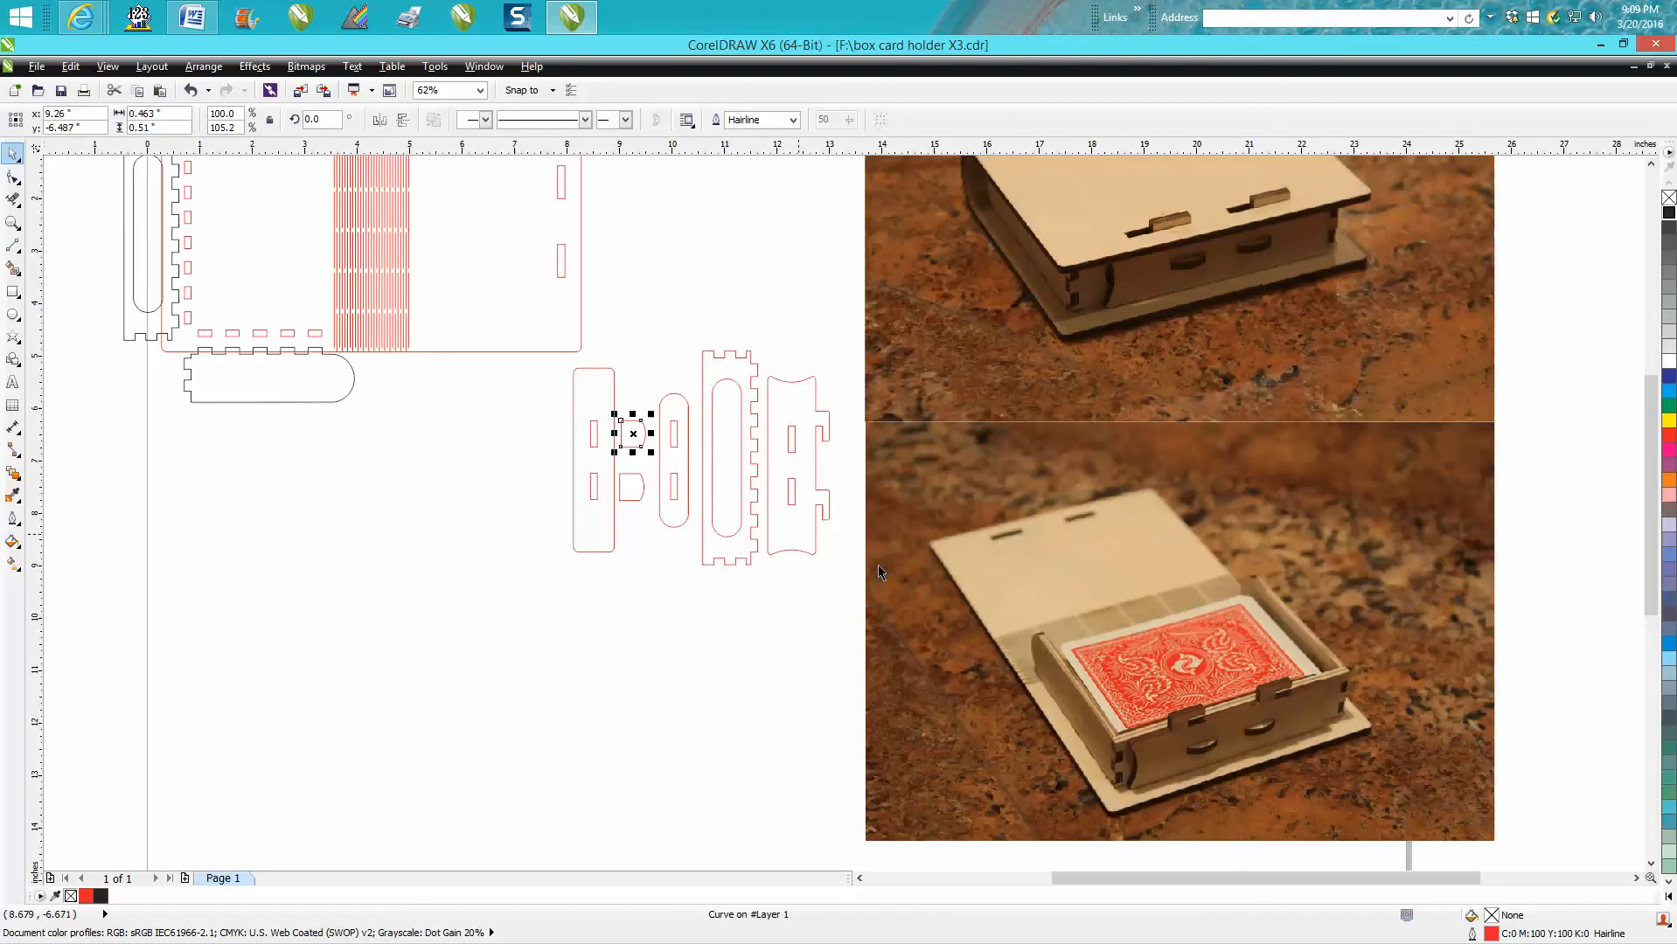
{"action": "mouse_move", "coordinate": [1226, 708]}
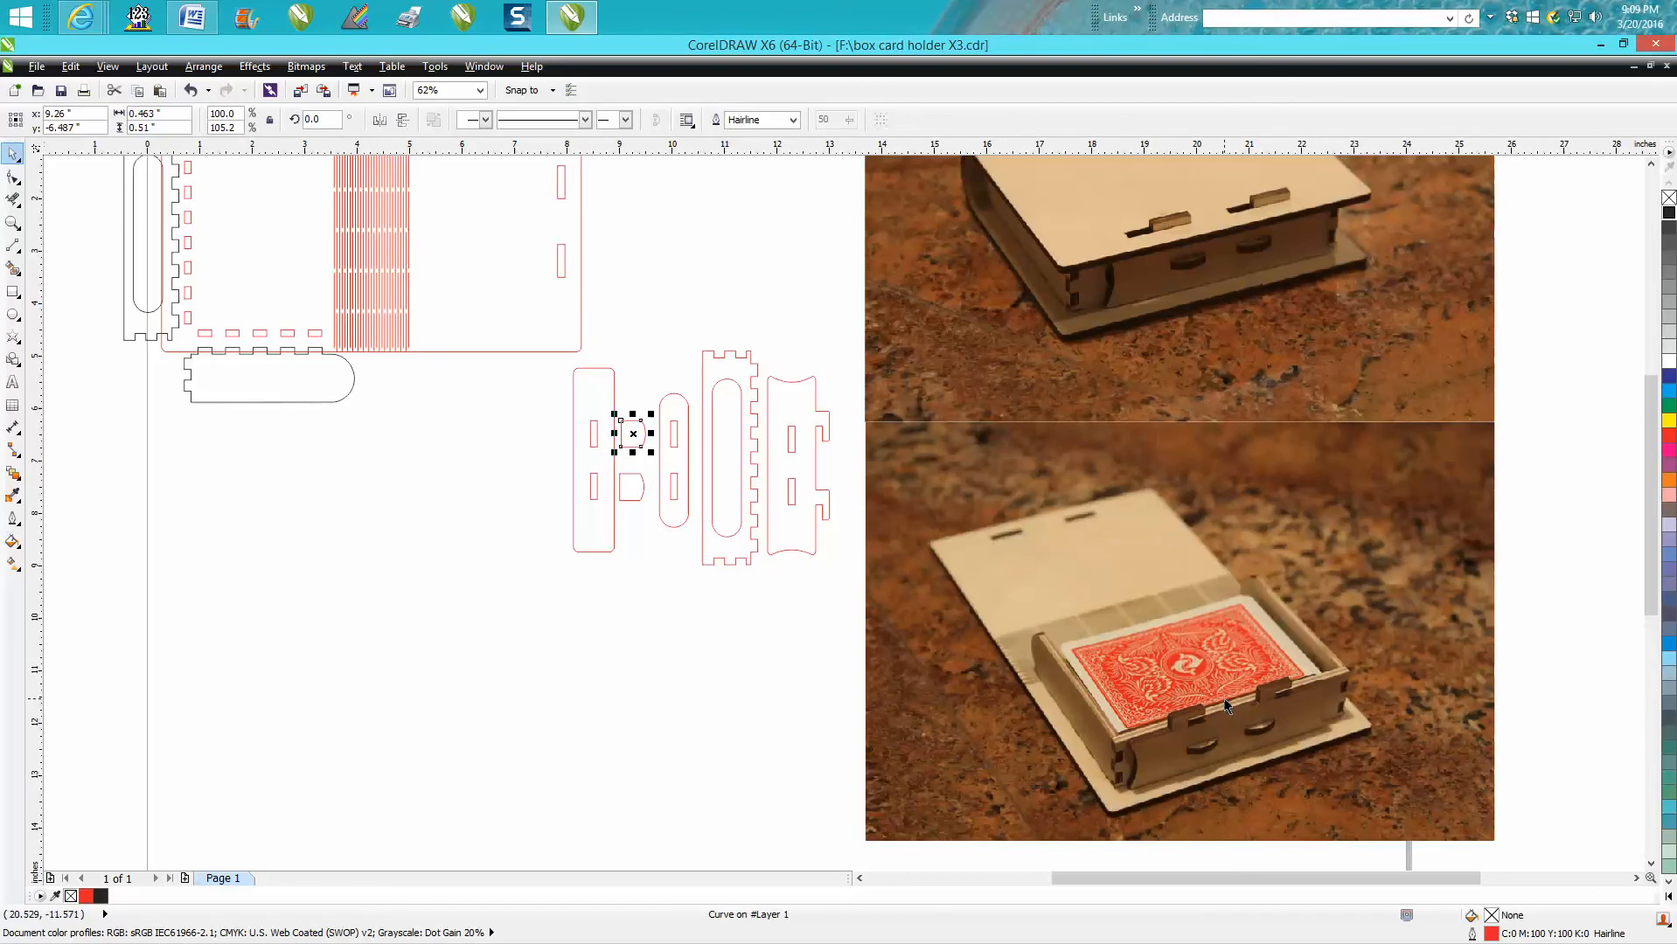
{"action": "mouse_move", "coordinate": [673, 464]}
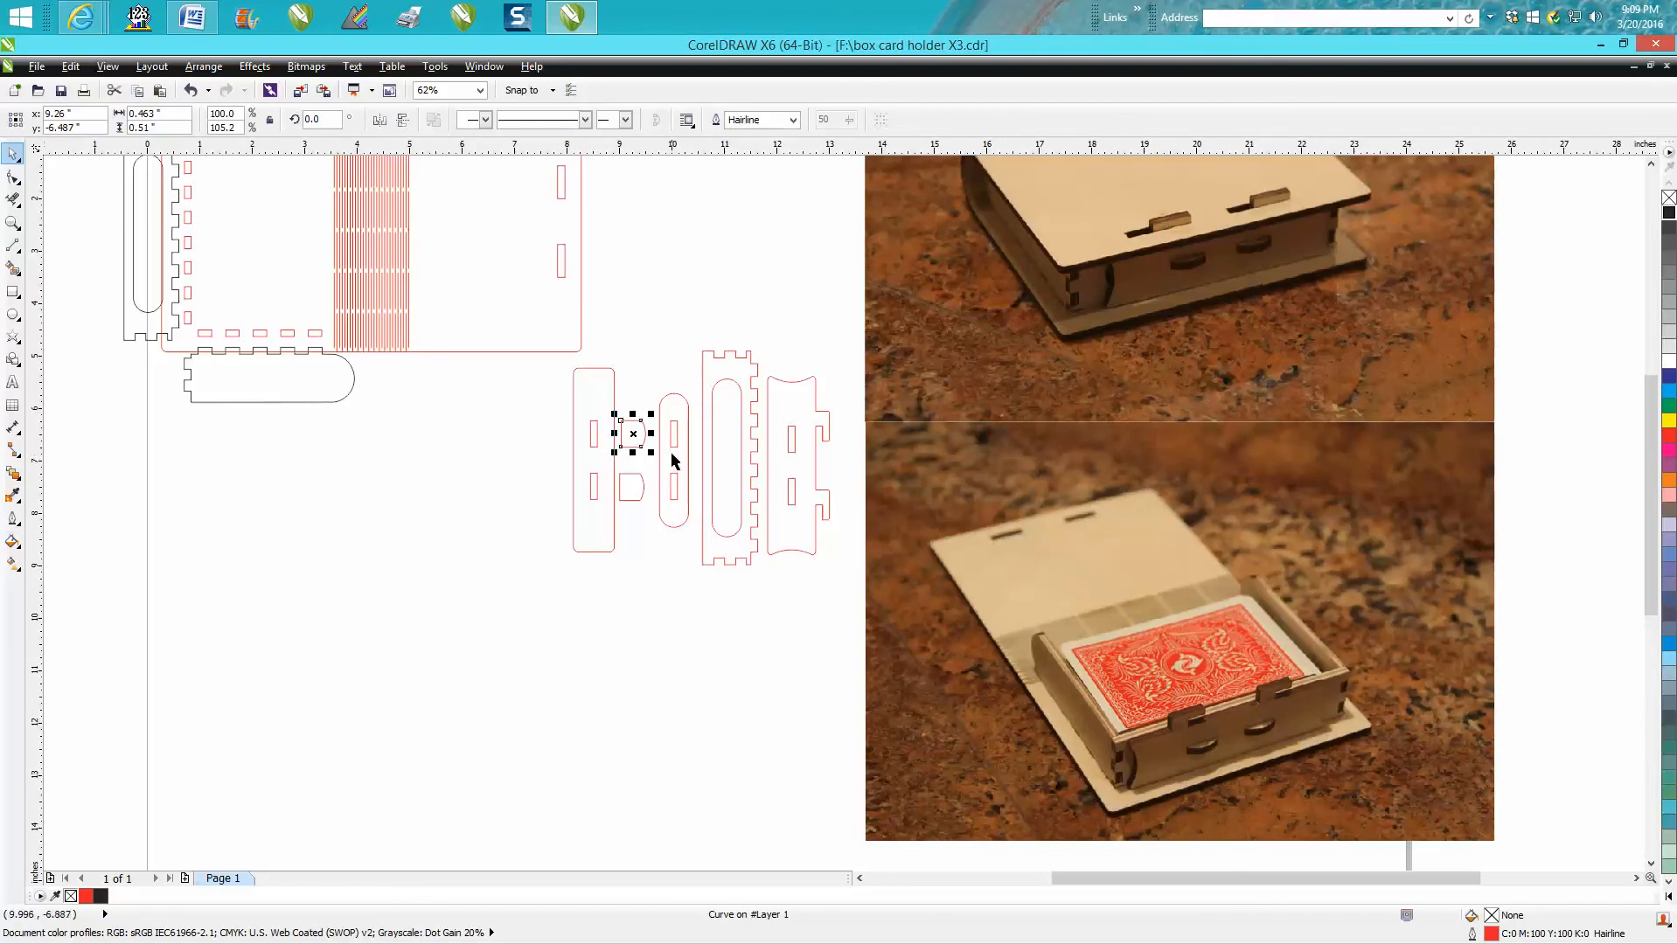
{"action": "mouse_move", "coordinate": [661, 453]}
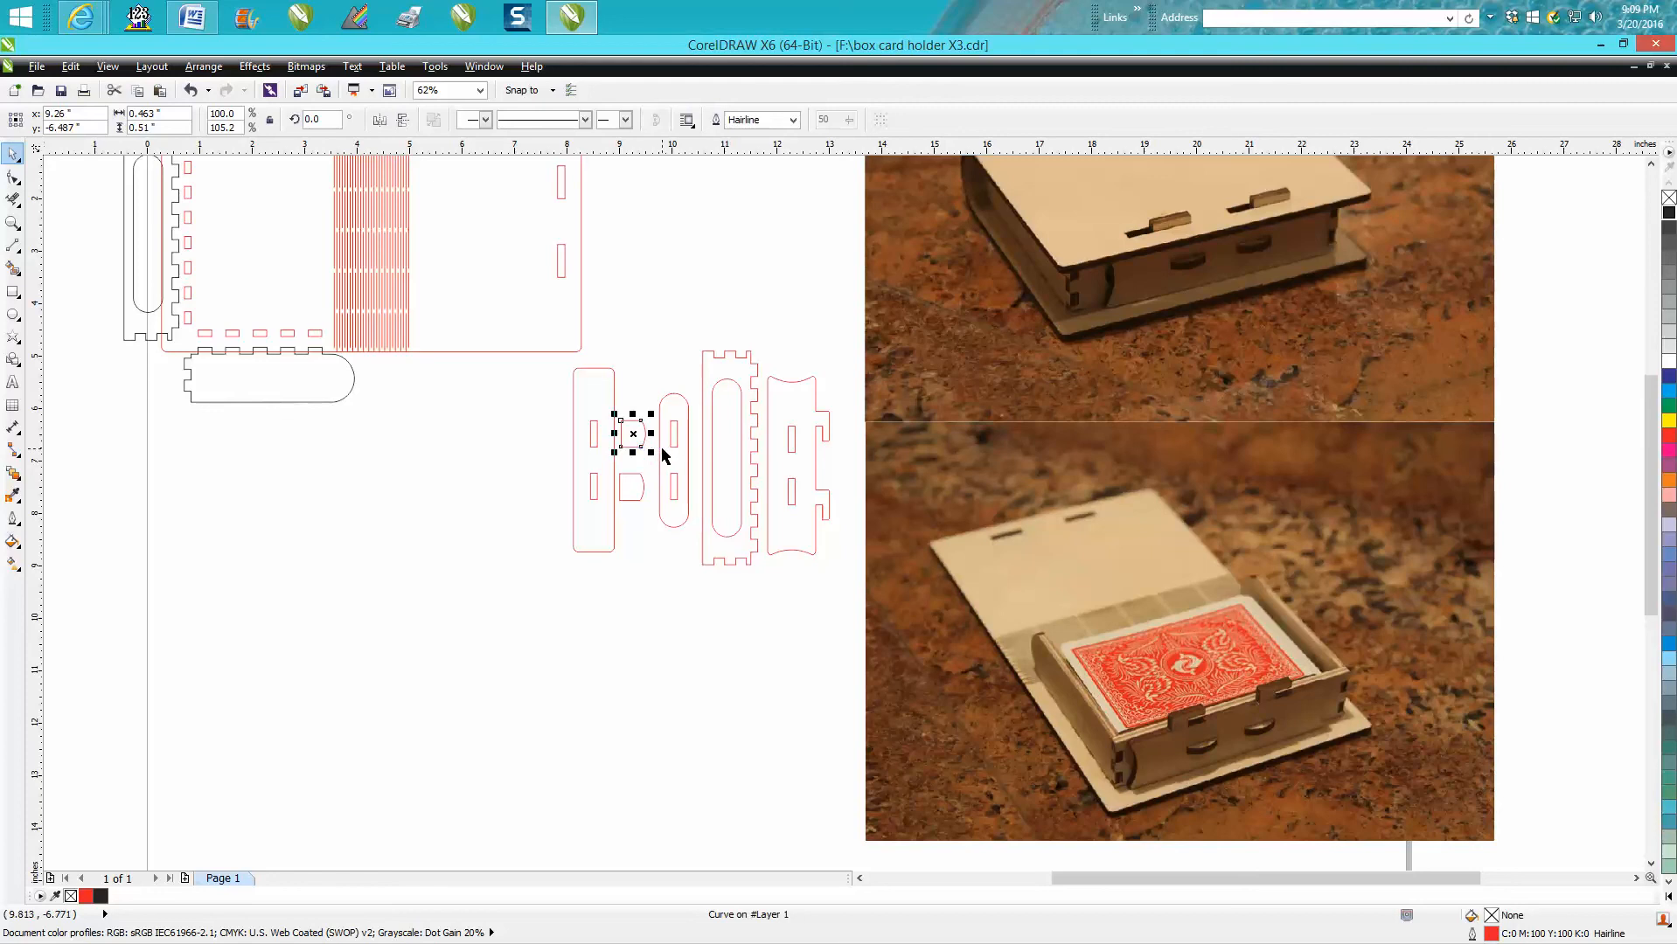
{"action": "mouse_move", "coordinate": [664, 439]}
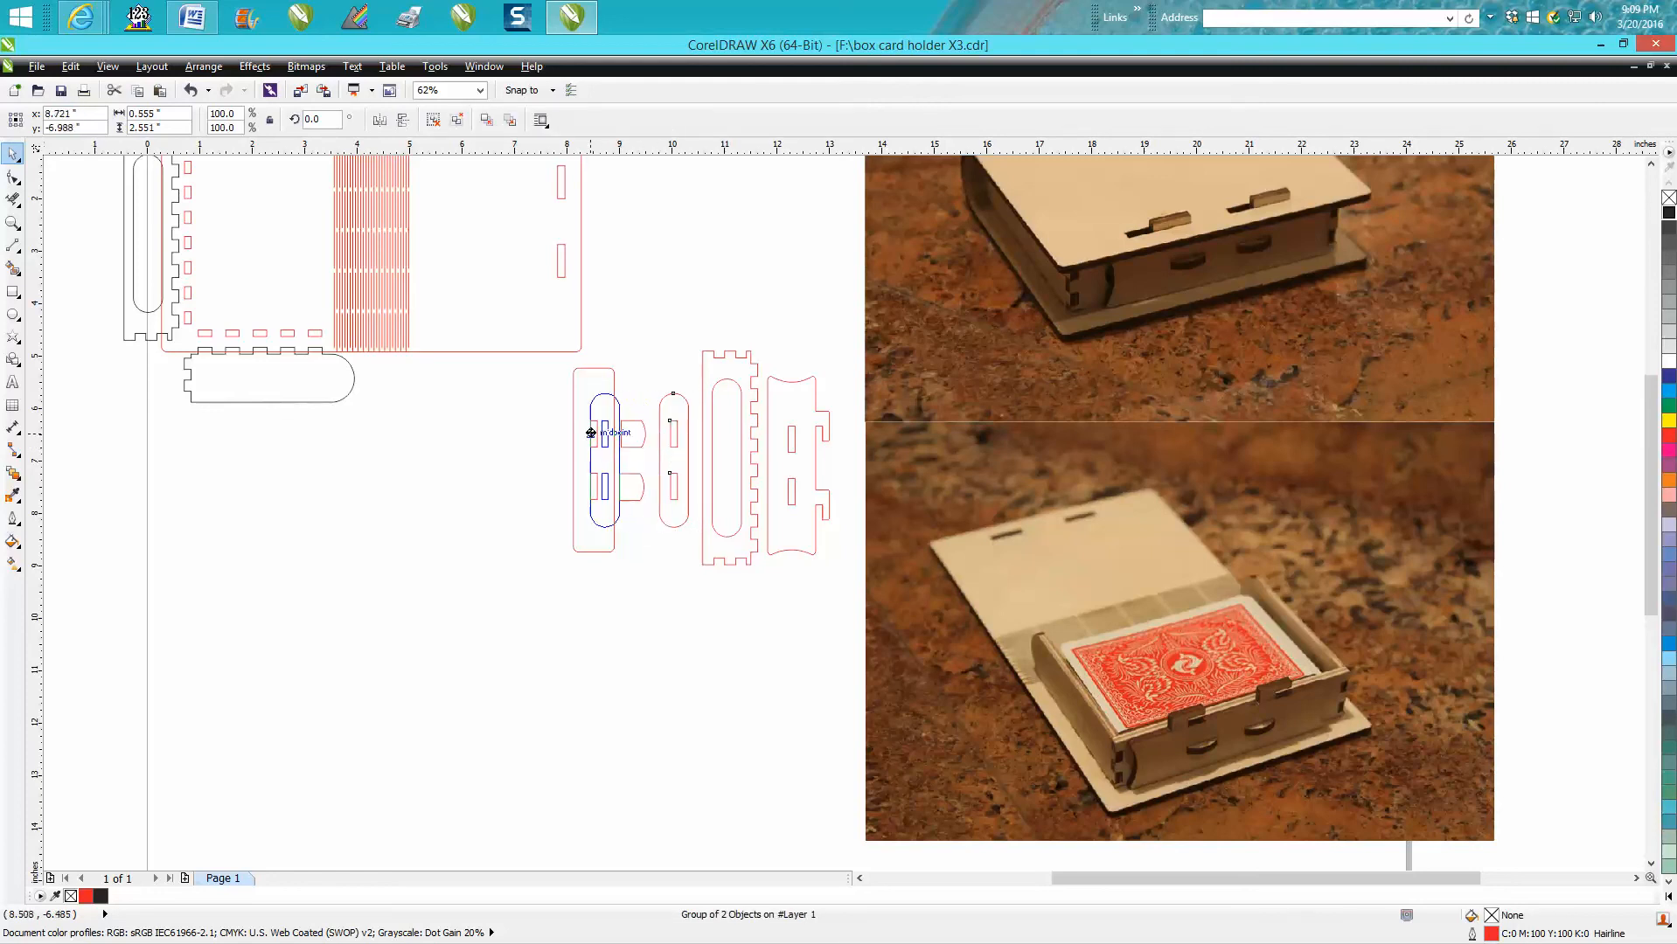
Test-fit the rounded latch against the side panel and a tabbed end piece over it, then restore and deselect
{"action": "left_click_drag", "start_coordinate": [605, 455], "coordinate": [652, 428]}
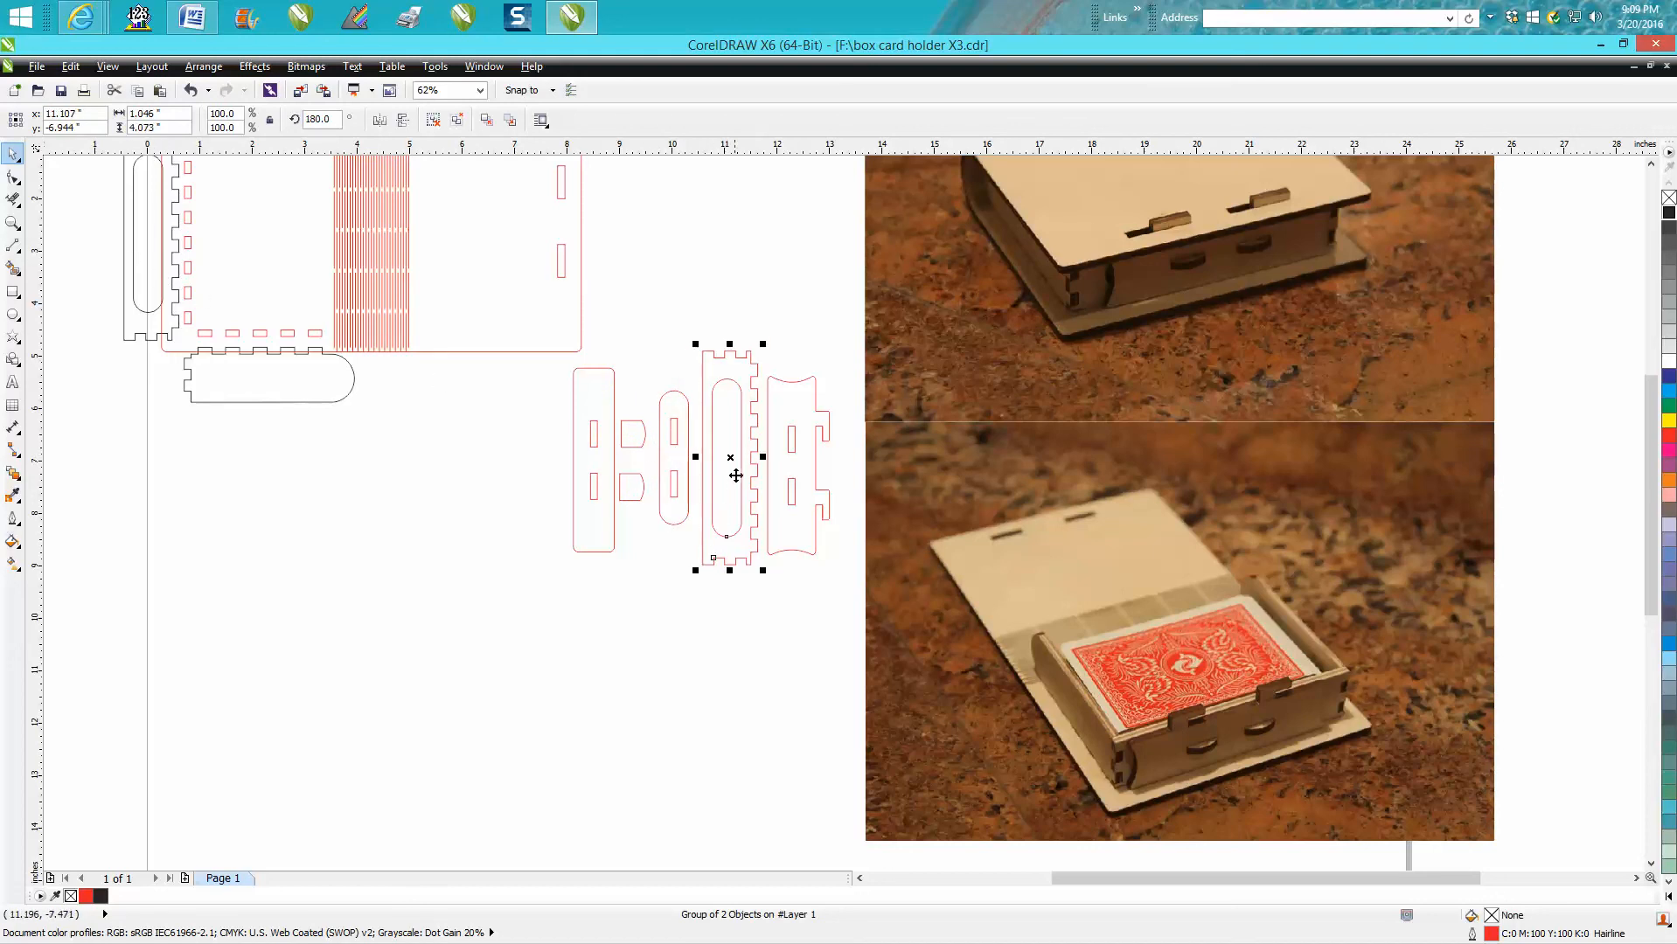
{"action": "left_click_drag", "start_coordinate": [733, 458], "coordinate": [702, 458]}
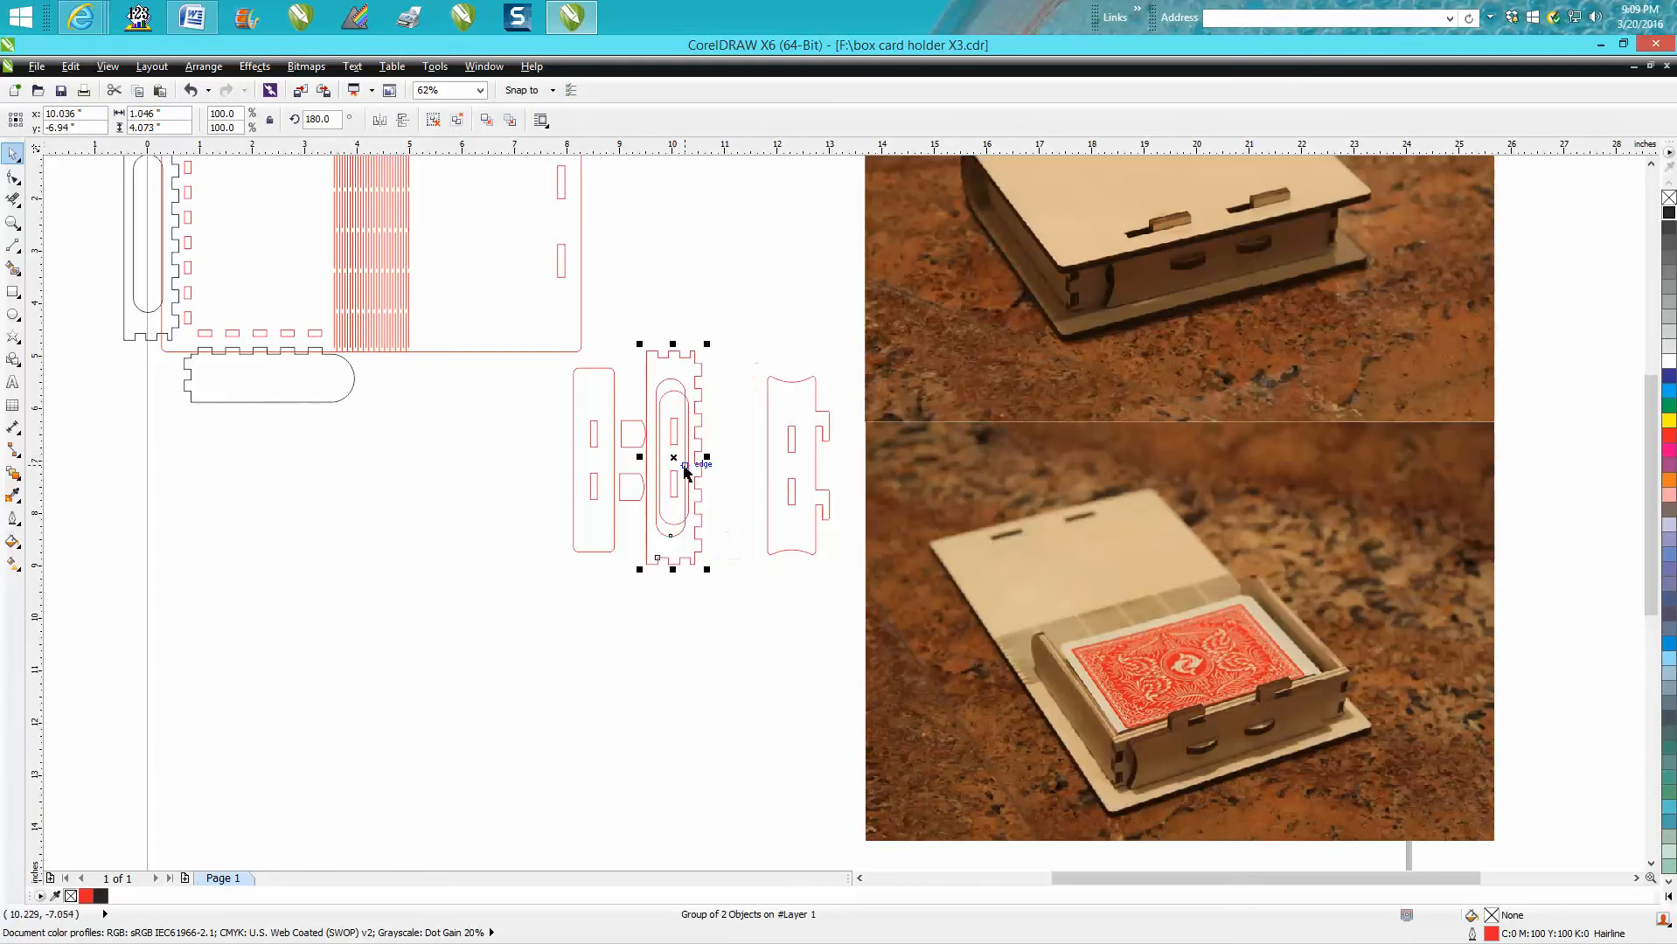
{"action": "left_click_drag", "start_coordinate": [672, 460], "coordinate": [684, 469]}
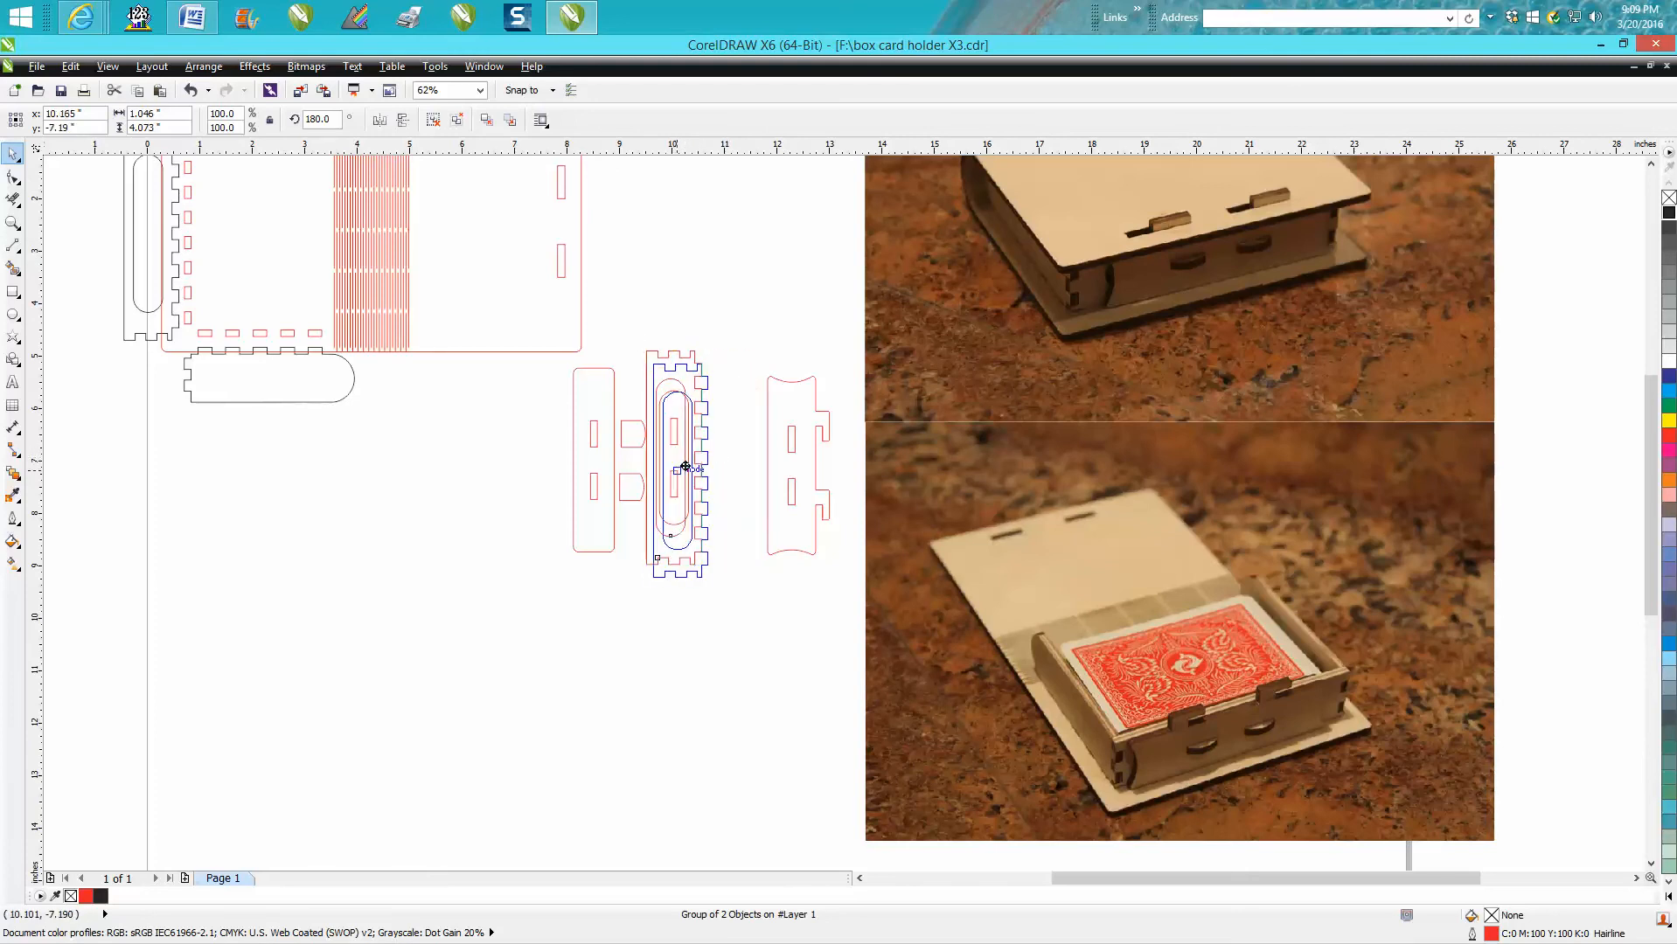
{"action": "left_click_drag", "start_coordinate": [680, 467], "coordinate": [730, 467]}
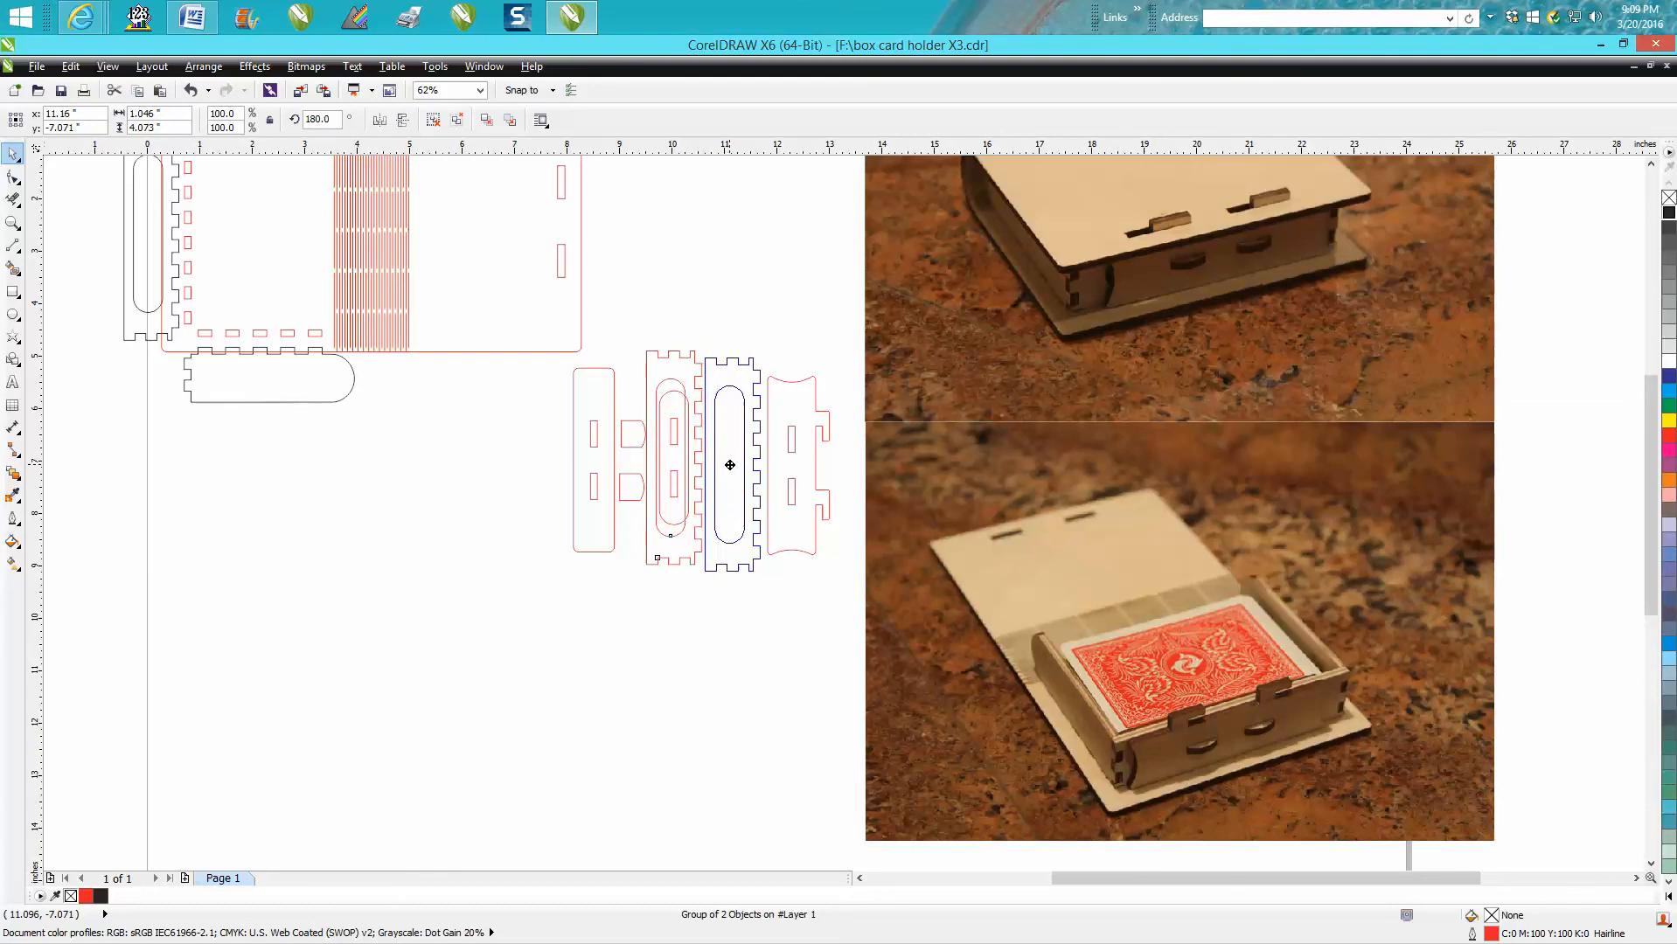
{"action": "left_click", "coordinate": [731, 465]}
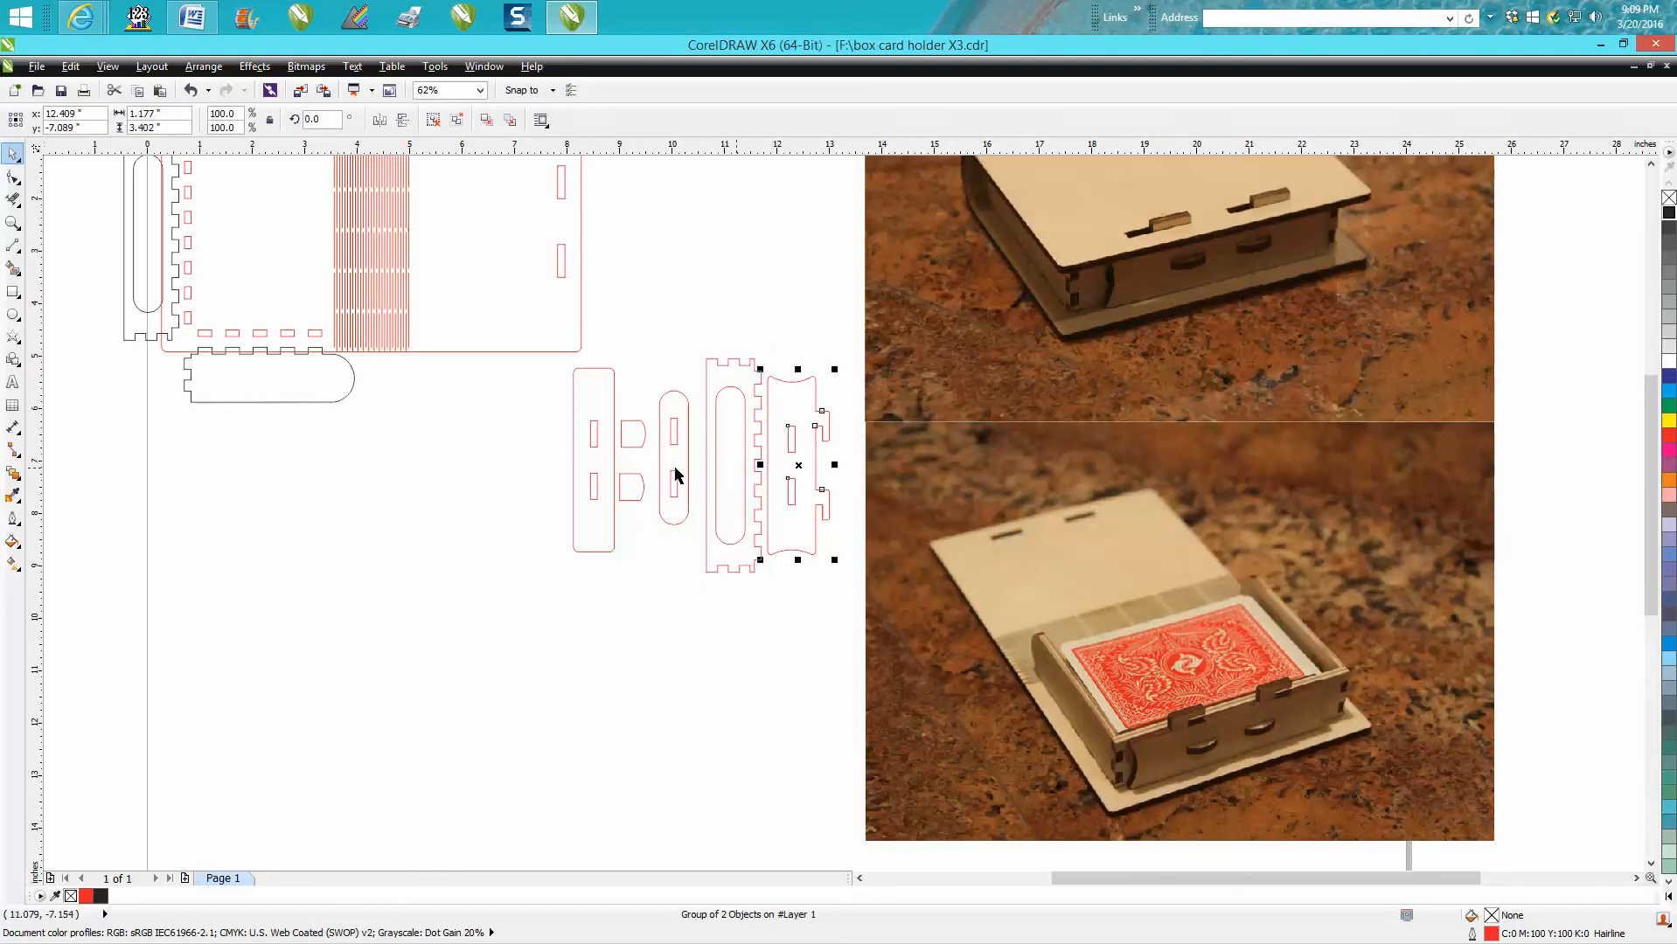
{"action": "mouse_move", "coordinate": [1200, 761]}
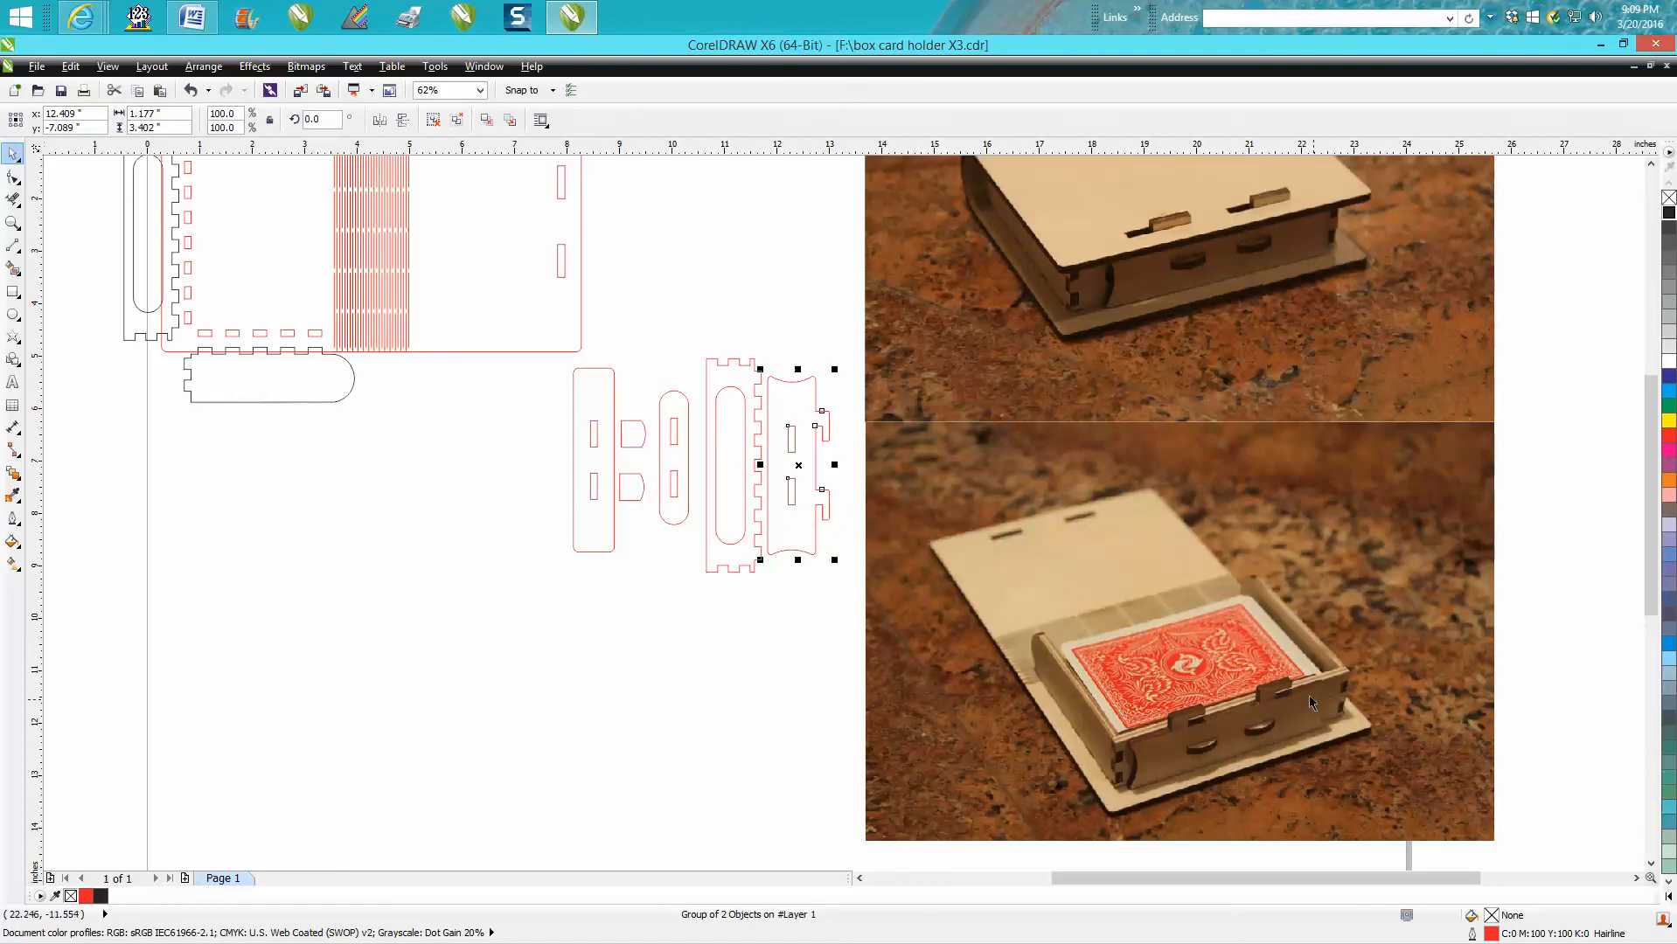
{"action": "mouse_move", "coordinate": [1175, 764]}
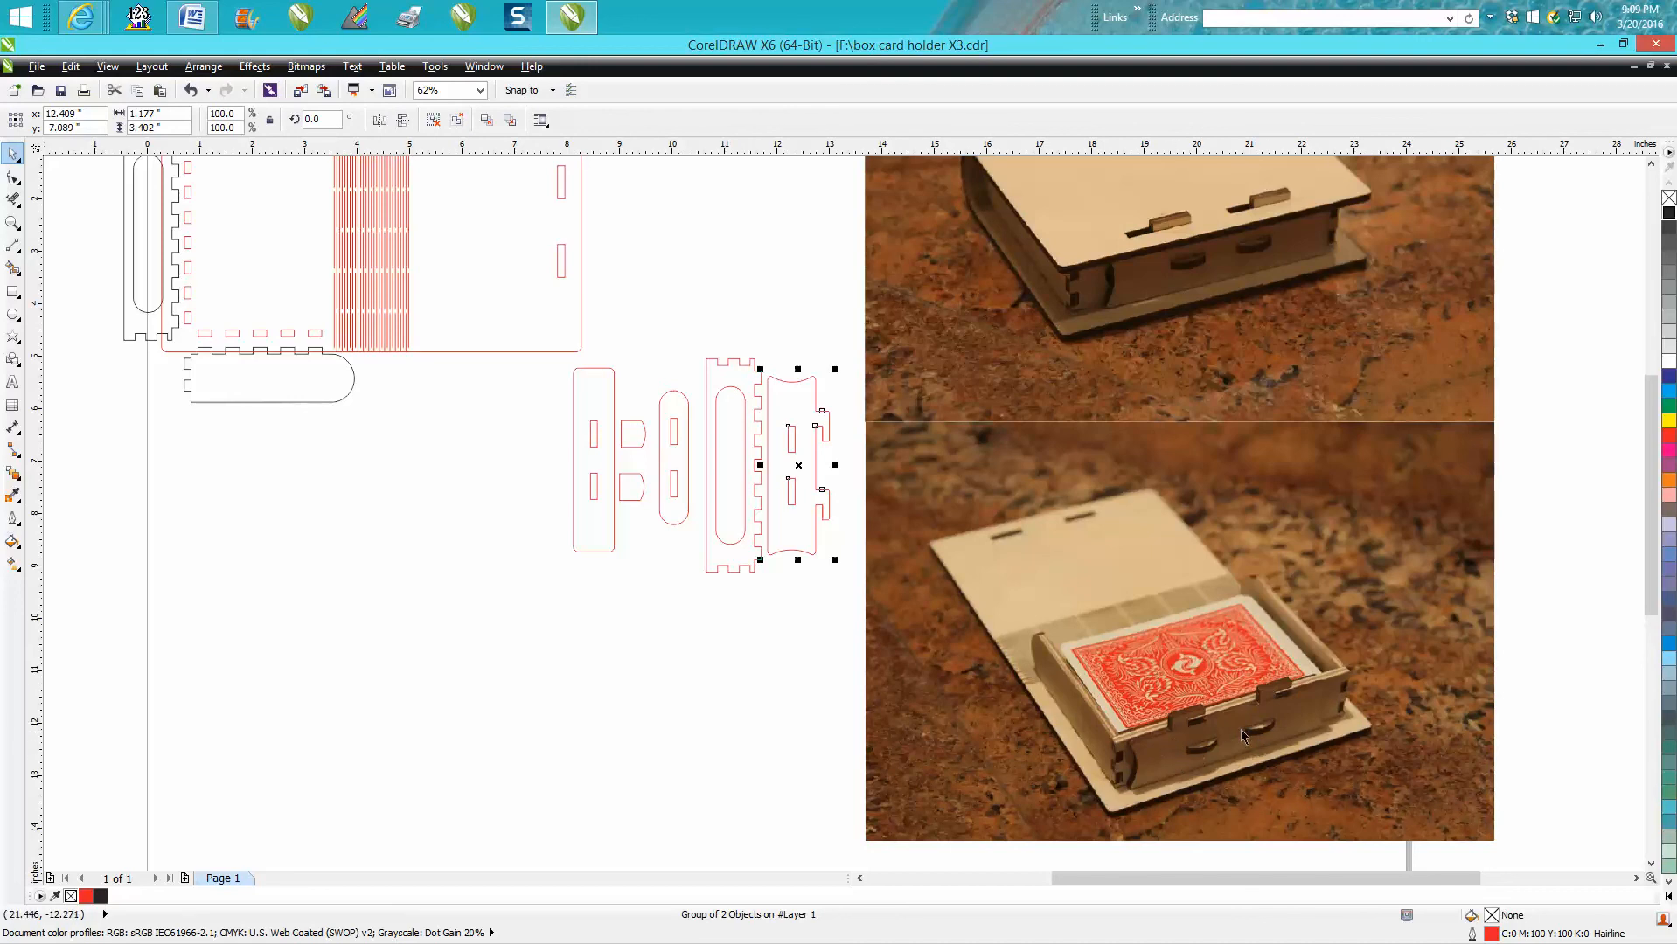
{"action": "mouse_move", "coordinate": [1293, 726]}
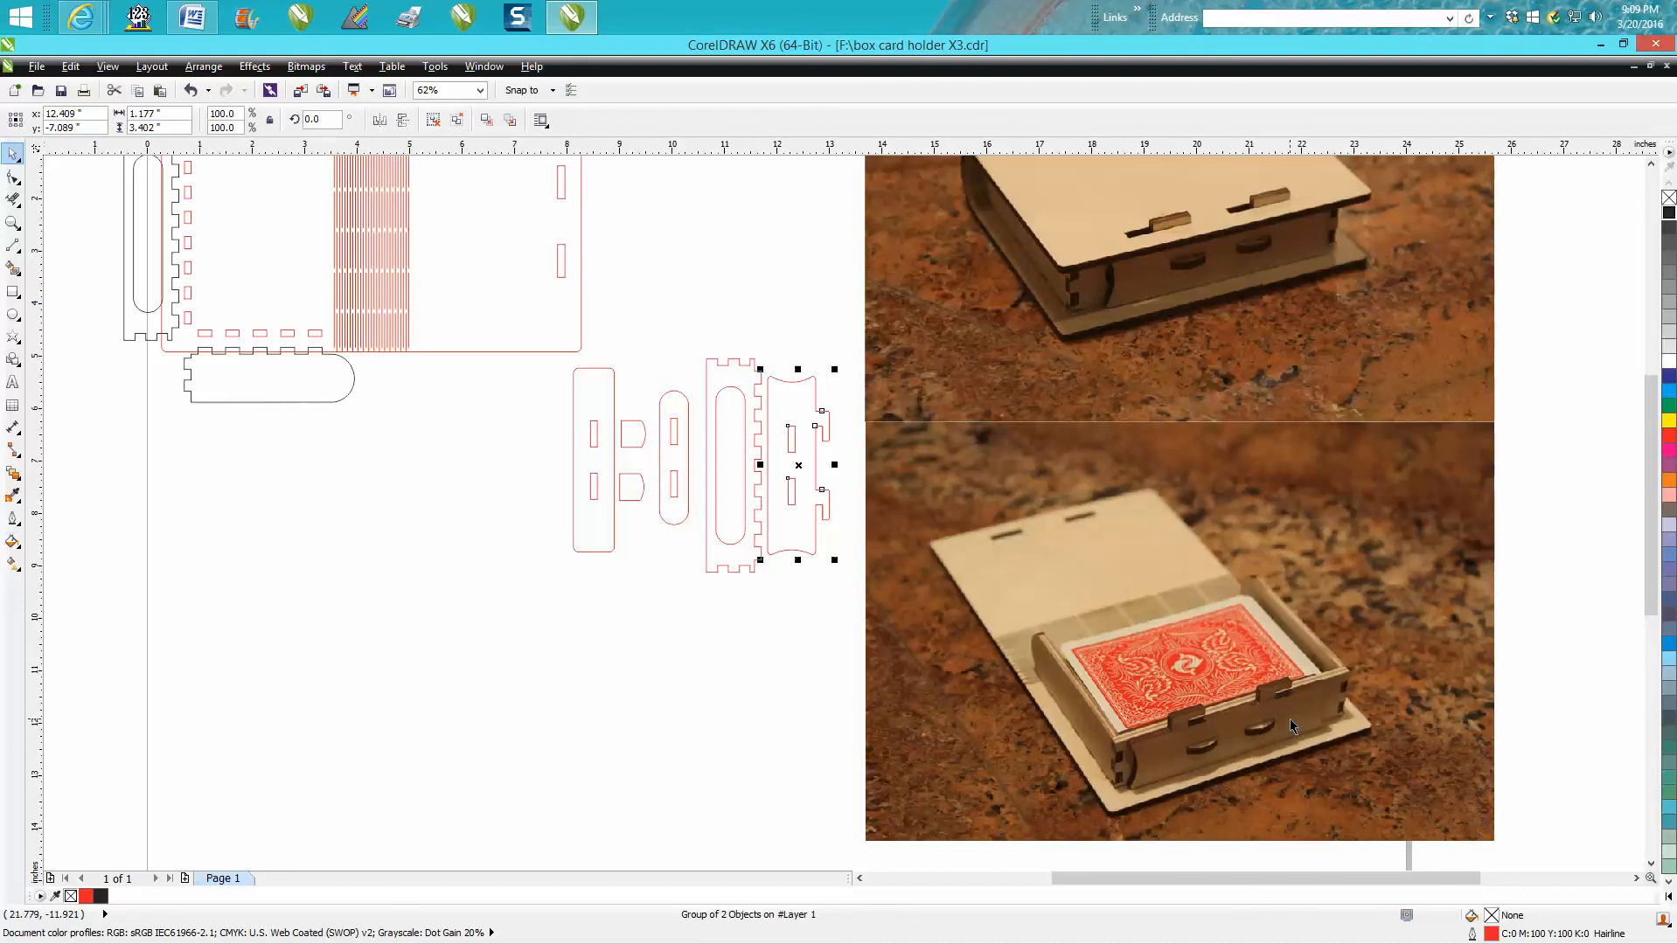
{"action": "mouse_move", "coordinate": [1245, 672]}
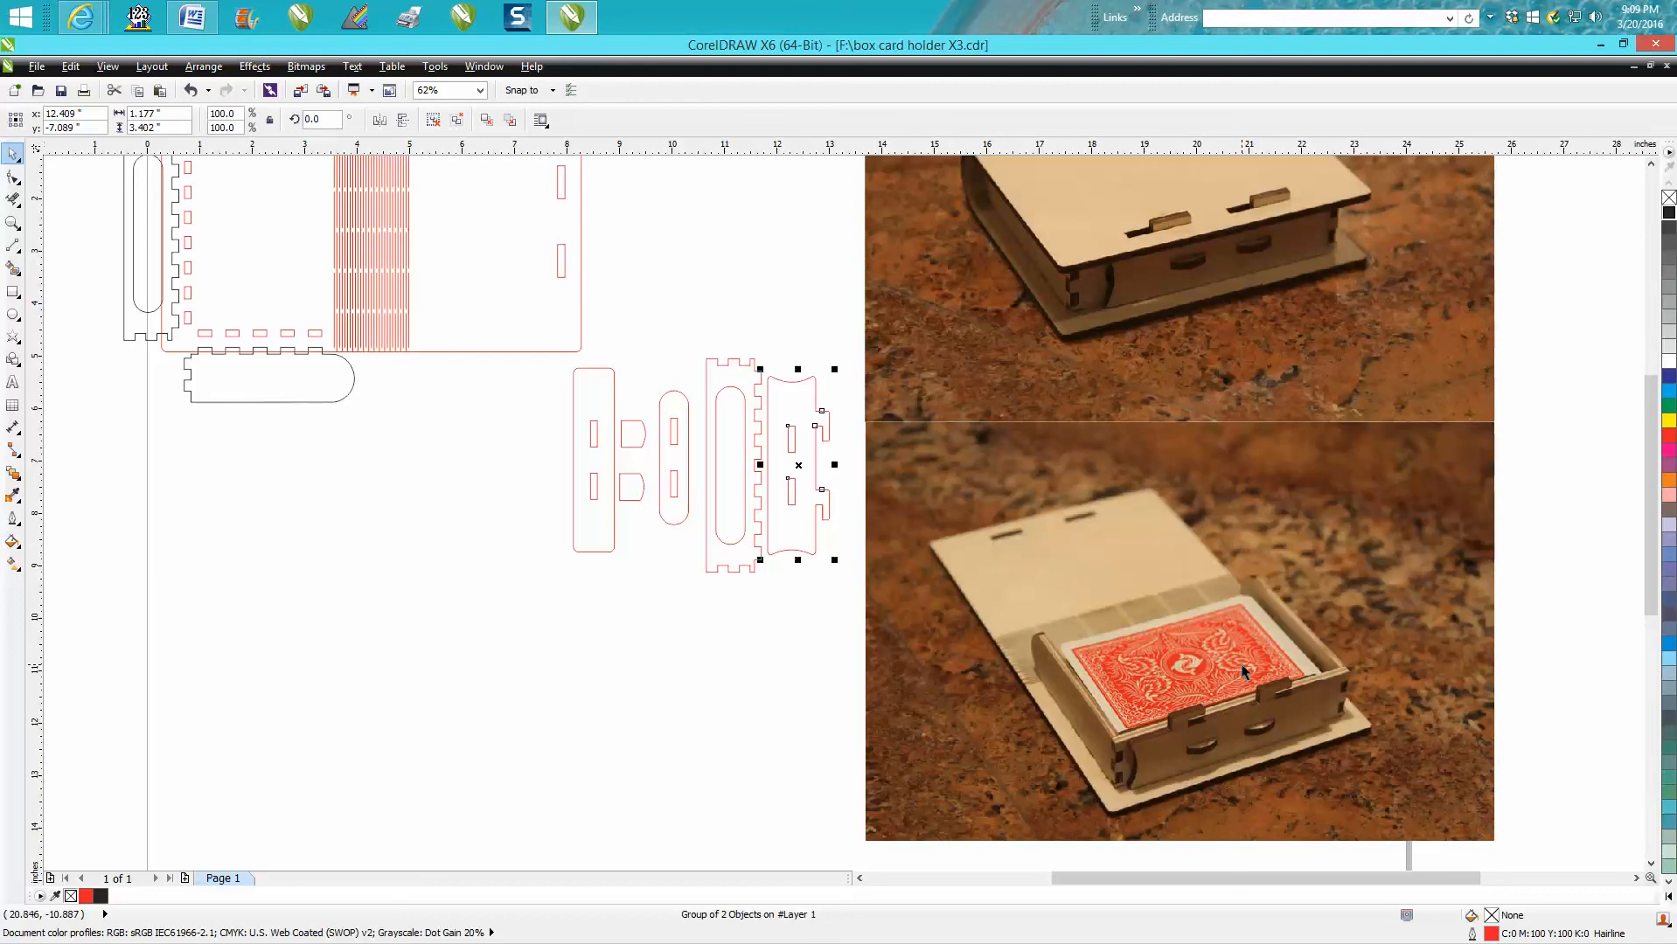
{"action": "mouse_move", "coordinate": [824, 555]}
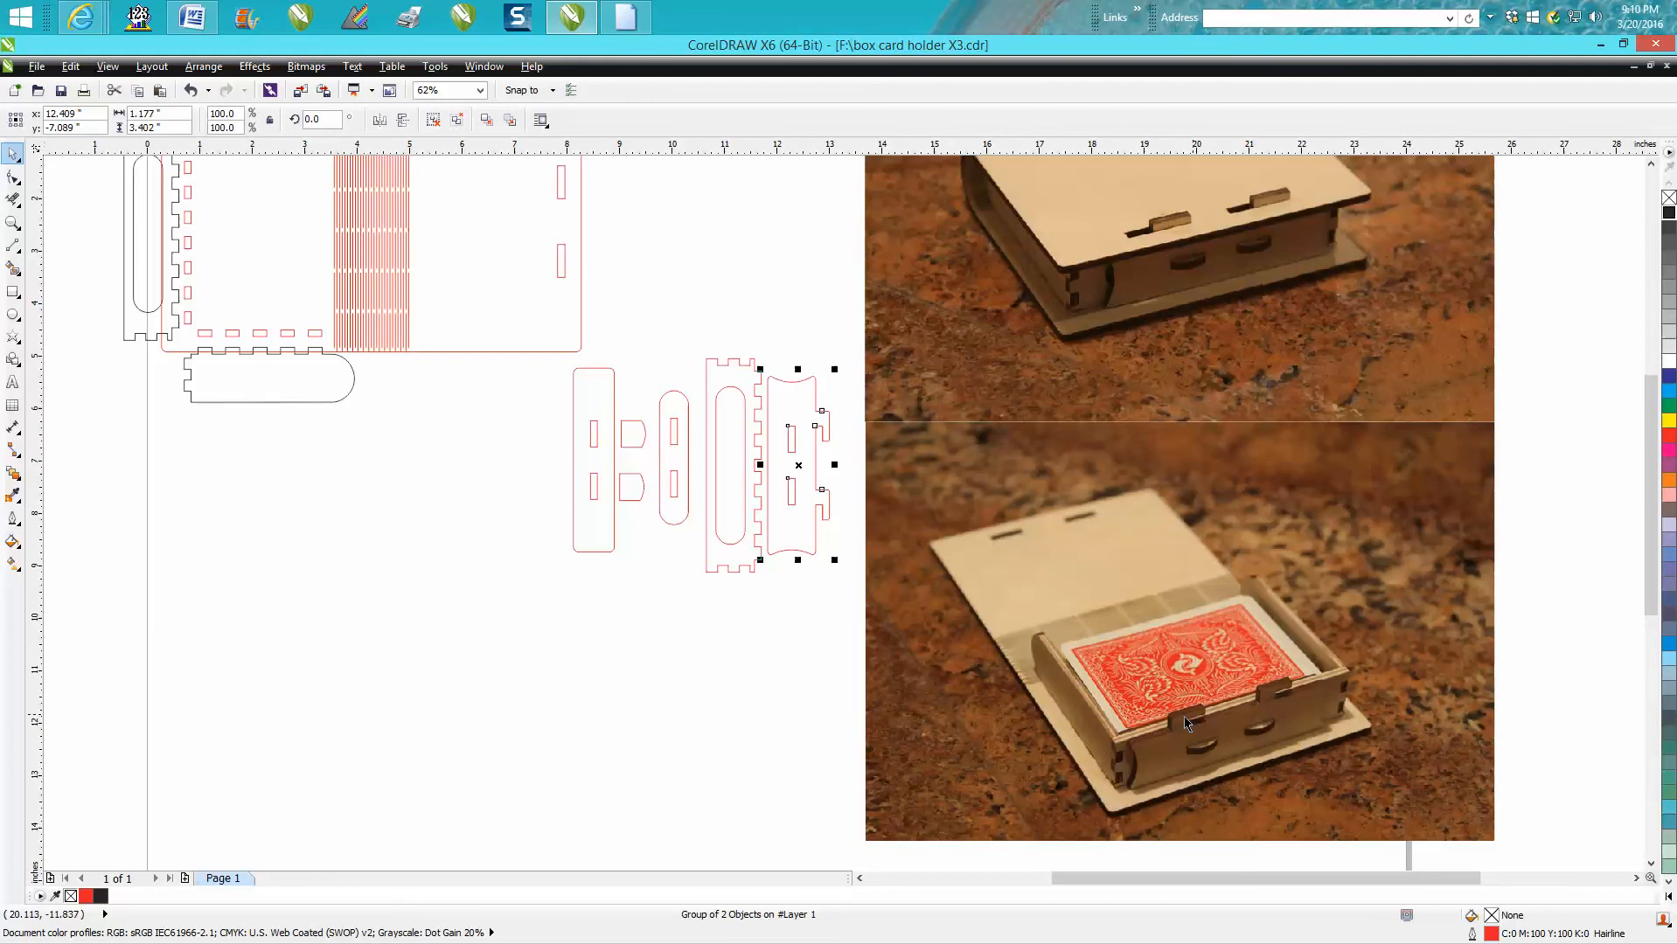
{"action": "mouse_move", "coordinate": [1203, 719]}
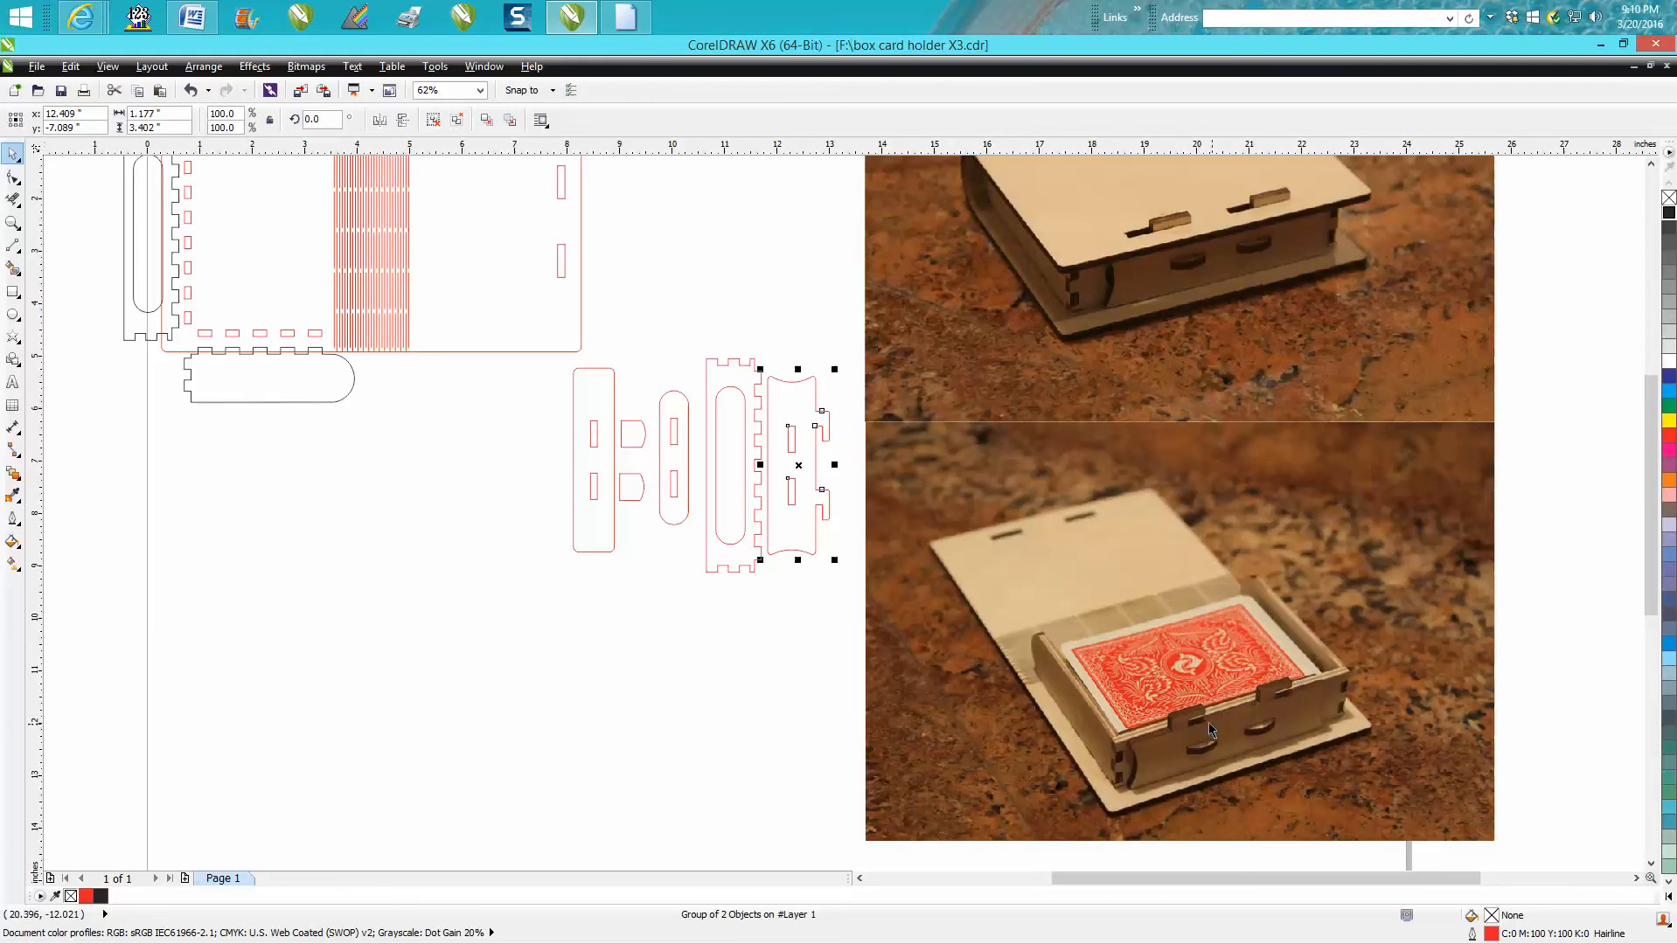
{"action": "mouse_move", "coordinate": [1282, 695]}
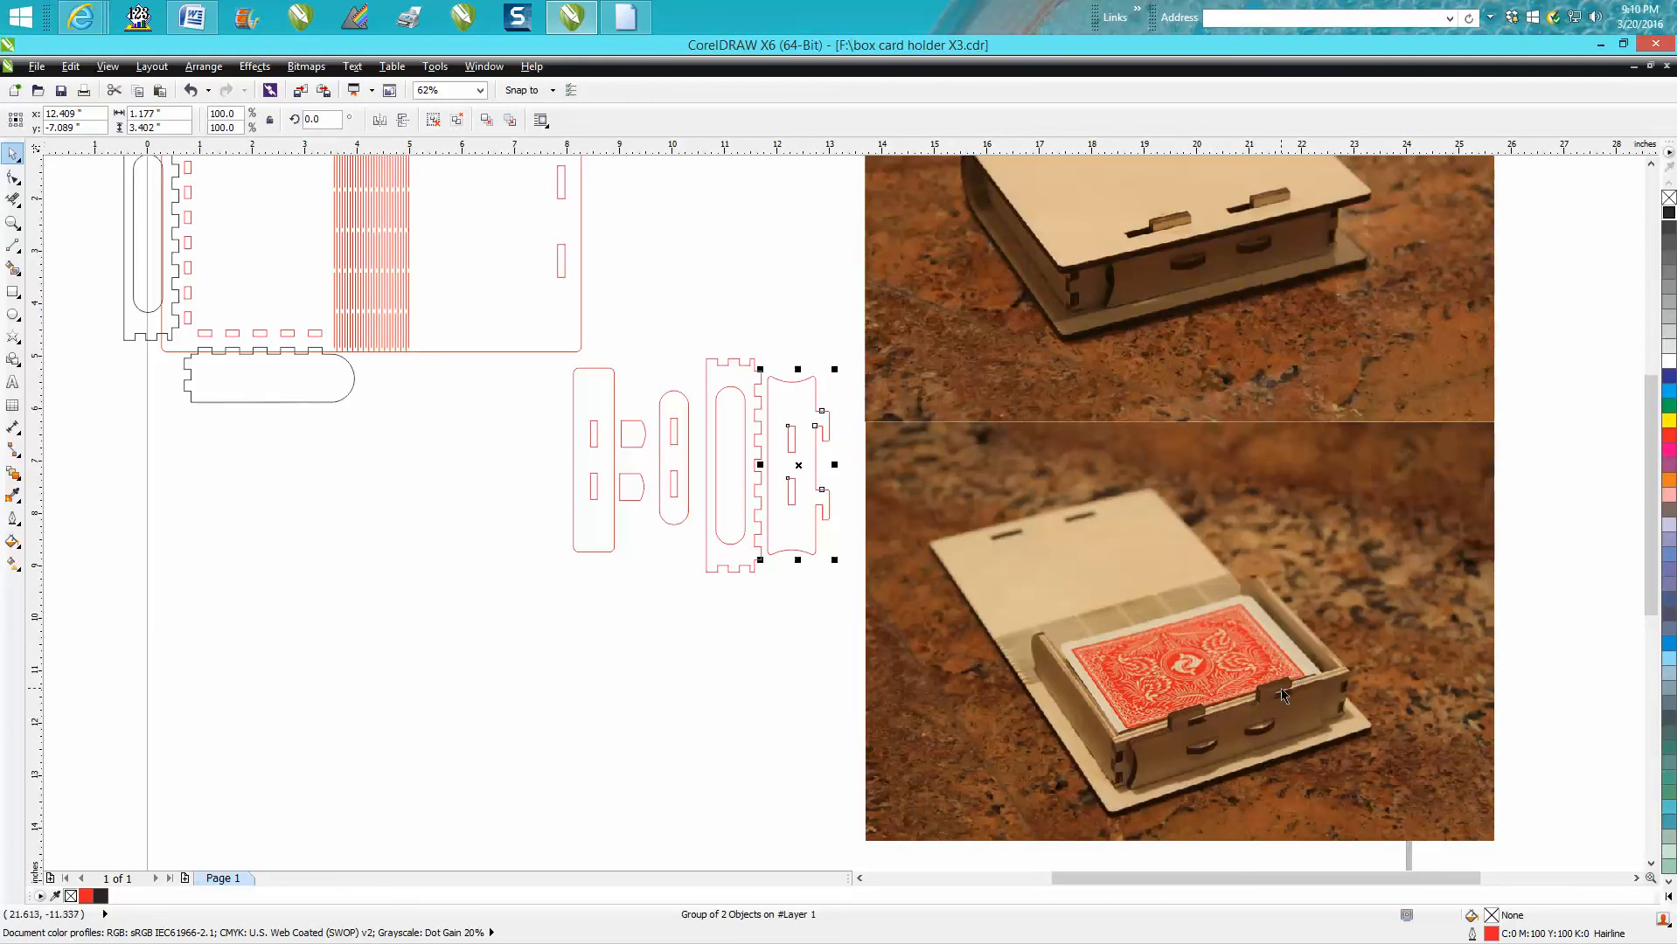
{"action": "mouse_move", "coordinate": [1170, 763]}
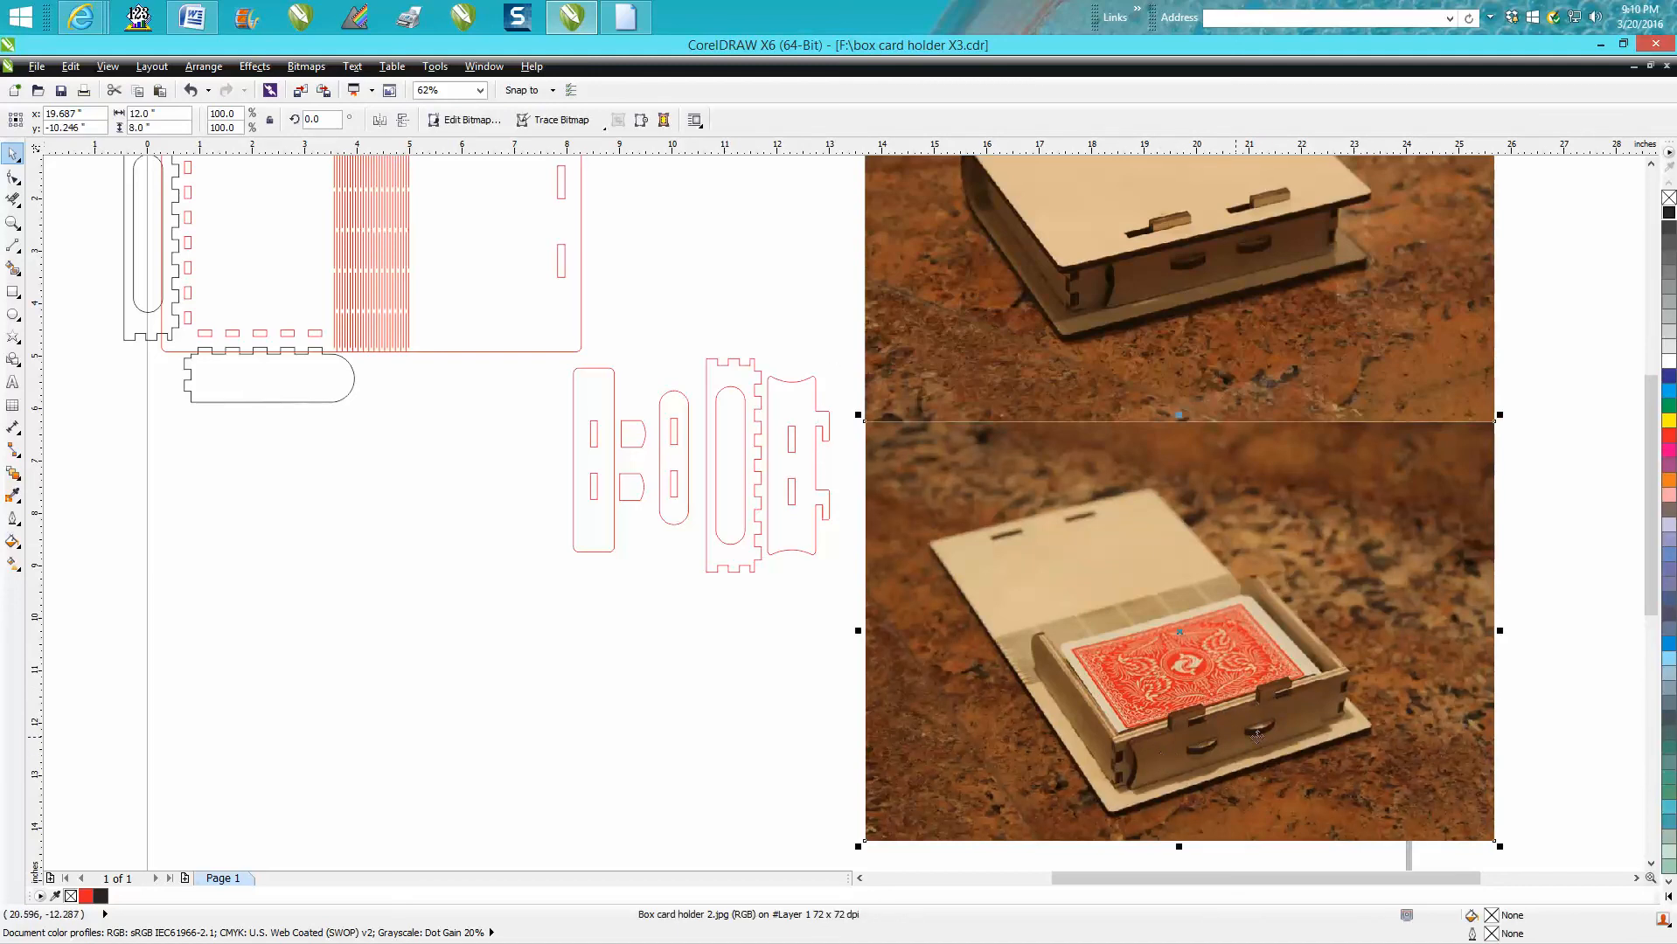
{"action": "mouse_move", "coordinate": [1138, 226]}
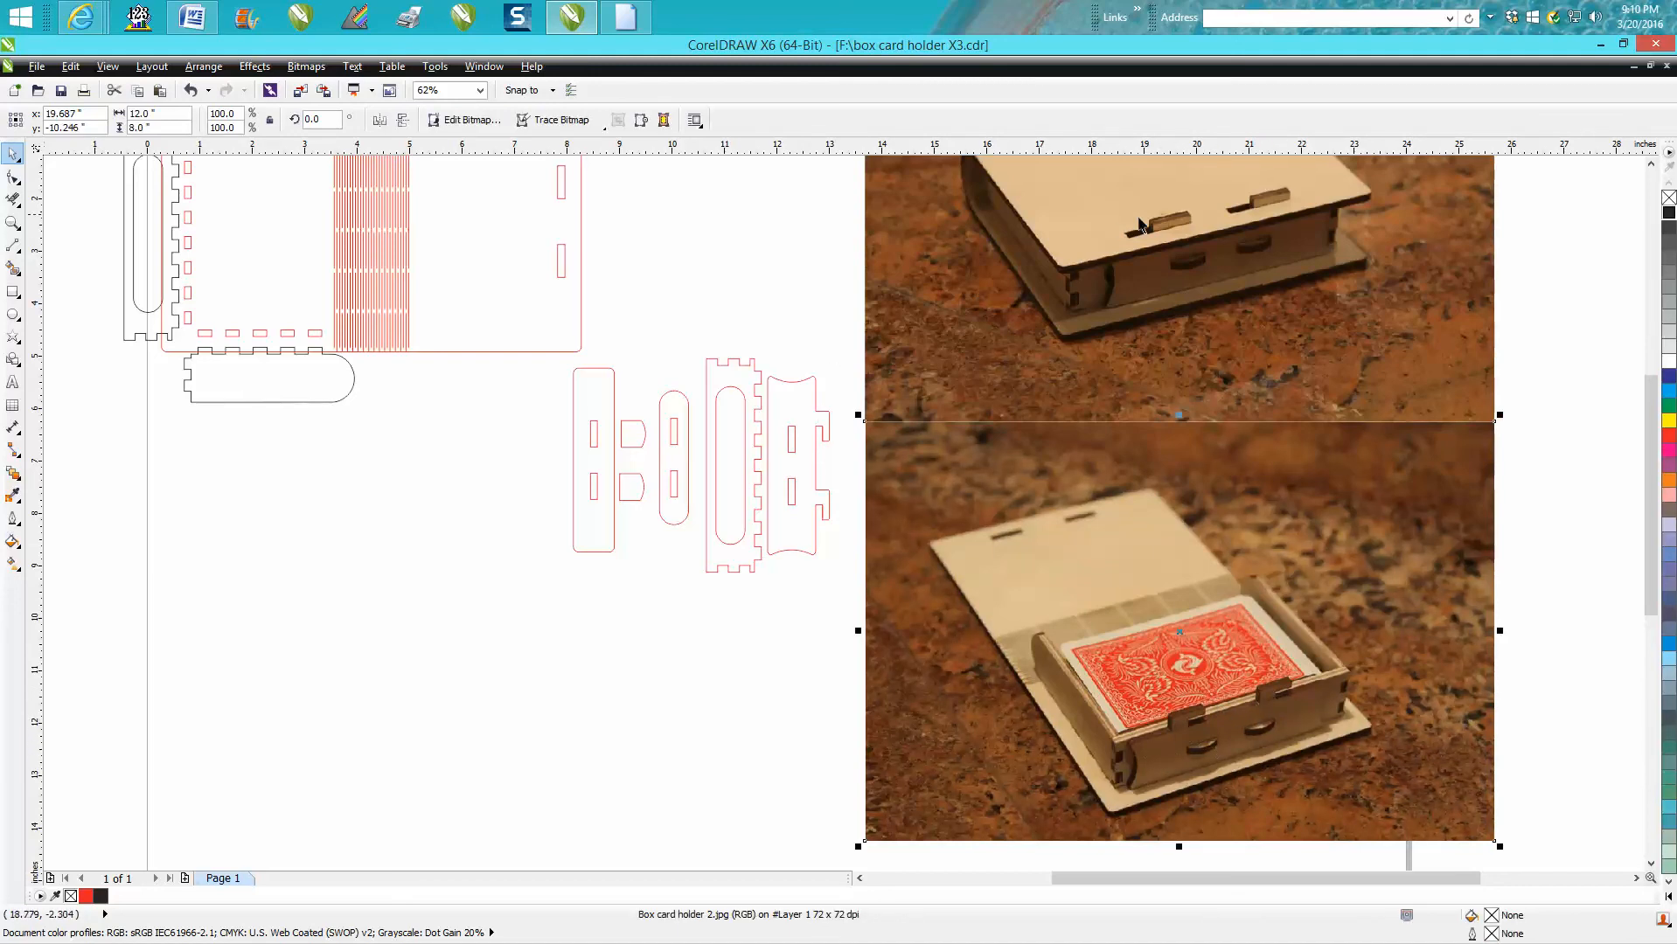
{"action": "scroll", "scroll_direction": "down", "scroll_amount": 3}
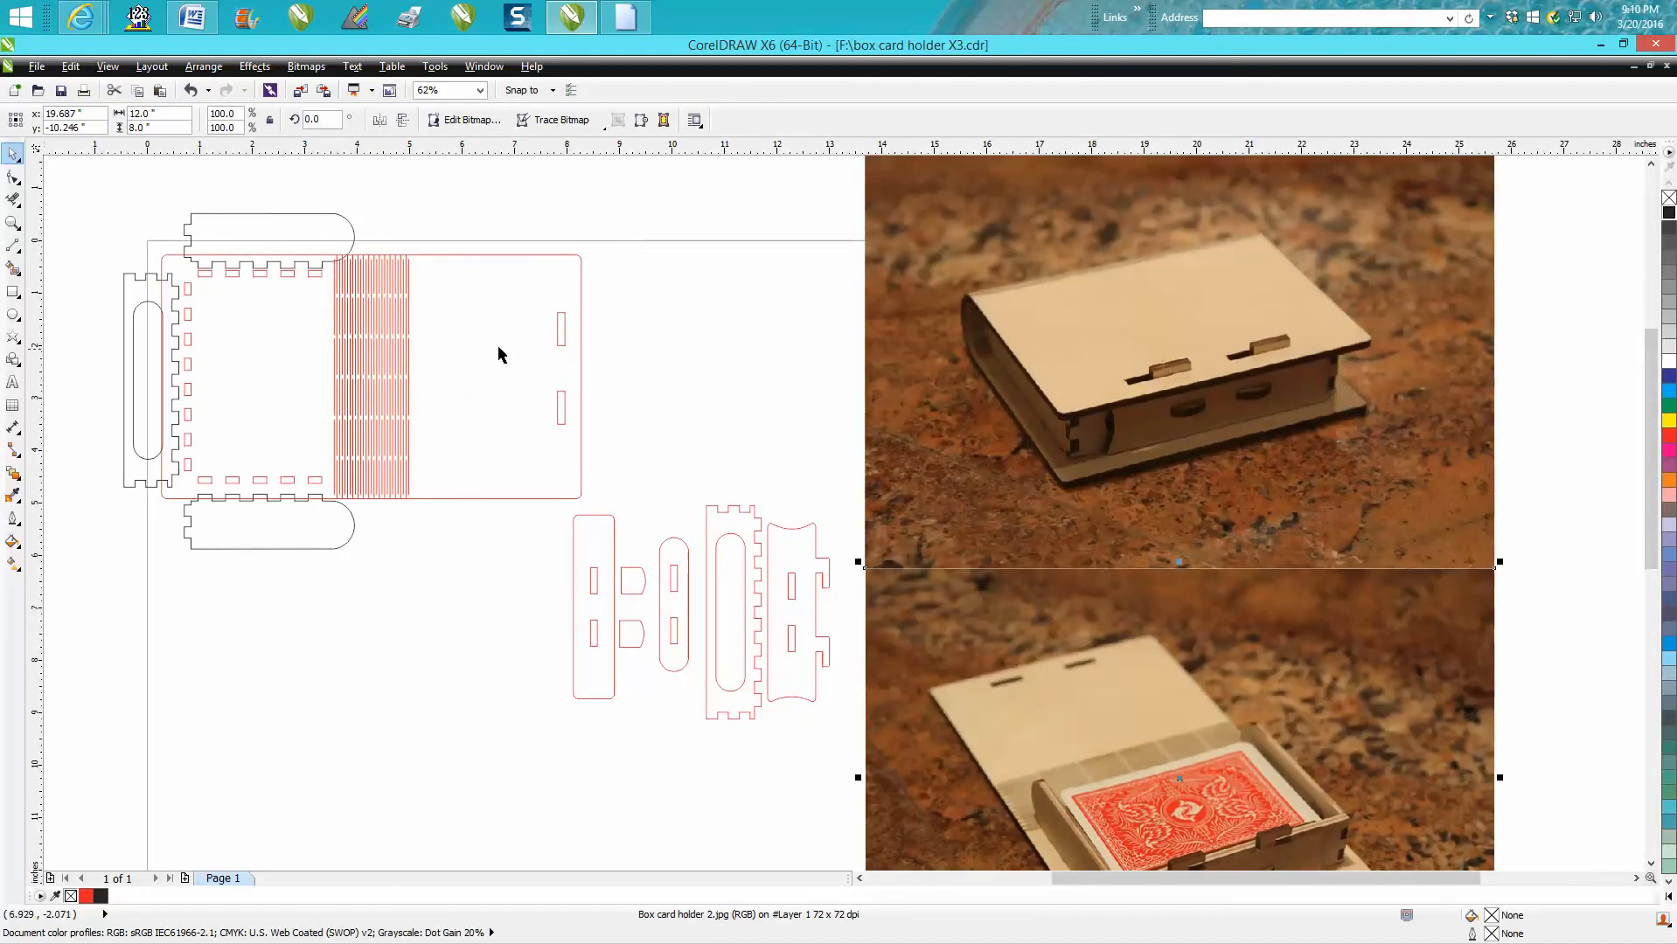
{"action": "mouse_move", "coordinate": [1242, 441]}
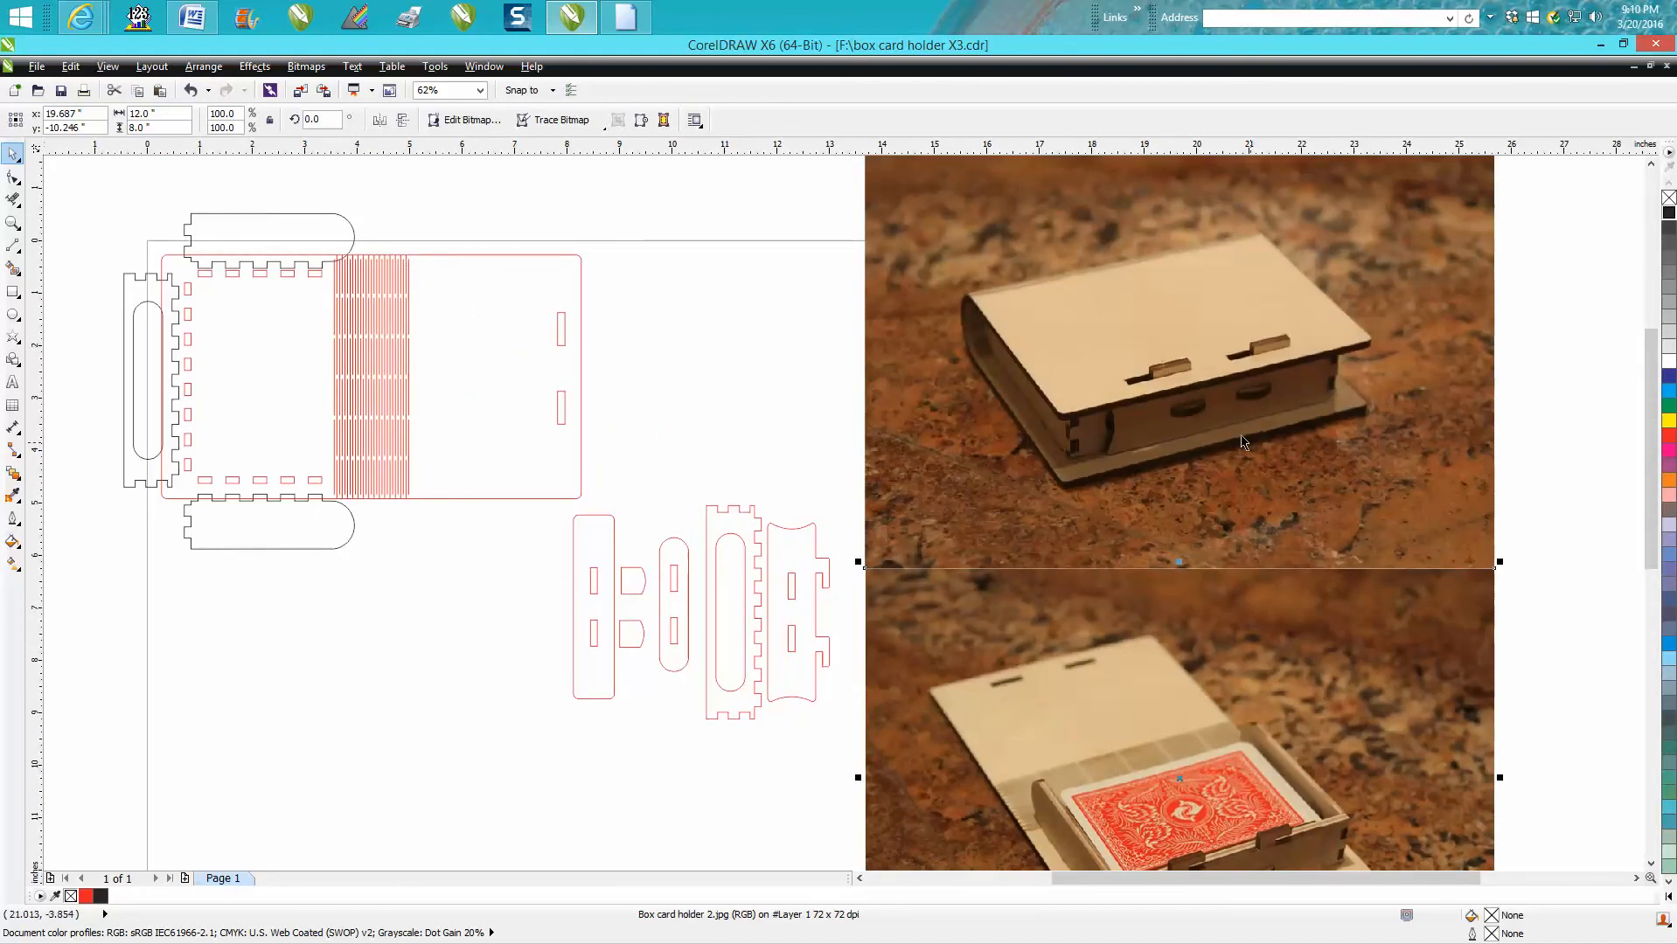
{"action": "mouse_move", "coordinate": [861, 324]}
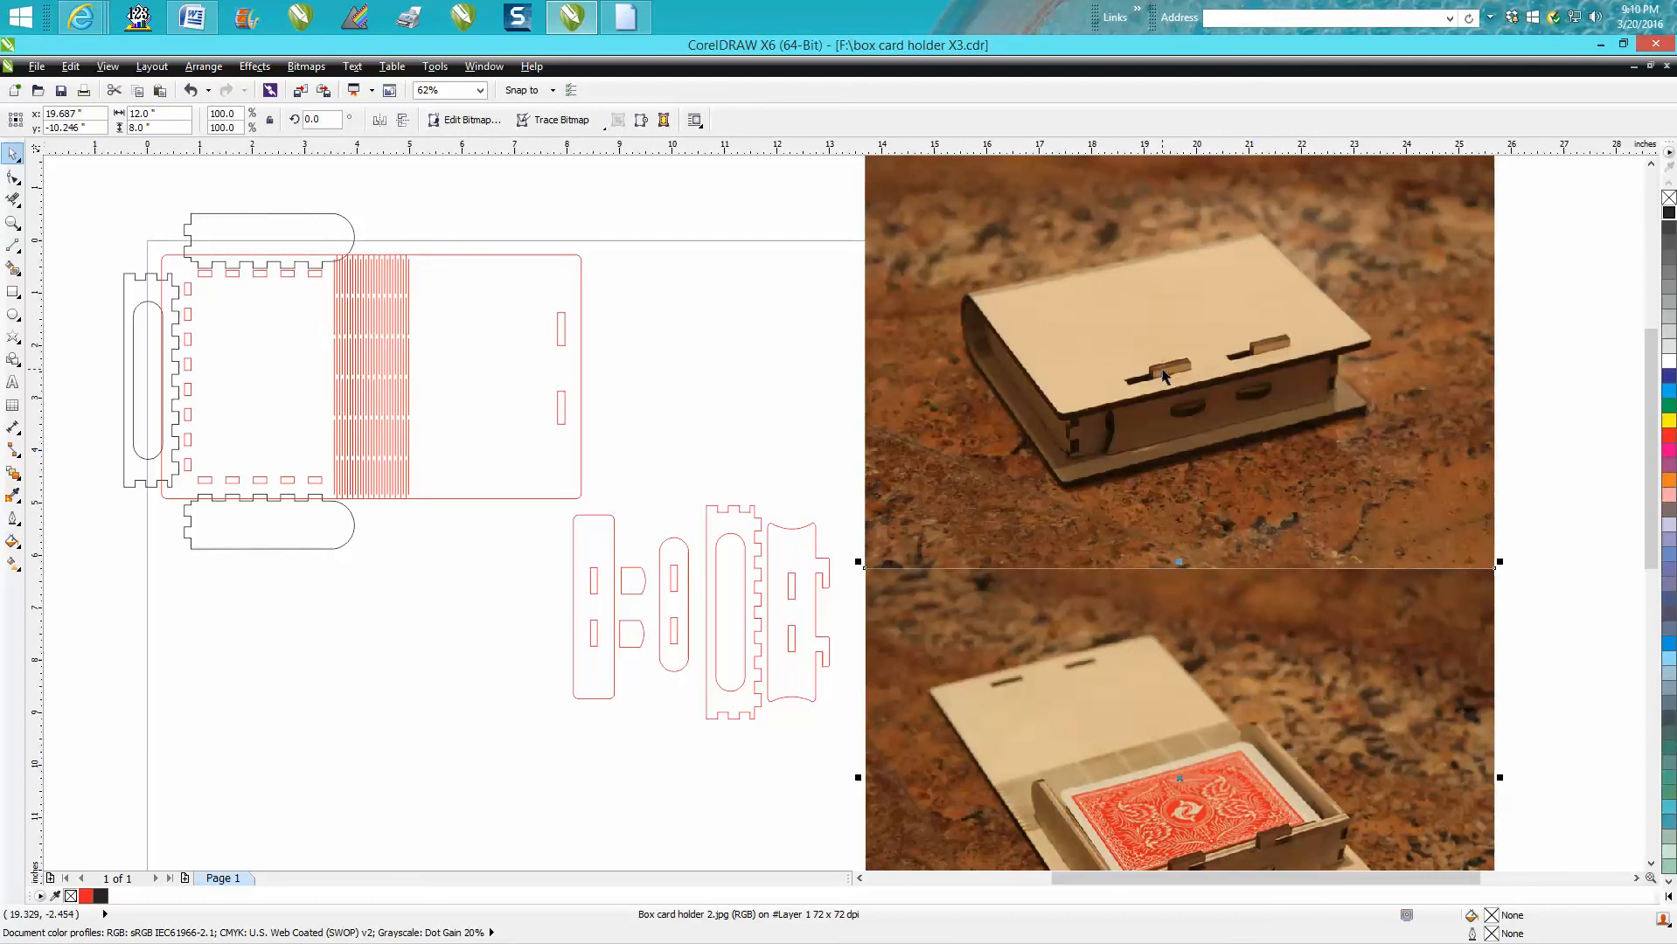
{"action": "mouse_move", "coordinate": [1071, 471]}
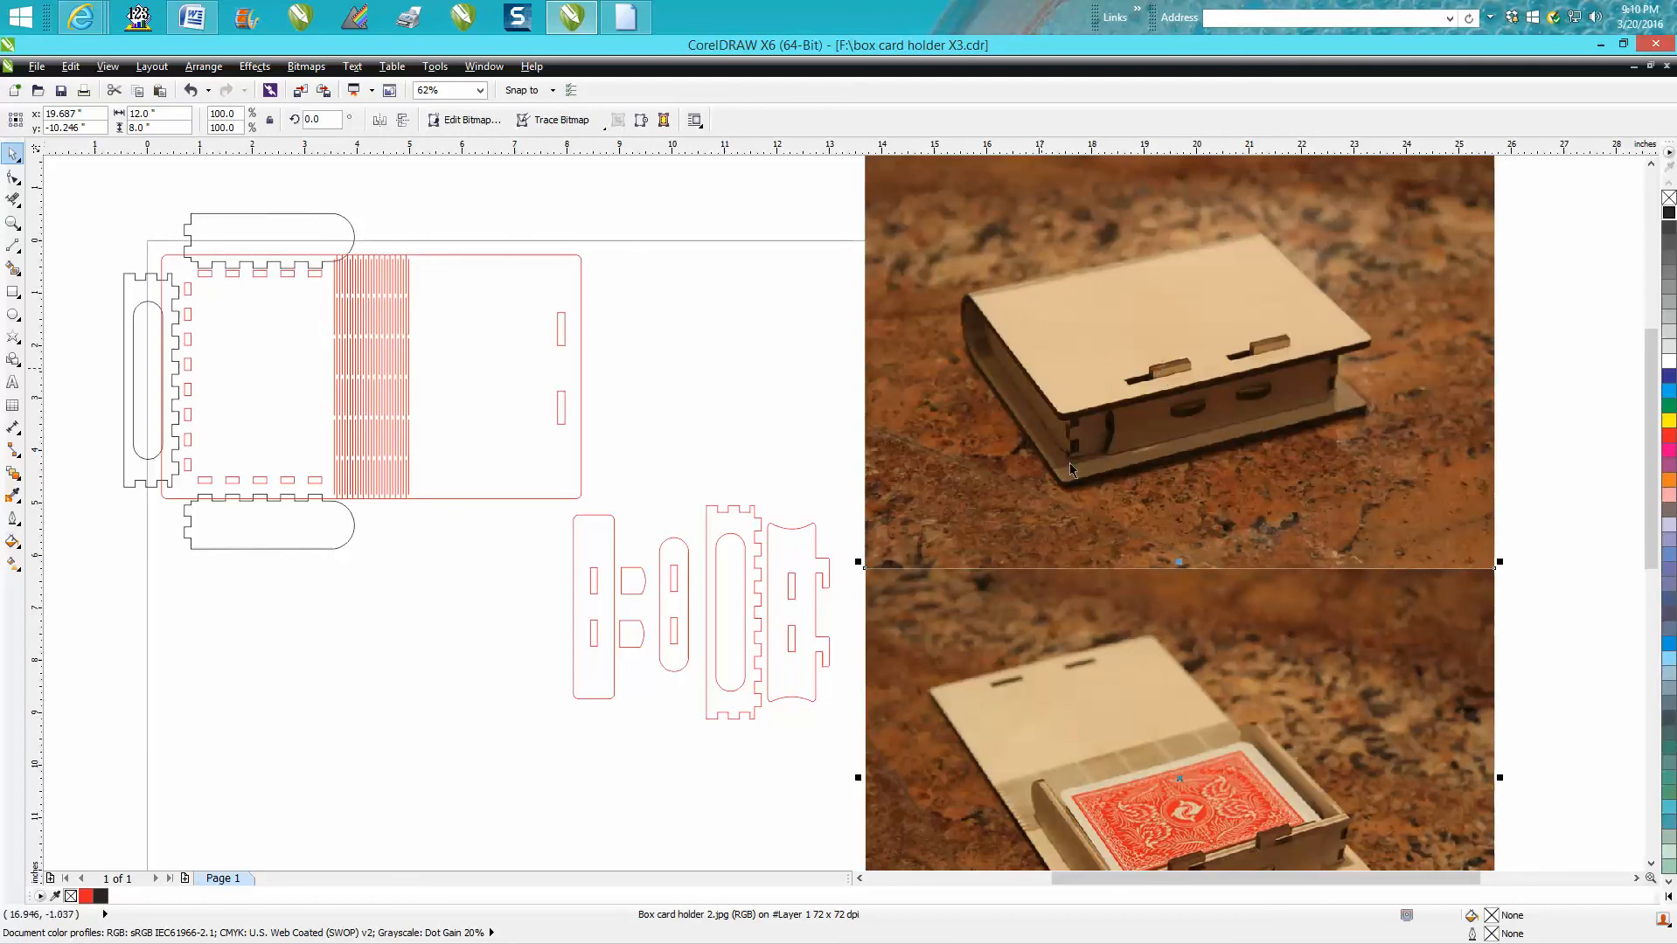
{"action": "mouse_move", "coordinate": [997, 308]}
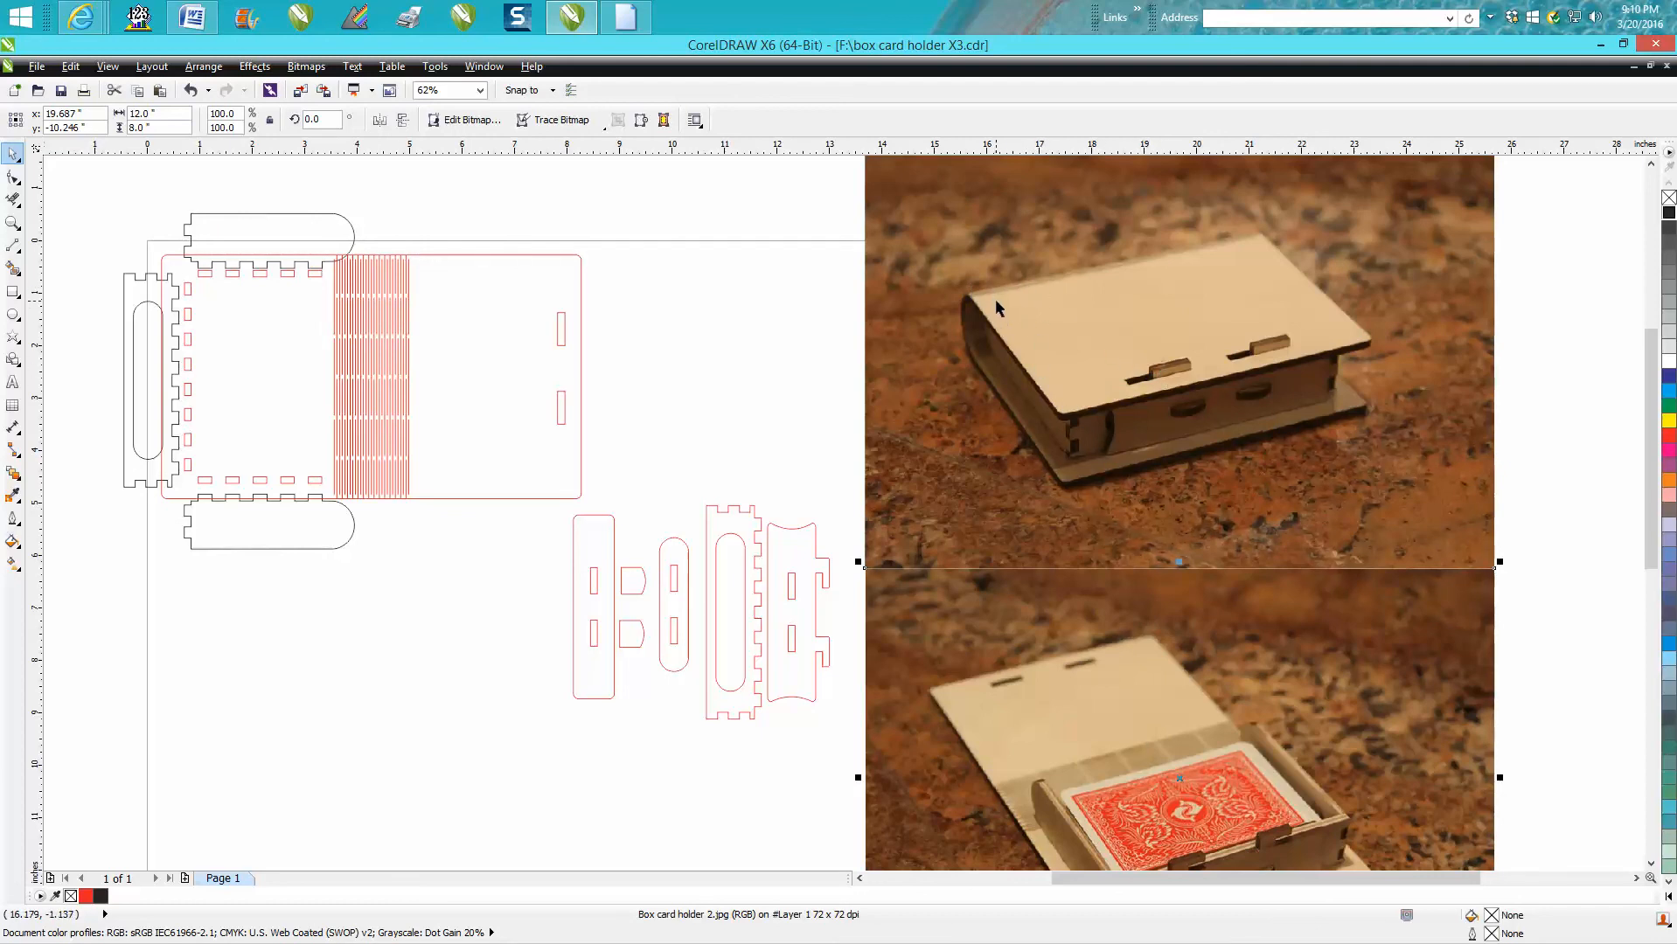
{"action": "mouse_move", "coordinate": [1125, 703]}
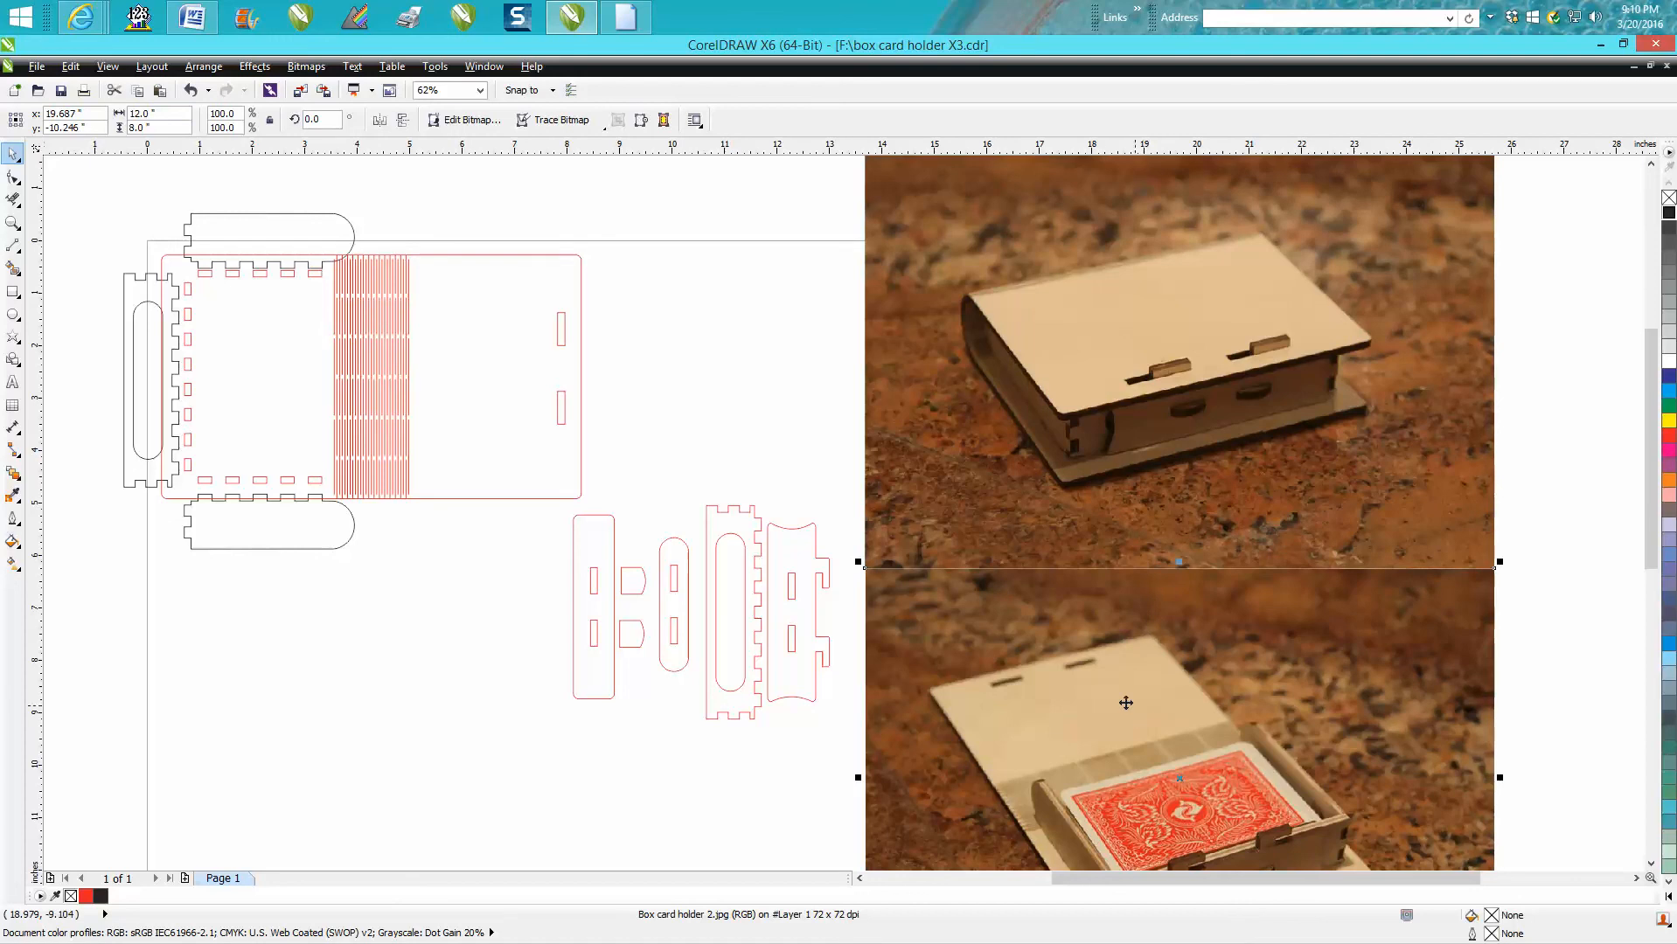
{"action": "mouse_move", "coordinate": [1004, 294]}
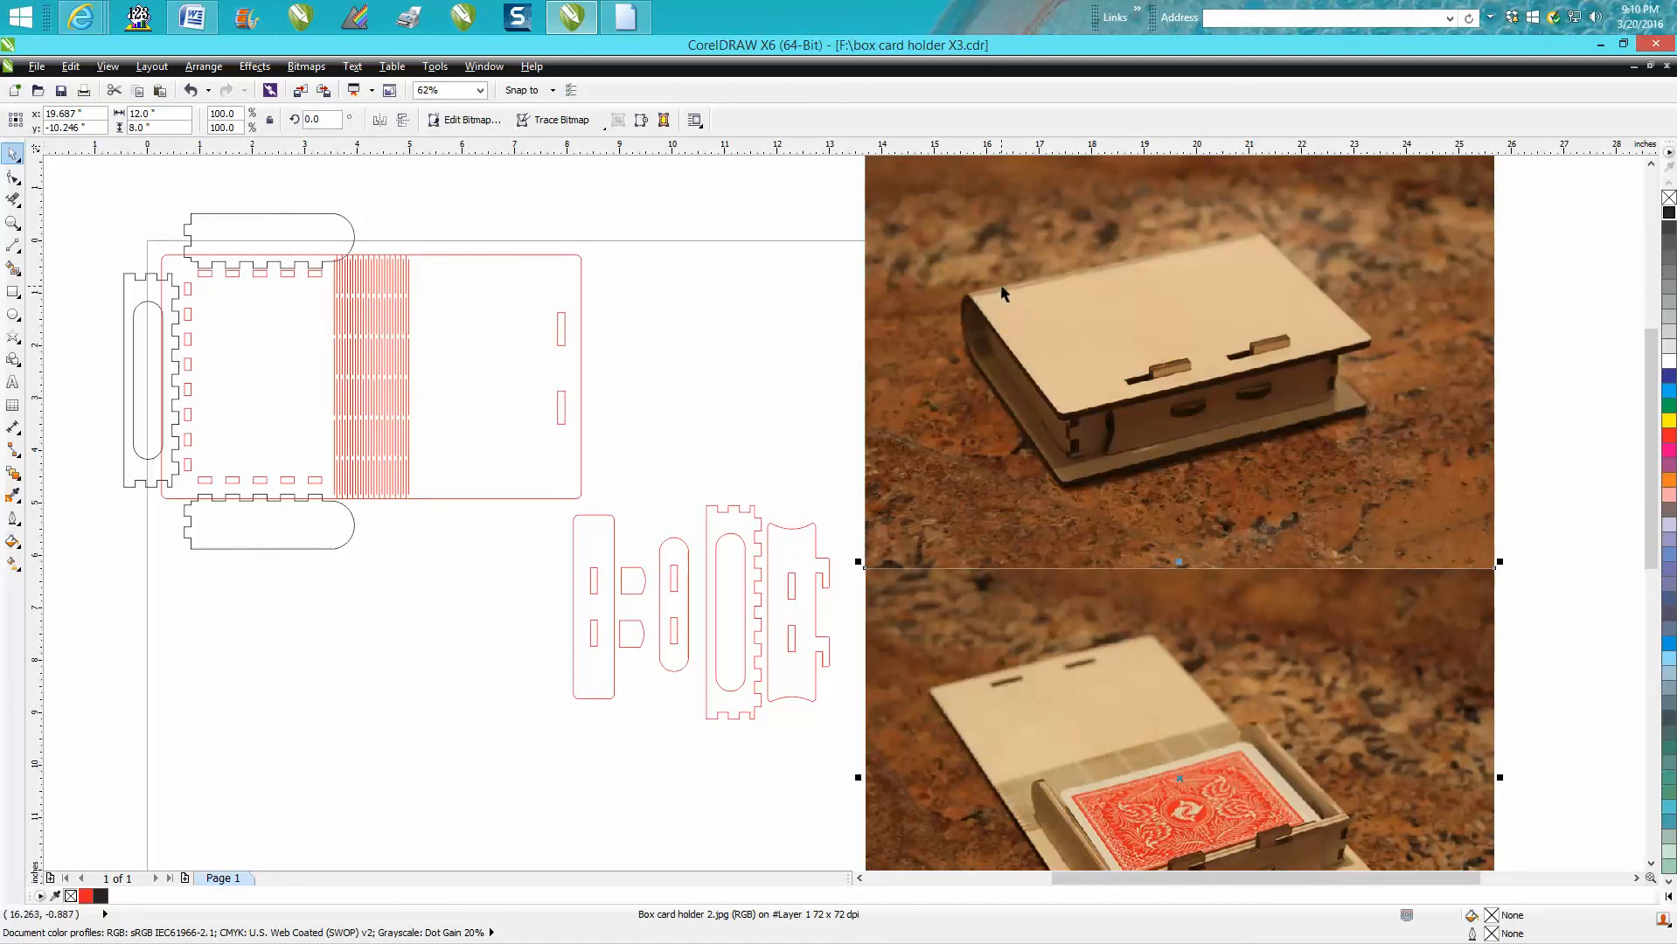
{"action": "mouse_move", "coordinate": [1172, 385]}
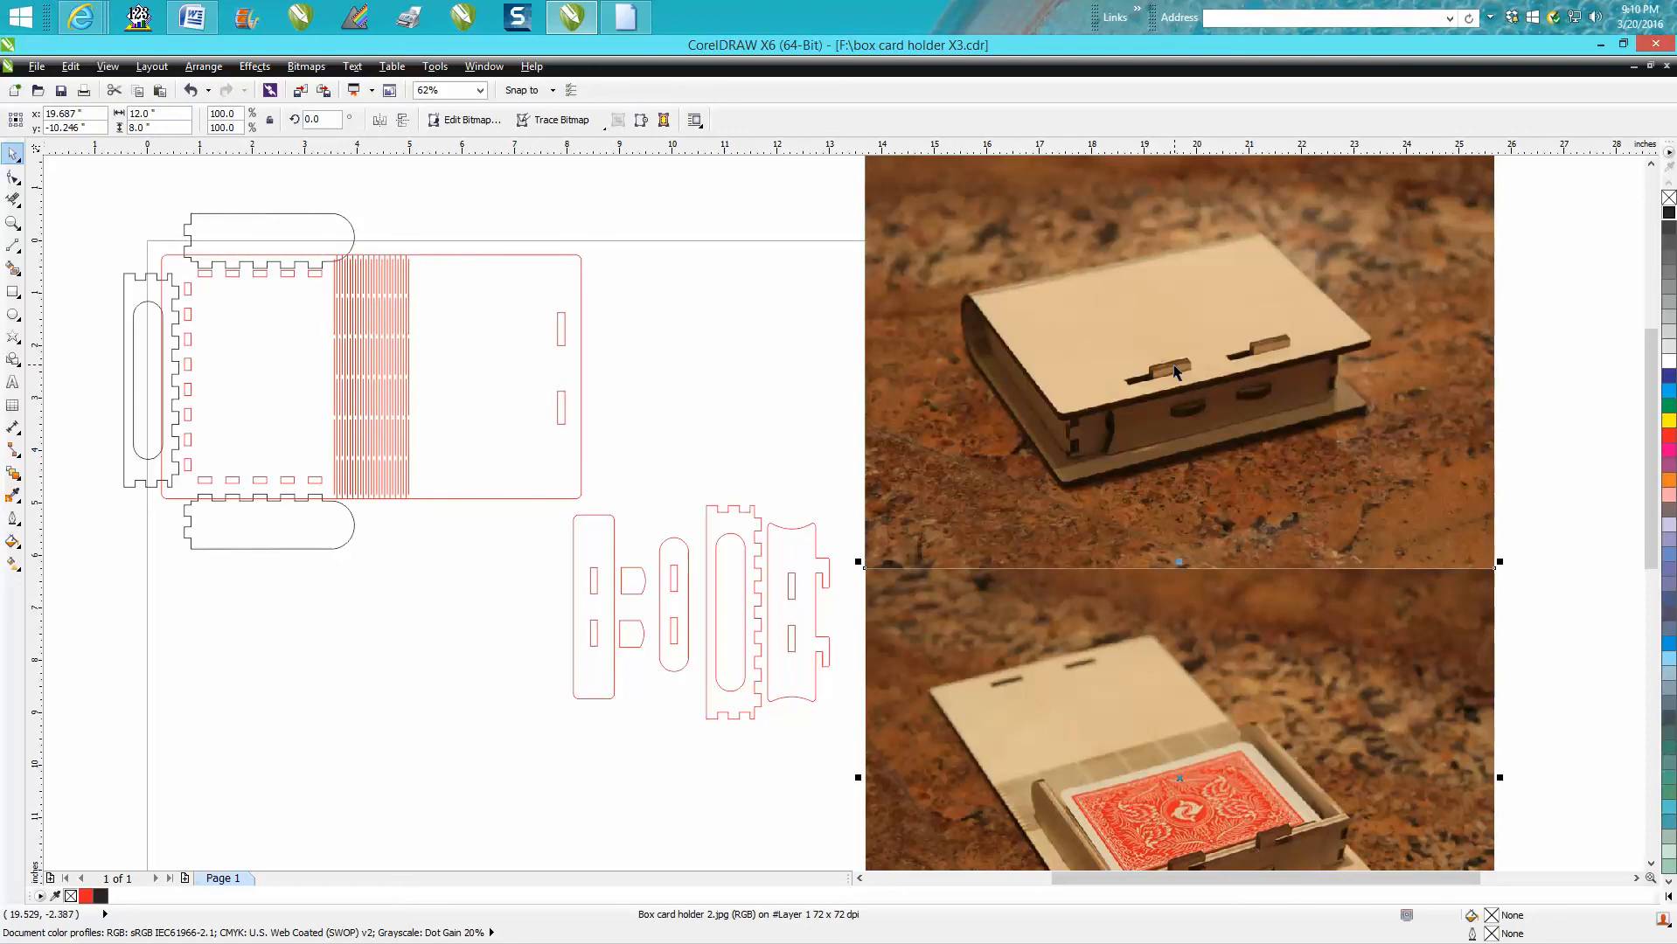
{"action": "mouse_move", "coordinate": [1106, 434]}
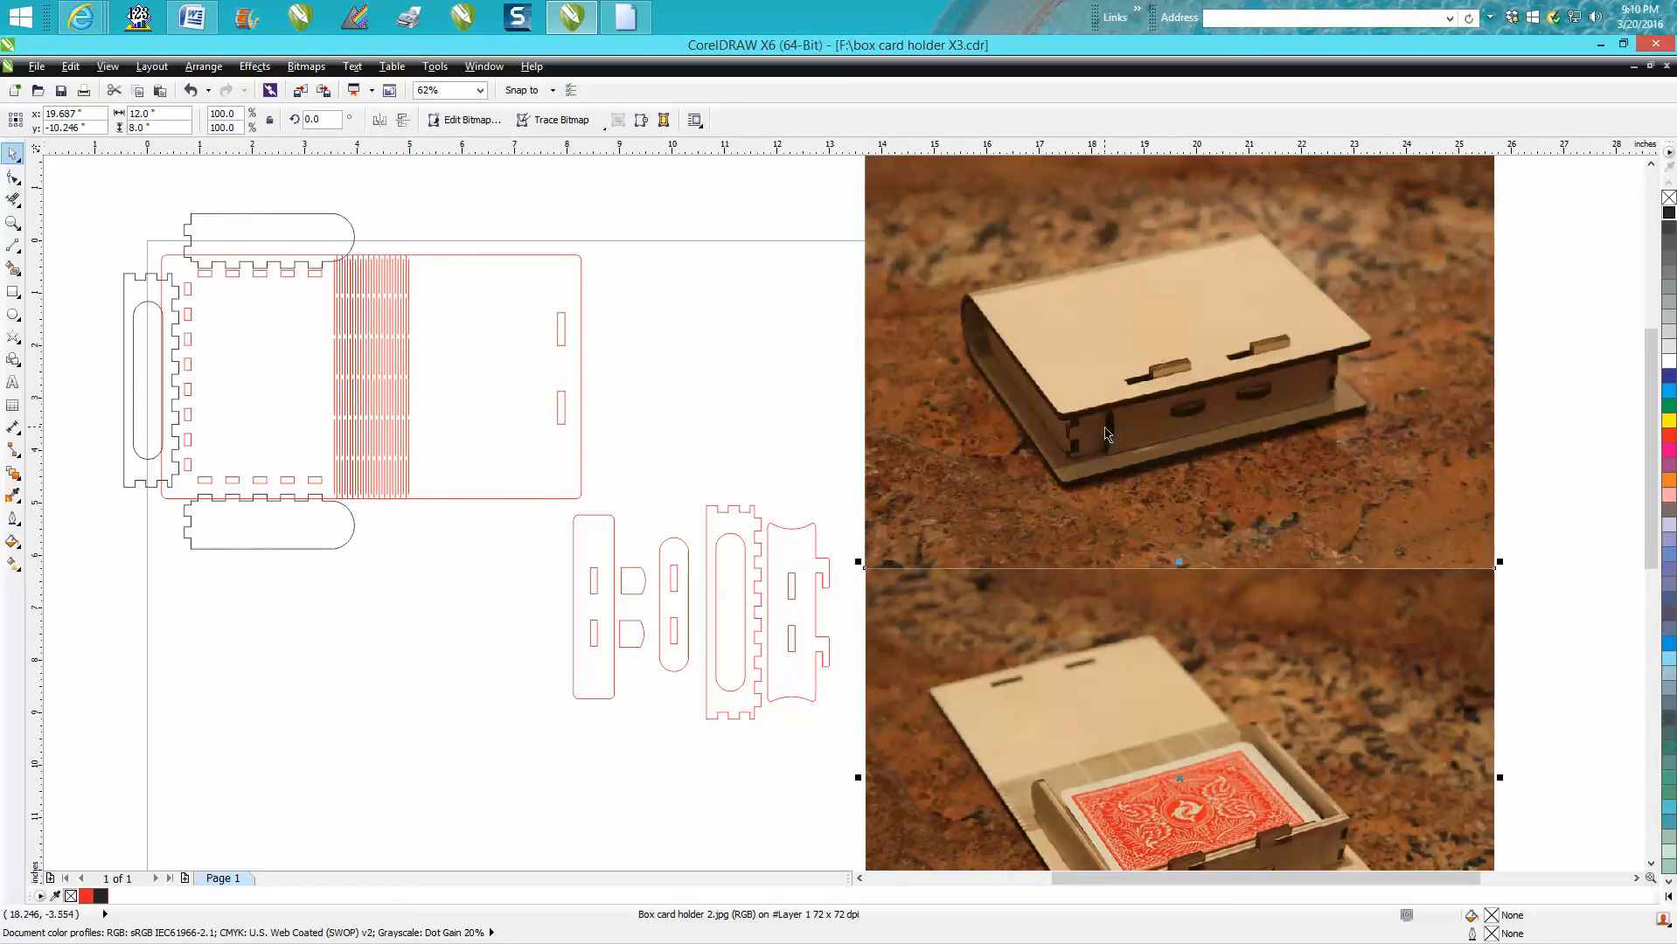
{"action": "mouse_move", "coordinate": [782, 531]}
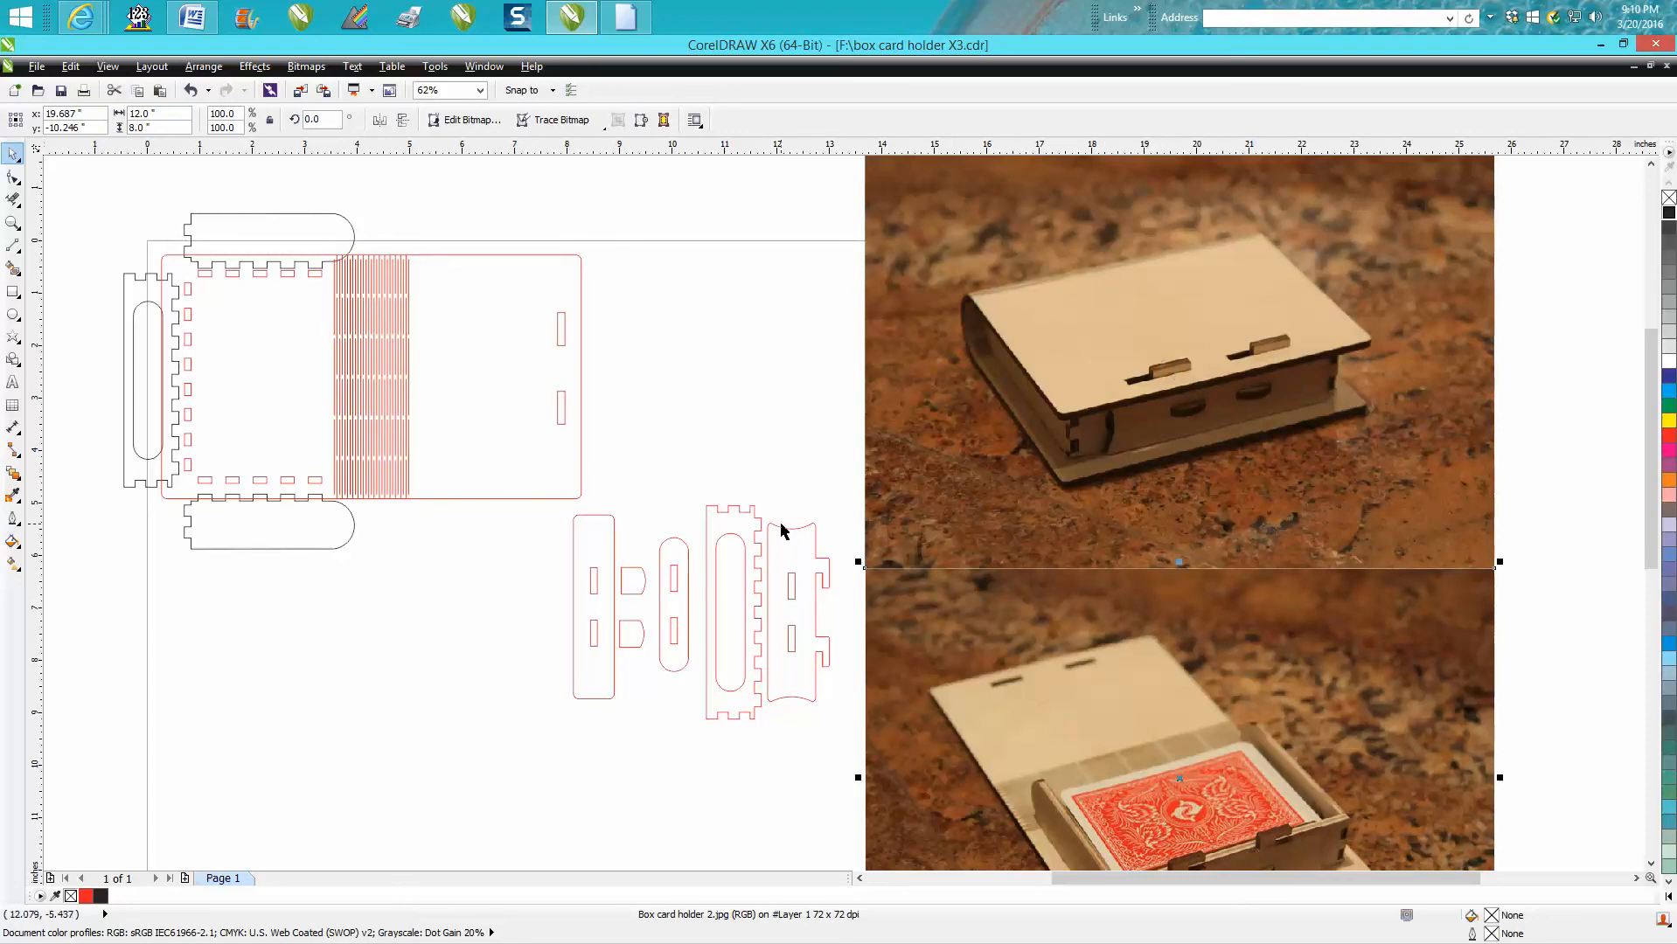
{"action": "mouse_move", "coordinate": [1176, 430]}
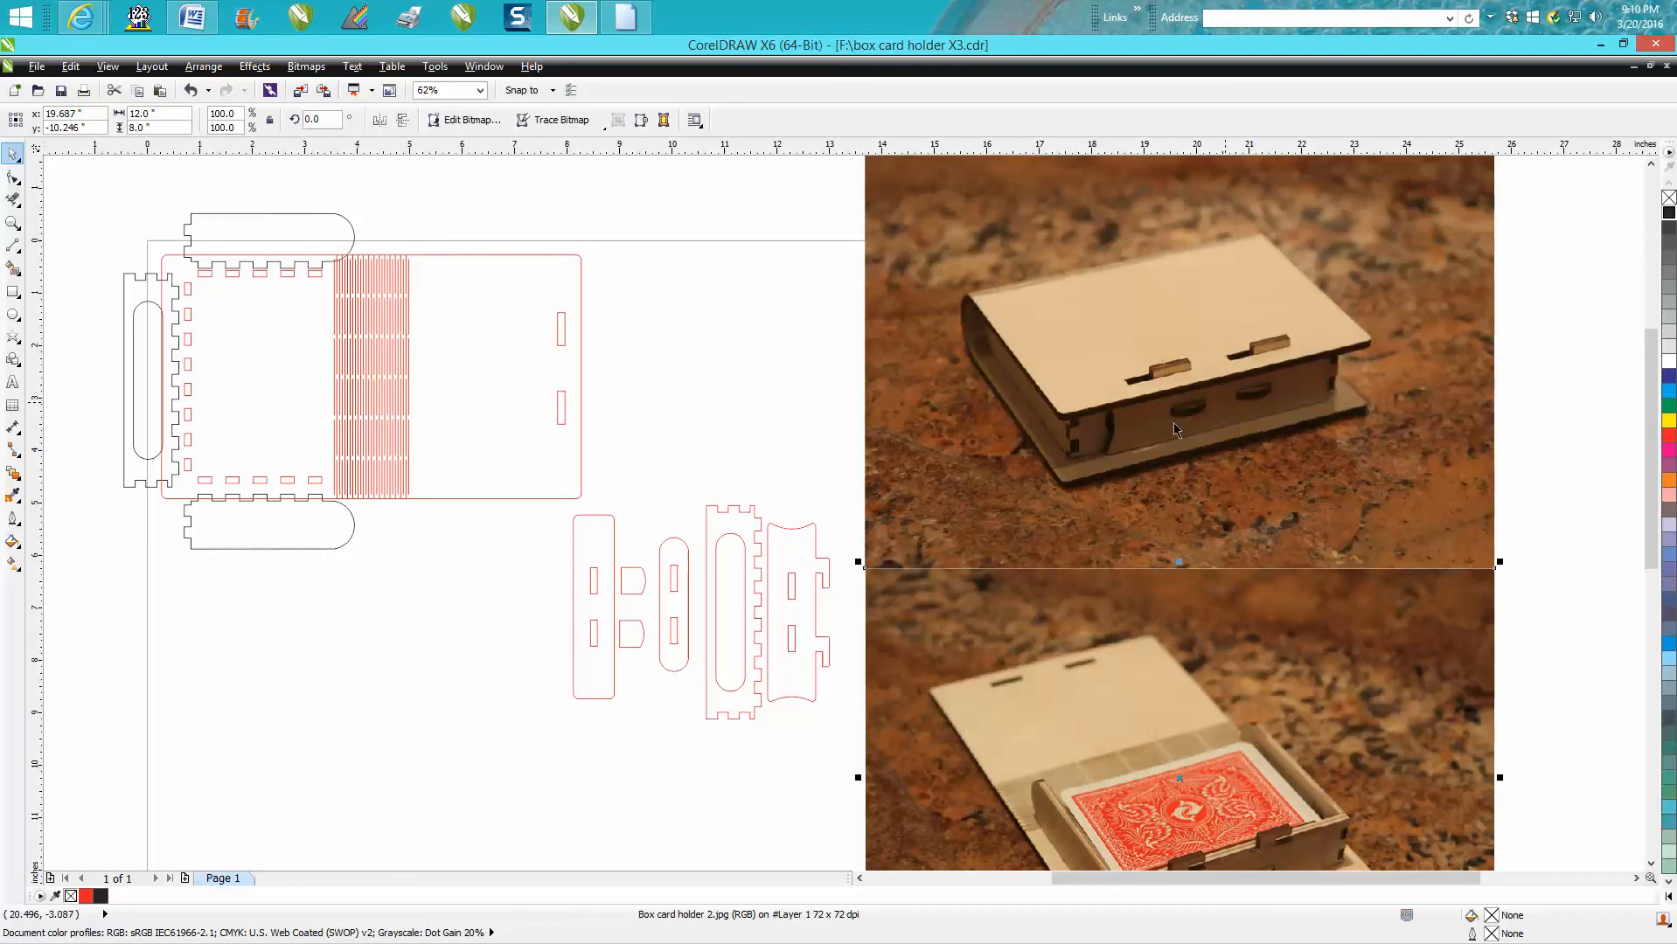
{"action": "mouse_move", "coordinate": [1221, 364]}
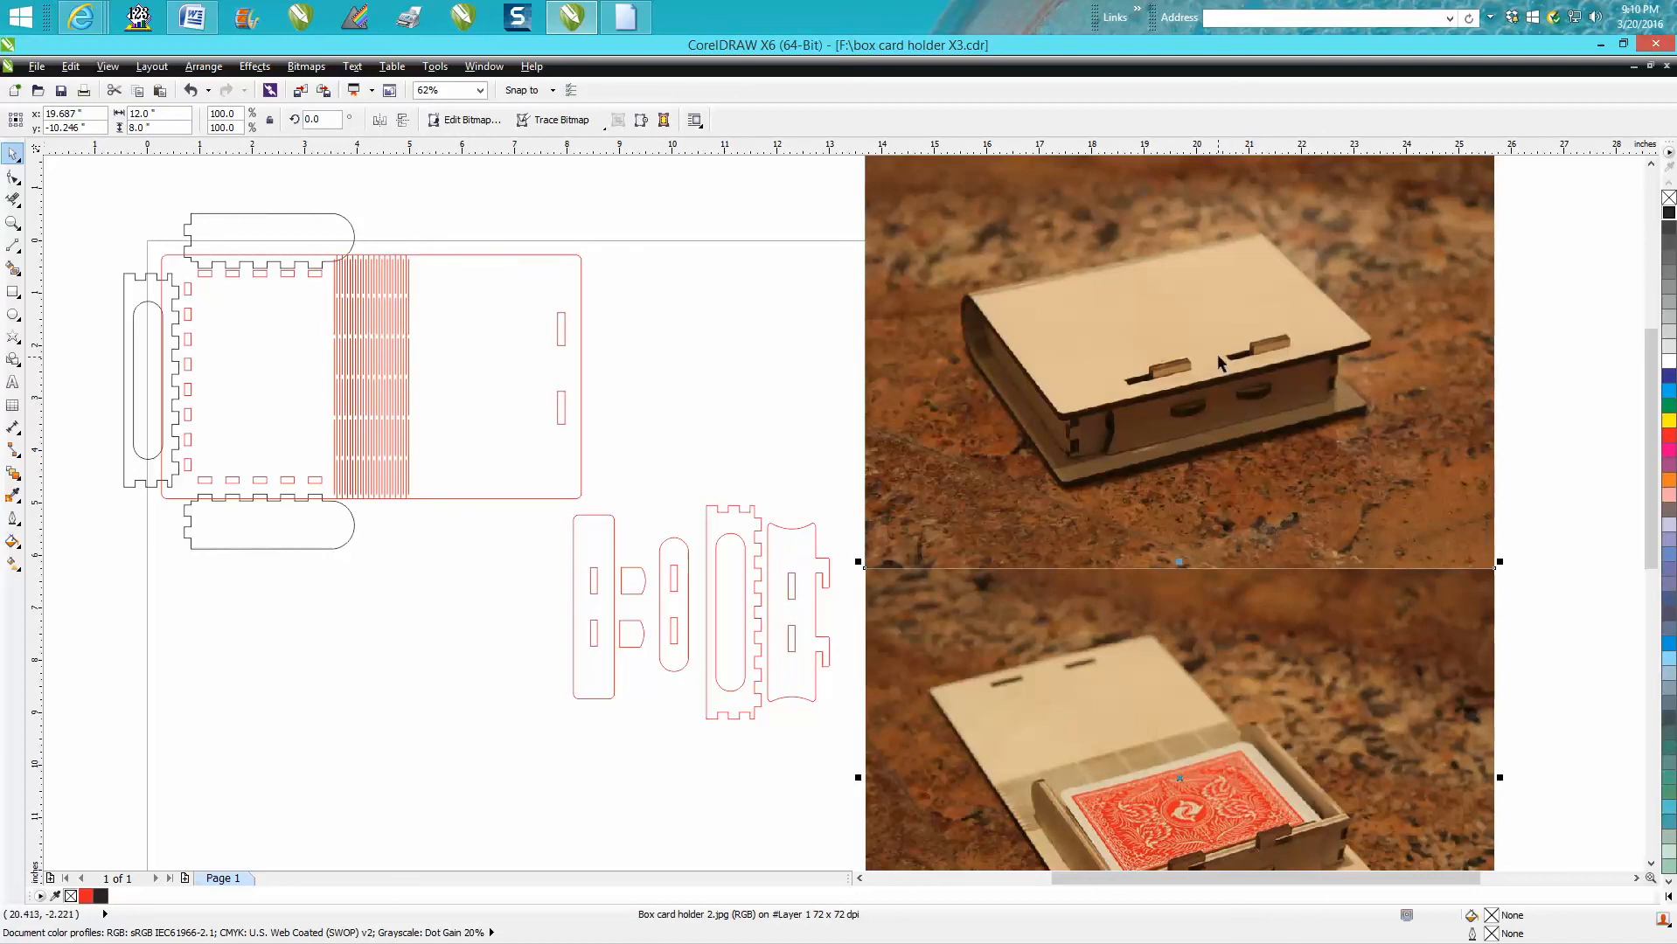
{"action": "mouse_move", "coordinate": [1193, 381]}
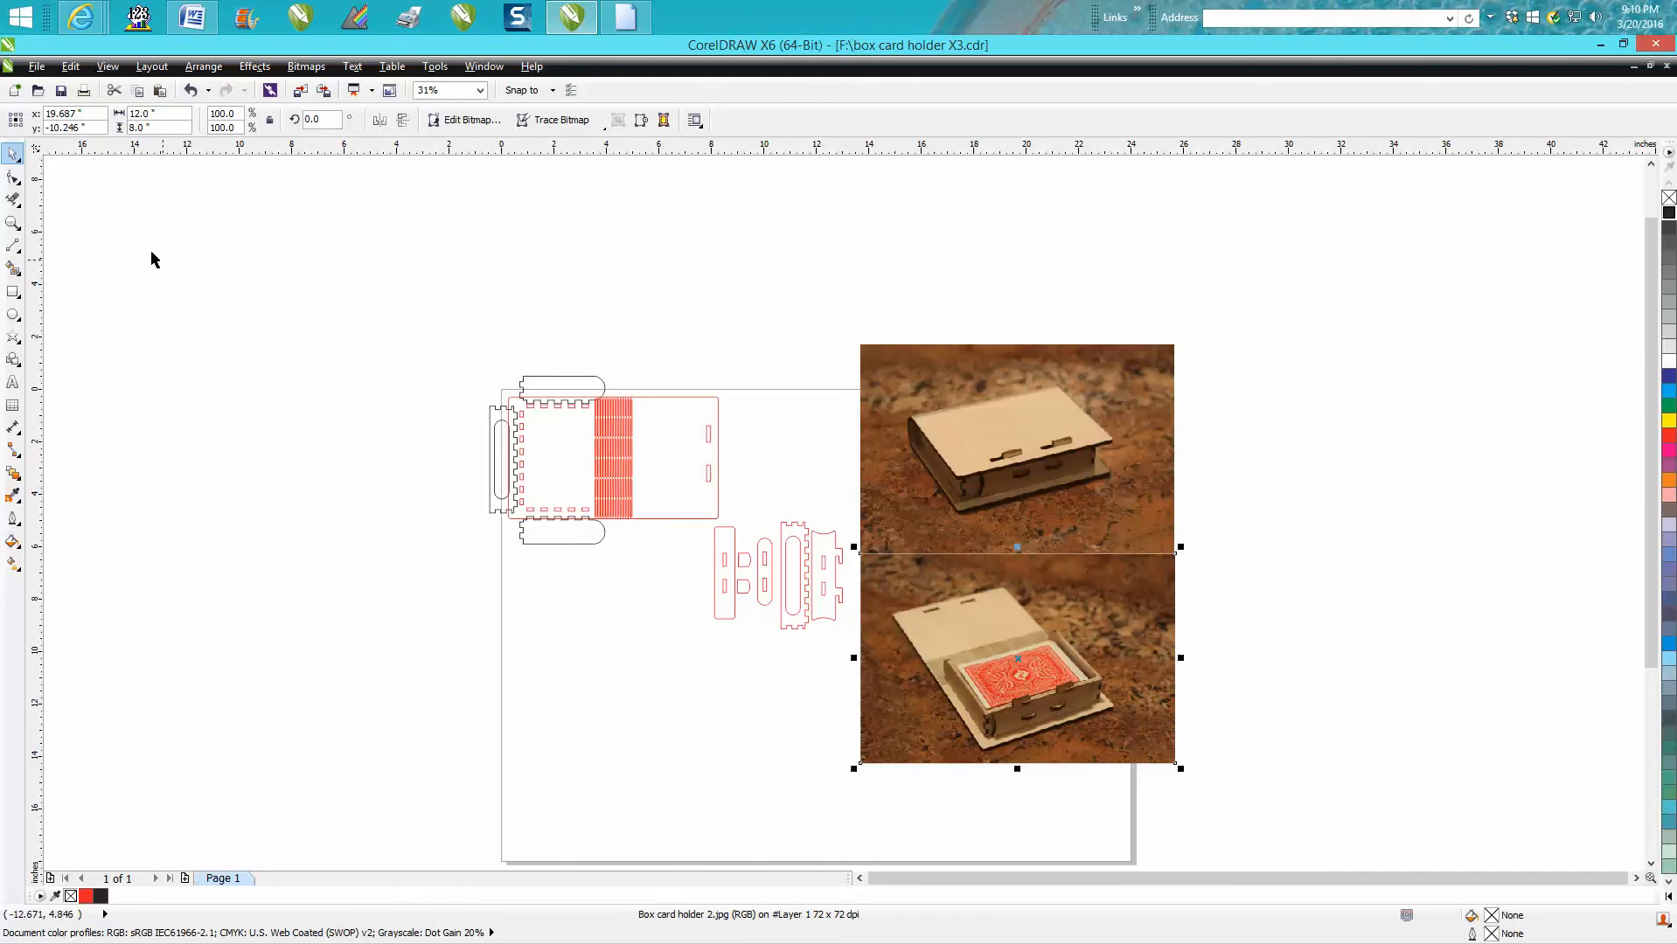
{"action": "mouse_move", "coordinate": [310, 294]}
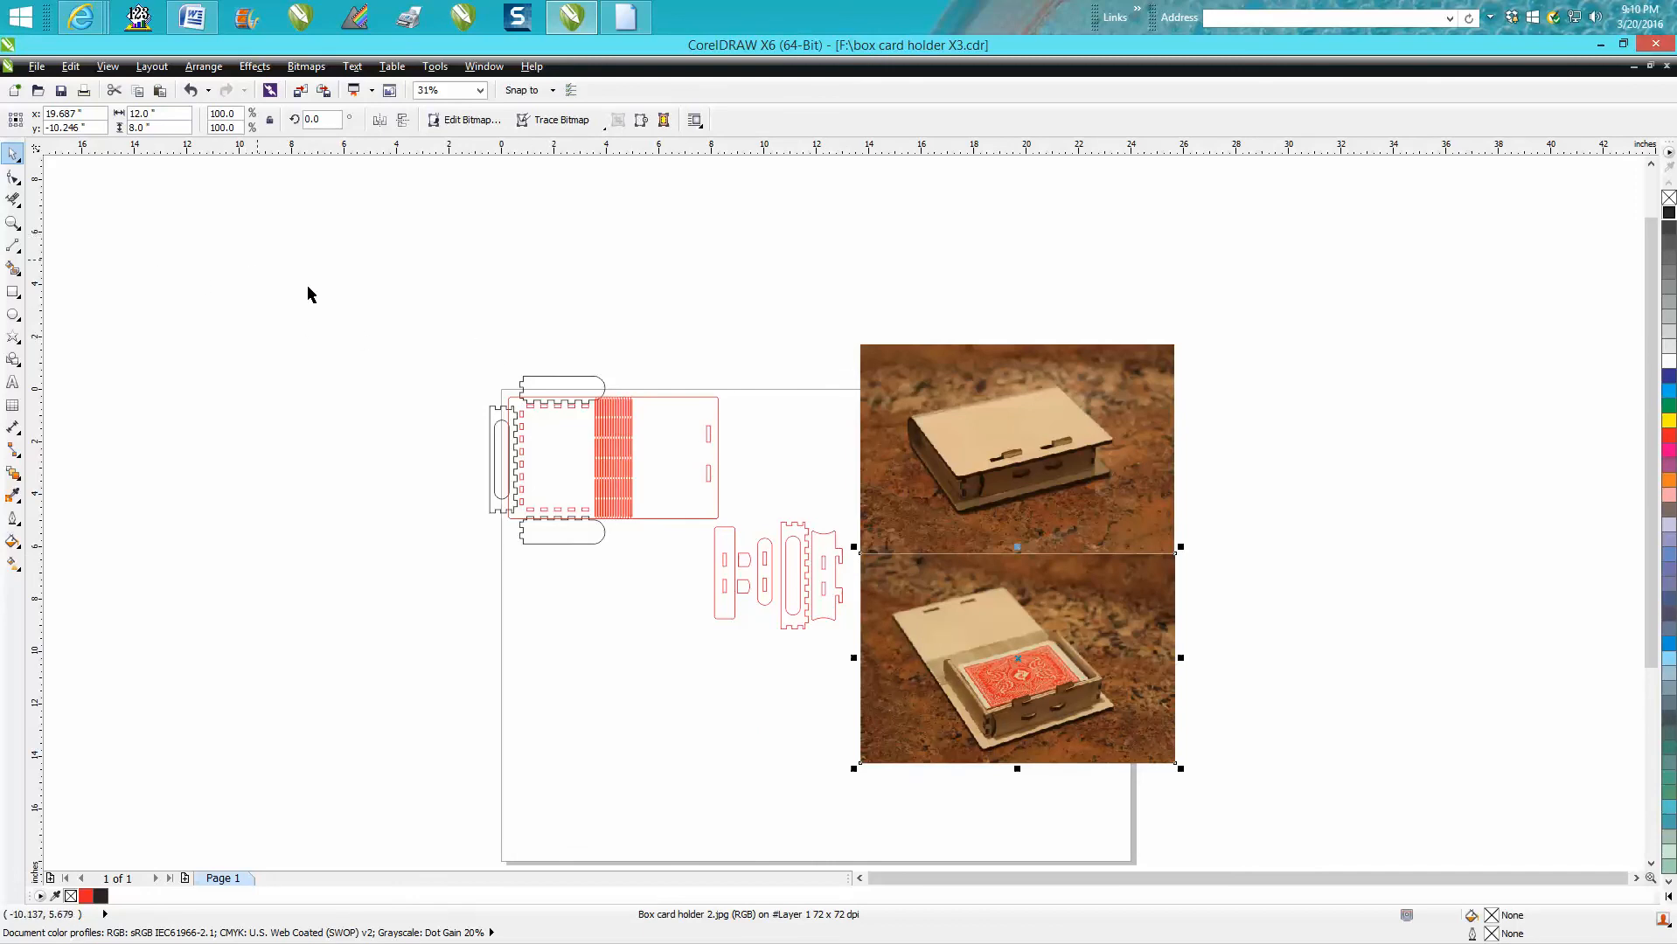
{"action": "mouse_move", "coordinate": [425, 365]}
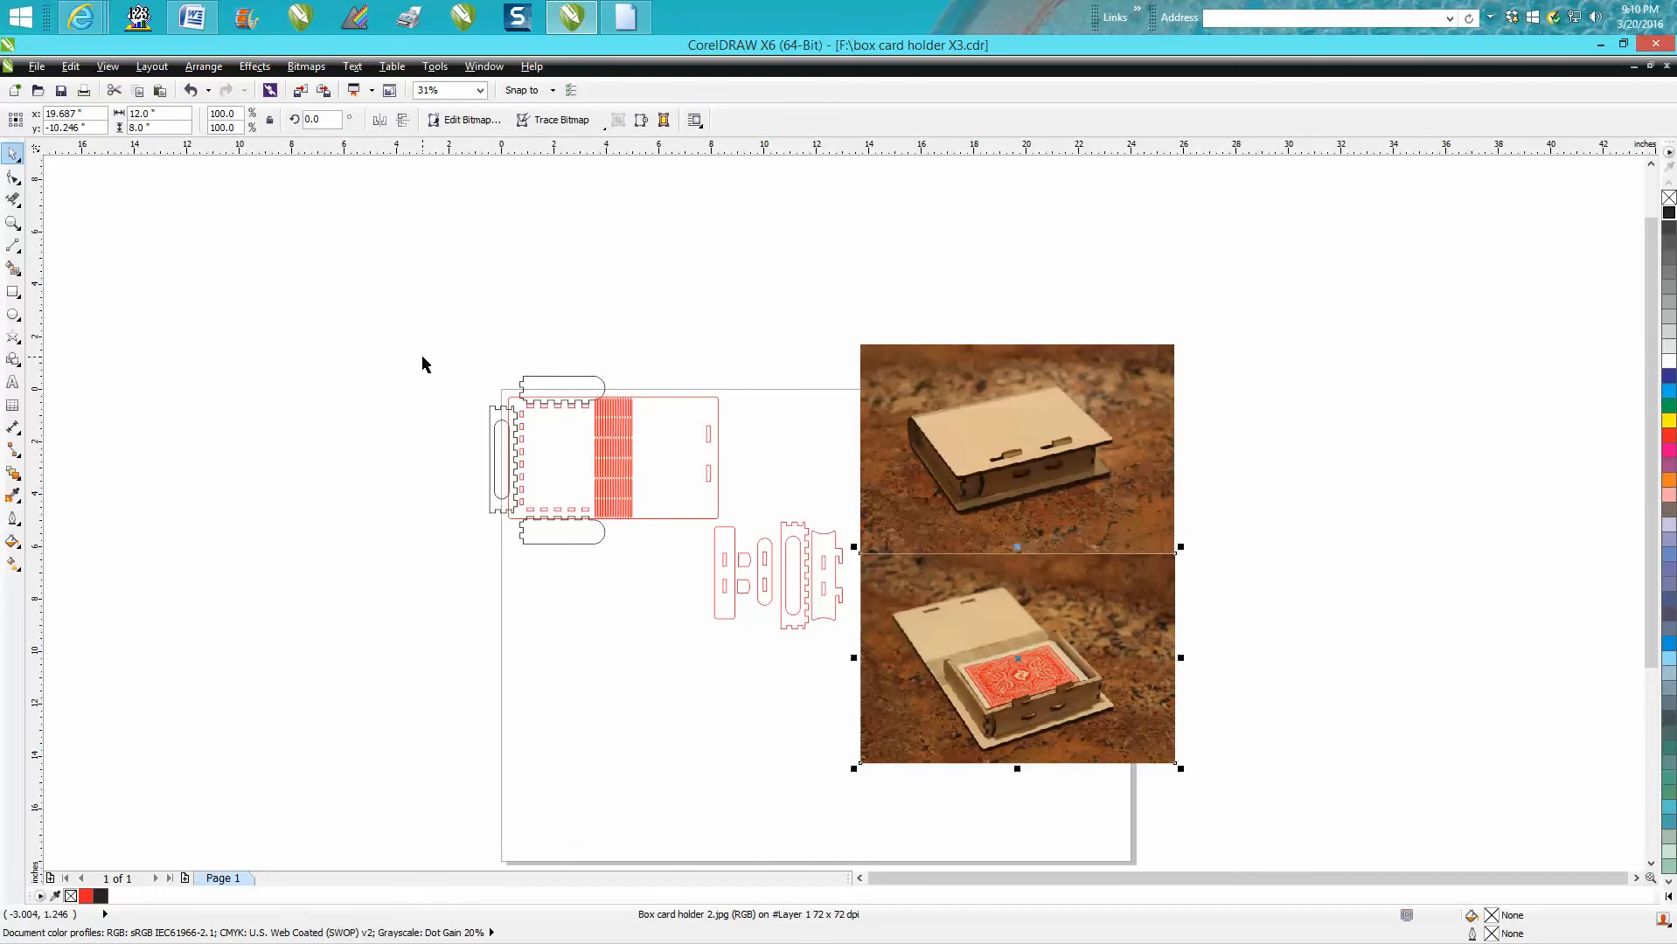